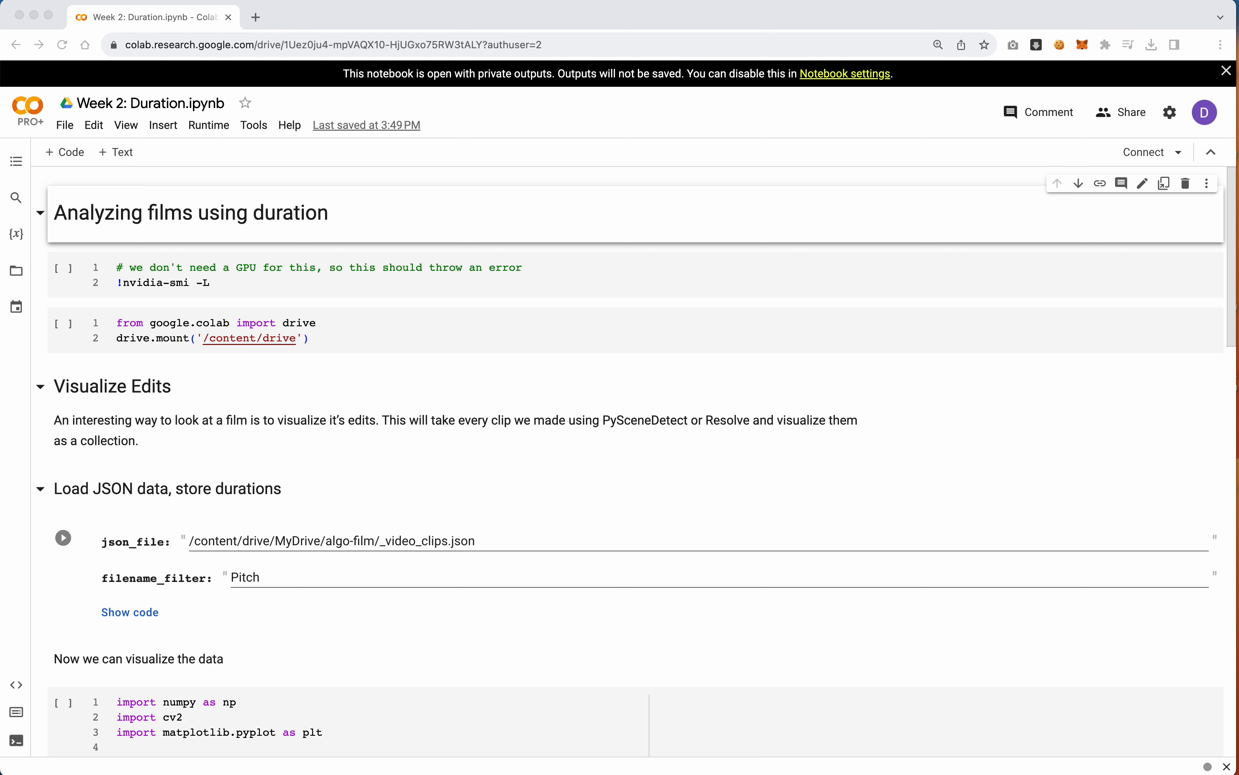
mouse_move(362, 322)
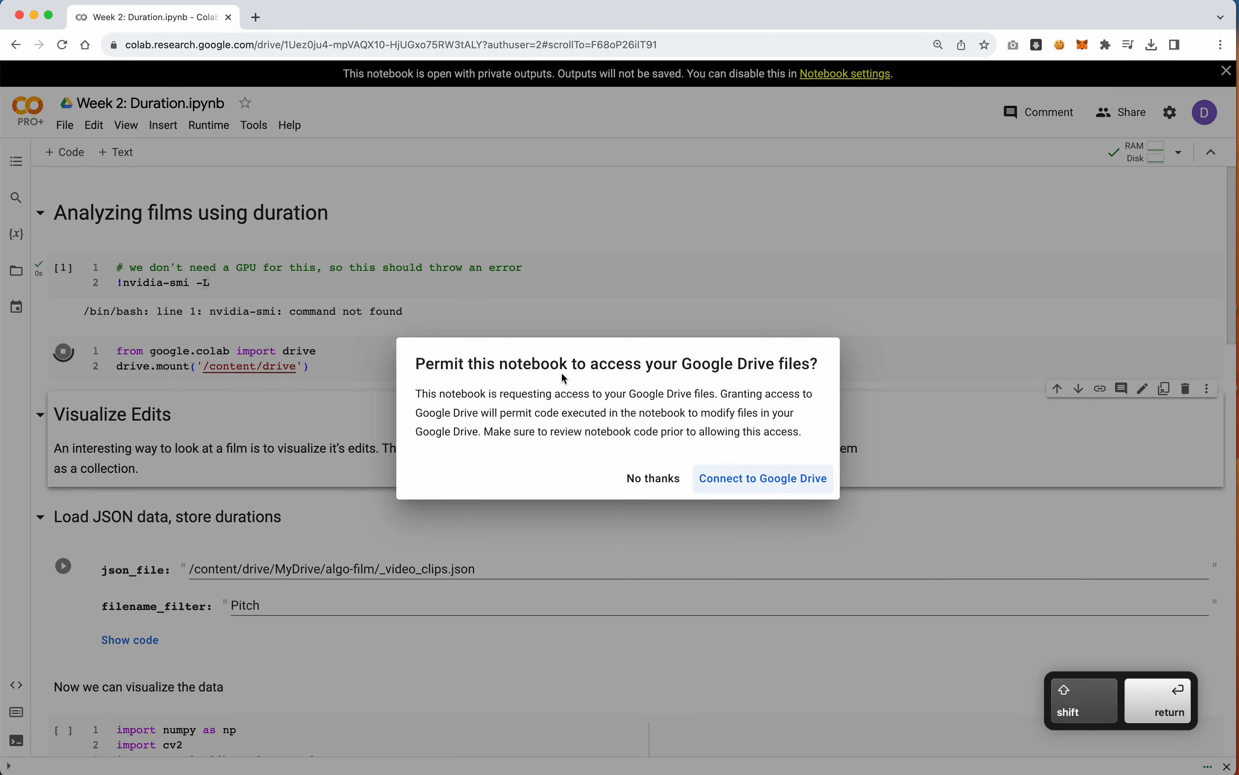
- Grant the notebook Google Drive access with the listed account so the drive mounts at /content/drive
left_click(762, 478)
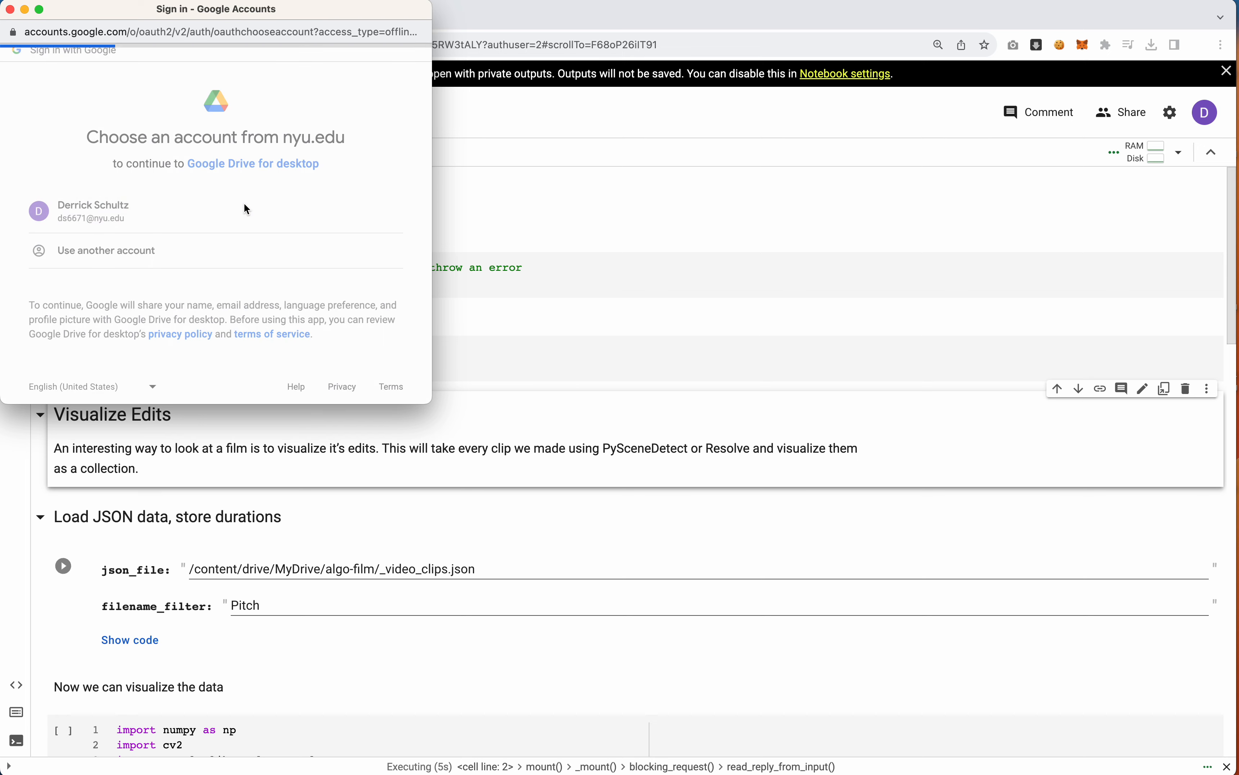
left_click(92, 211)
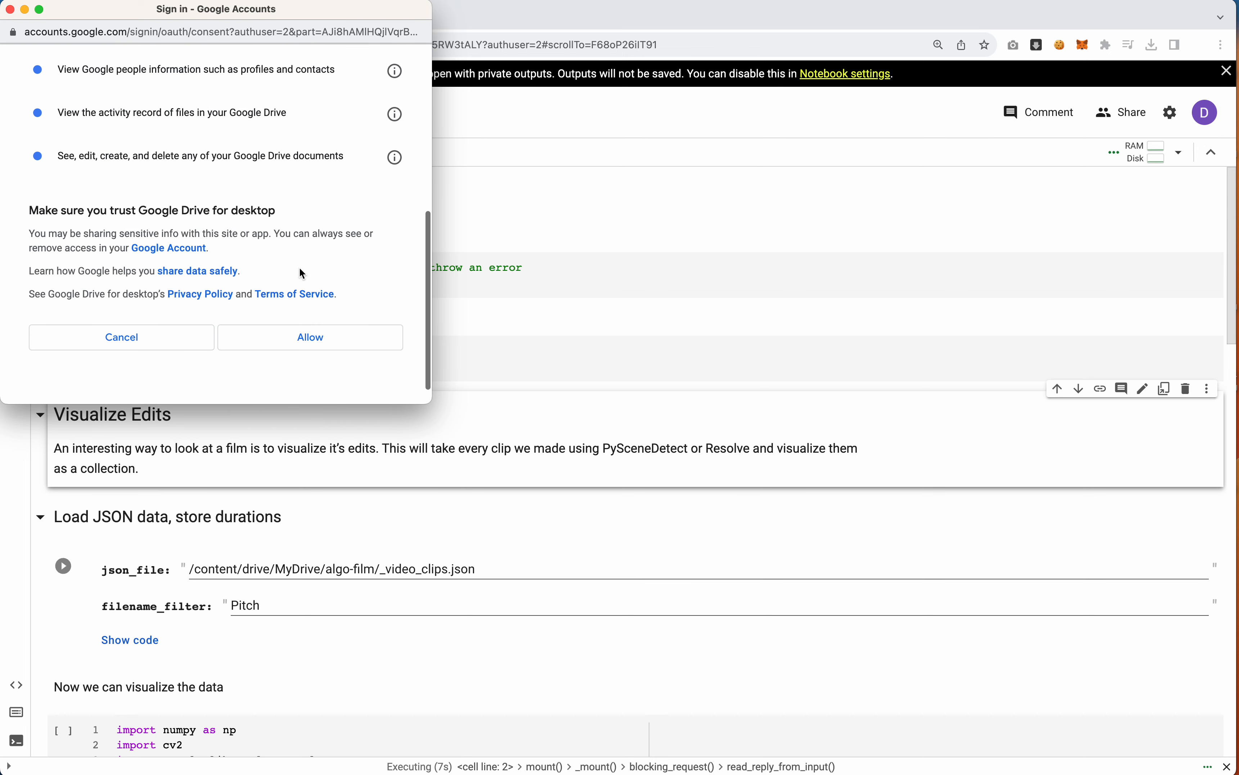
left_click(309, 337)
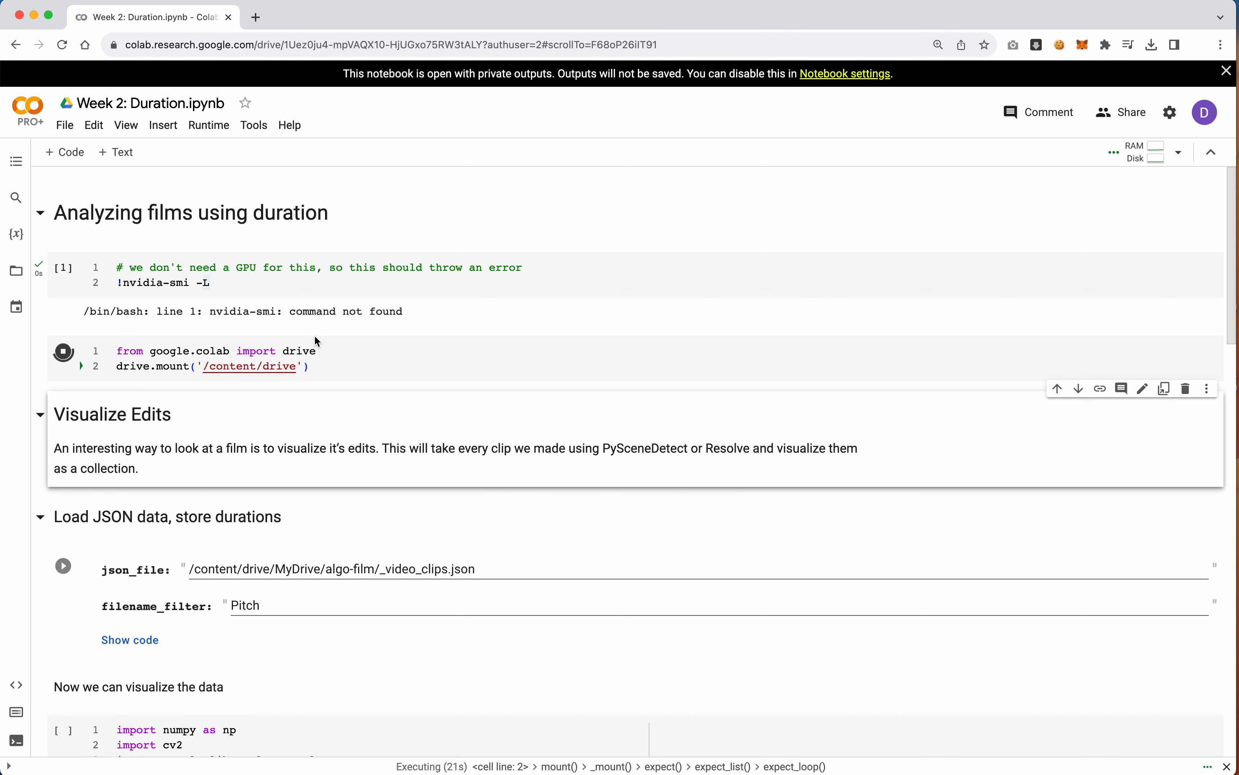
scroll("down", 3)
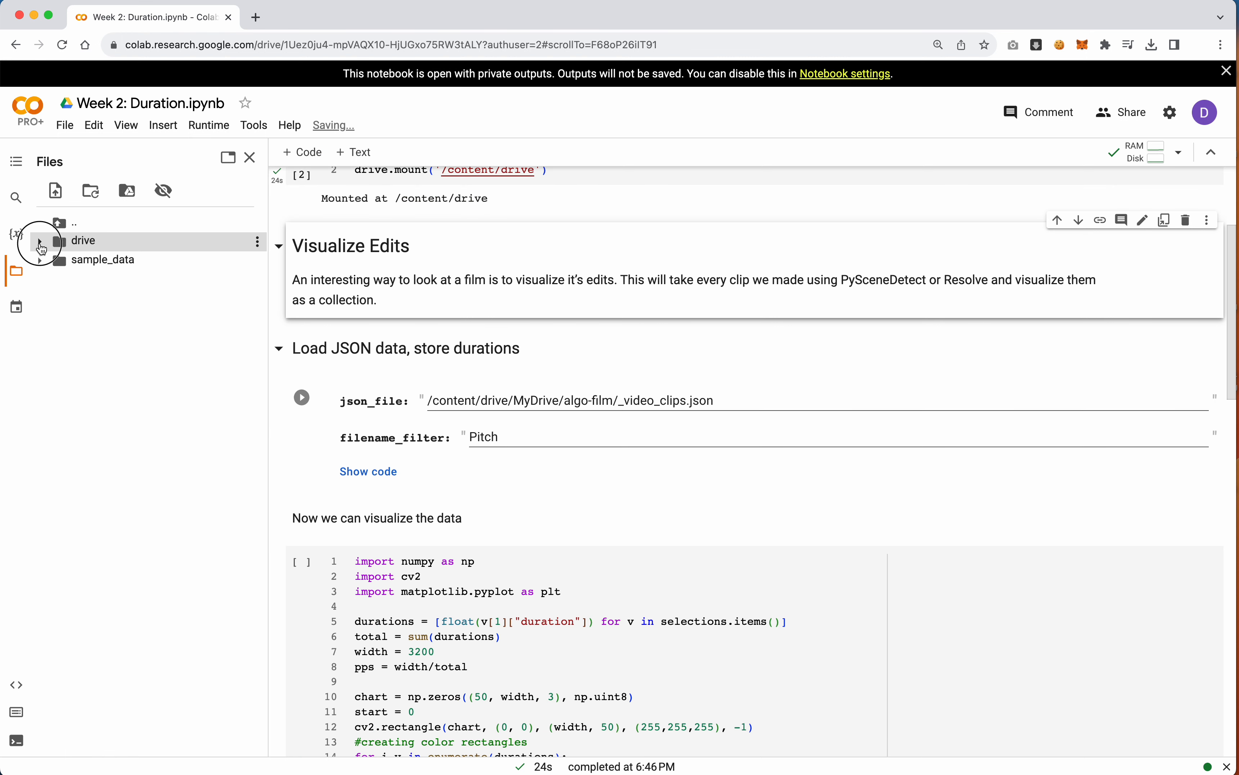
- Browse the mounted drive into MyDrive > algo-film > clips and list the night-hunter scene files
left_click(40, 240)
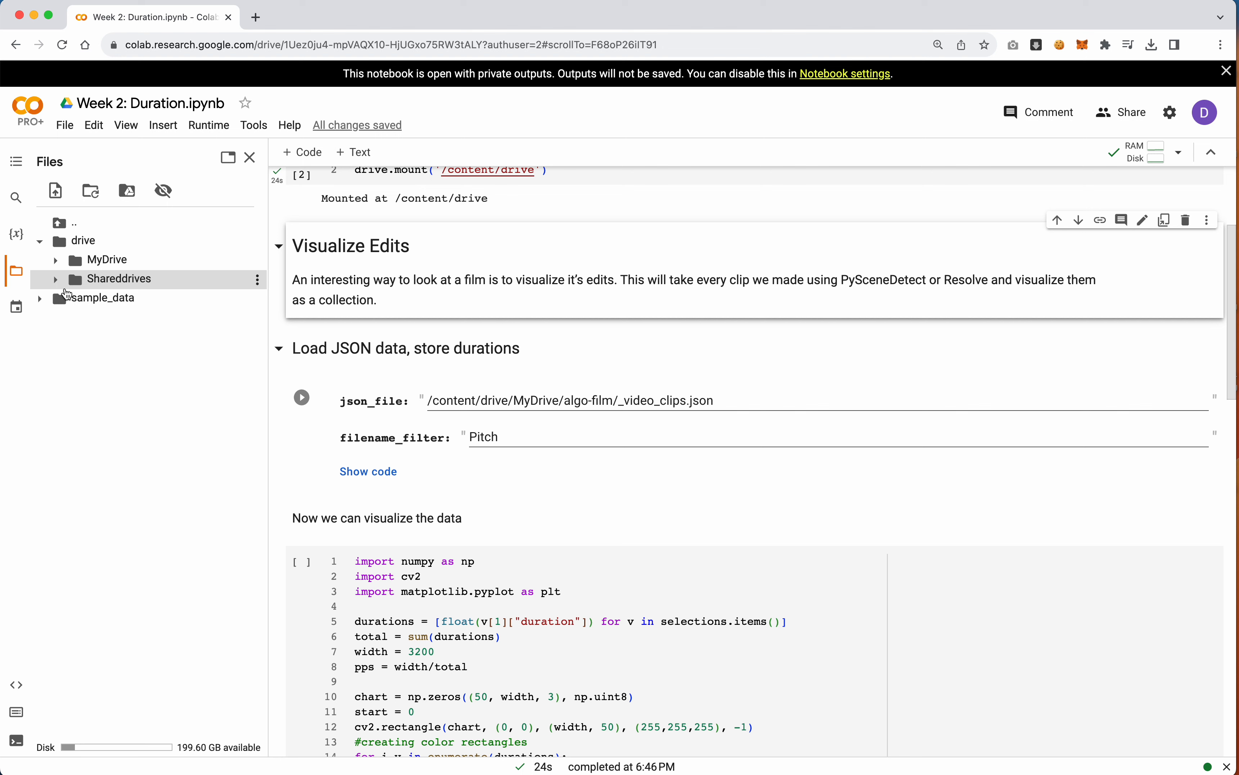
double_click(535, 401)
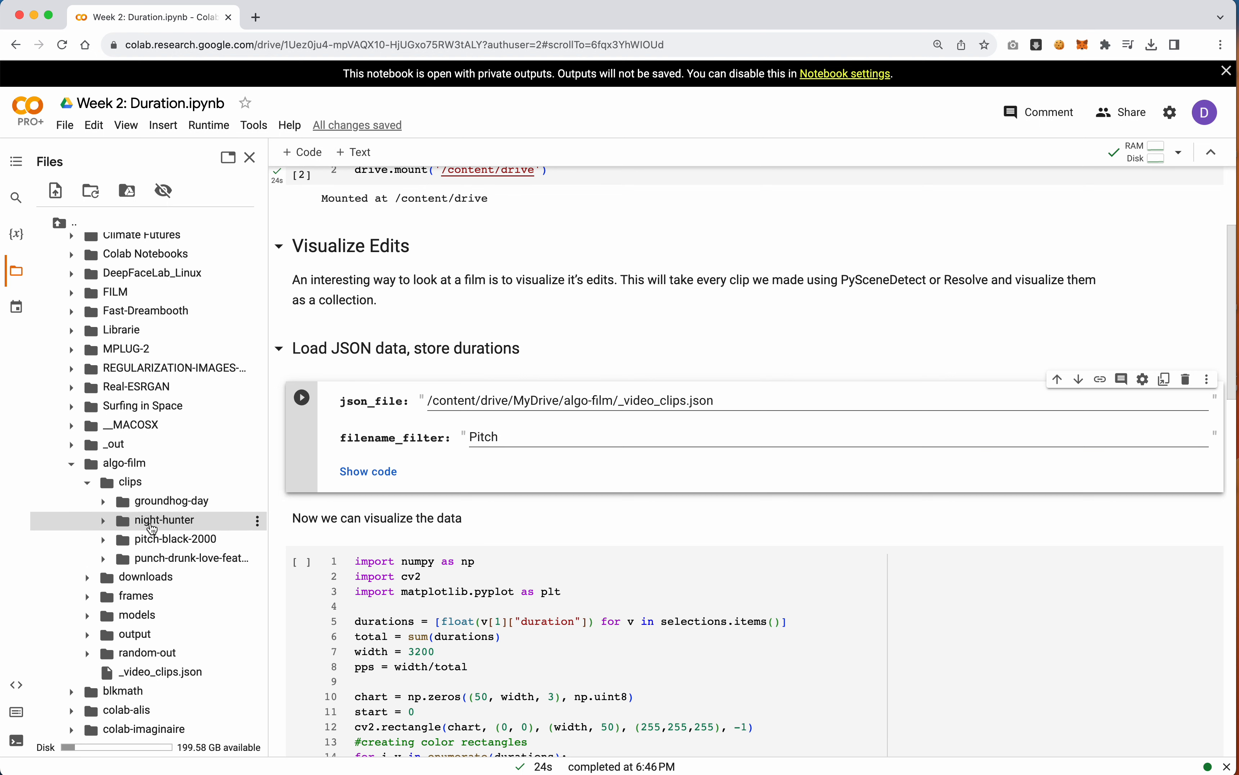
mouse_move(157, 522)
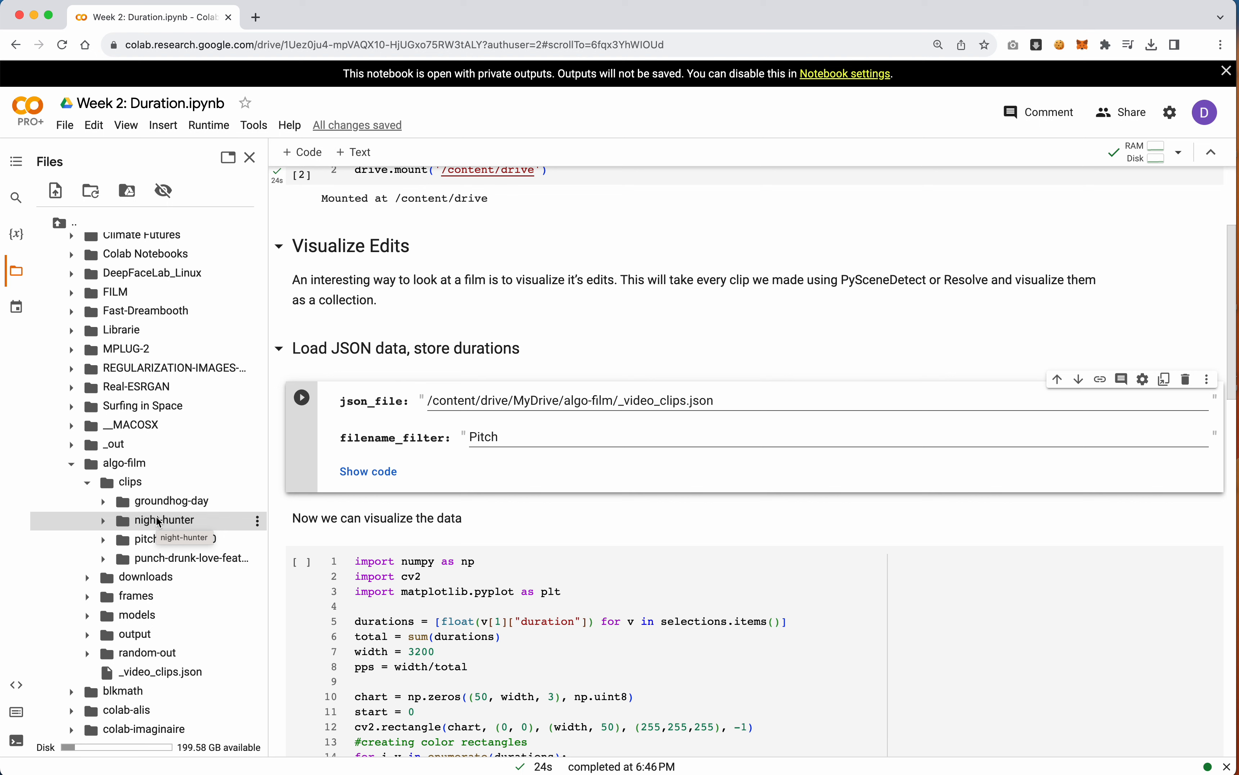
left_click(167, 519)
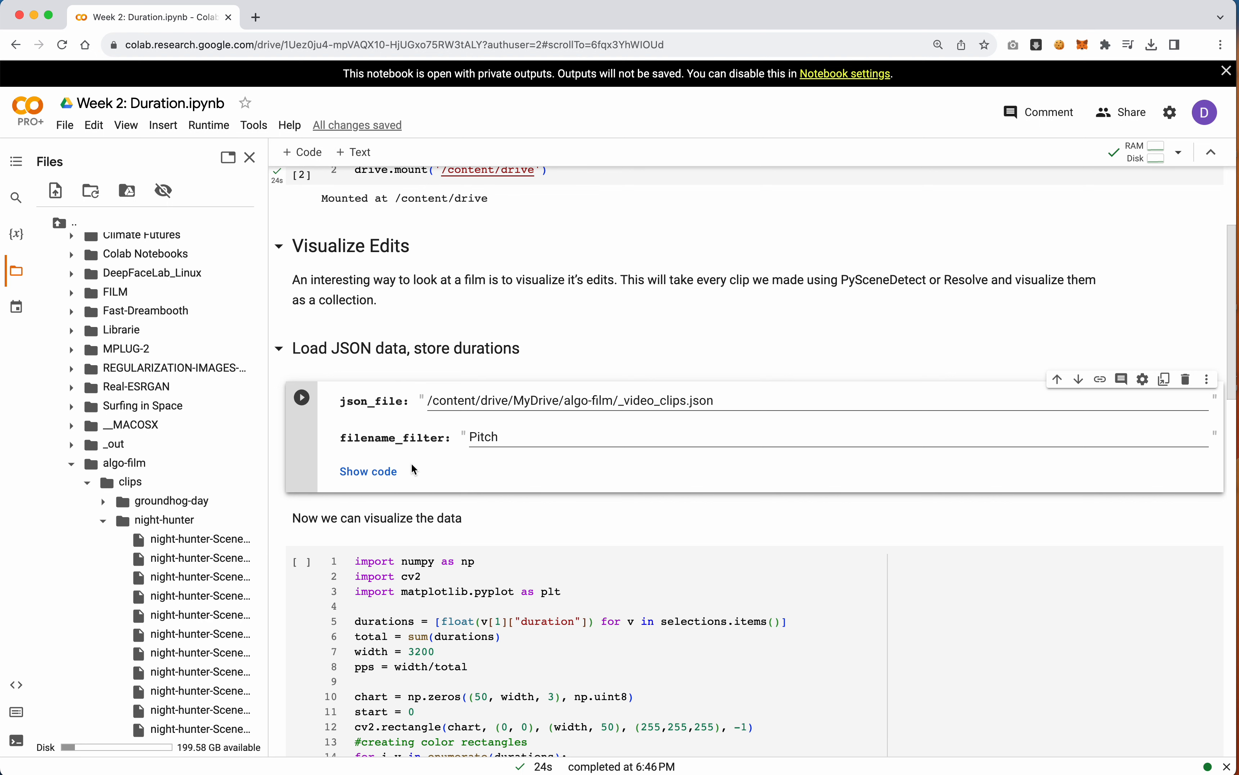
- Set filename_filter to night-hunter and run the JSON-loading cell
type("night-hunter")
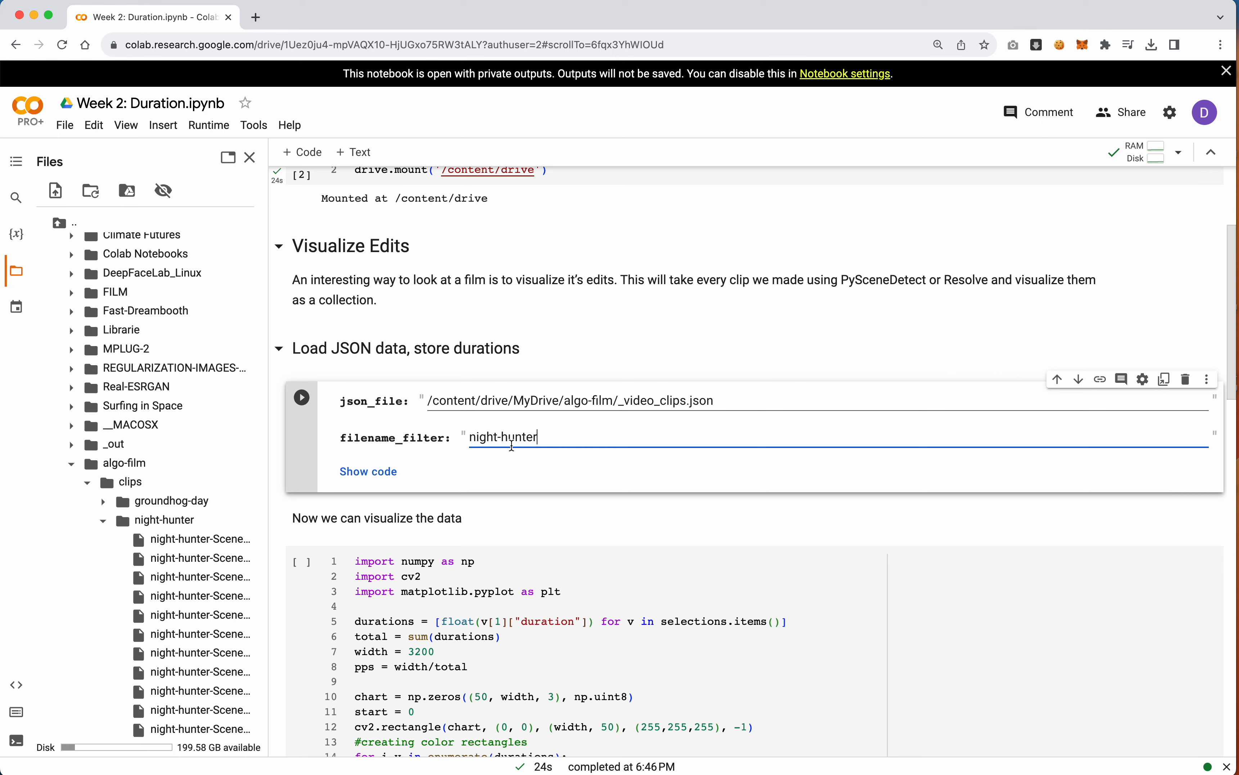
mouse_move(346, 391)
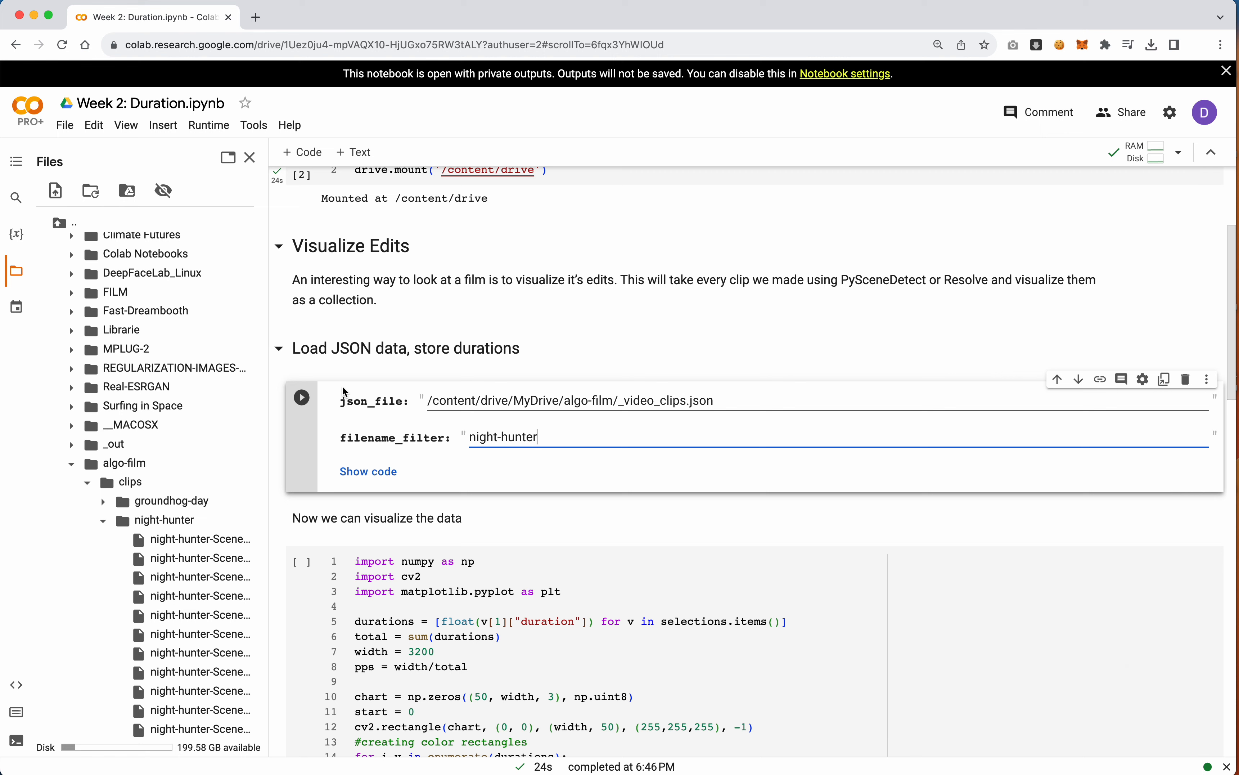
left_click(301, 397)
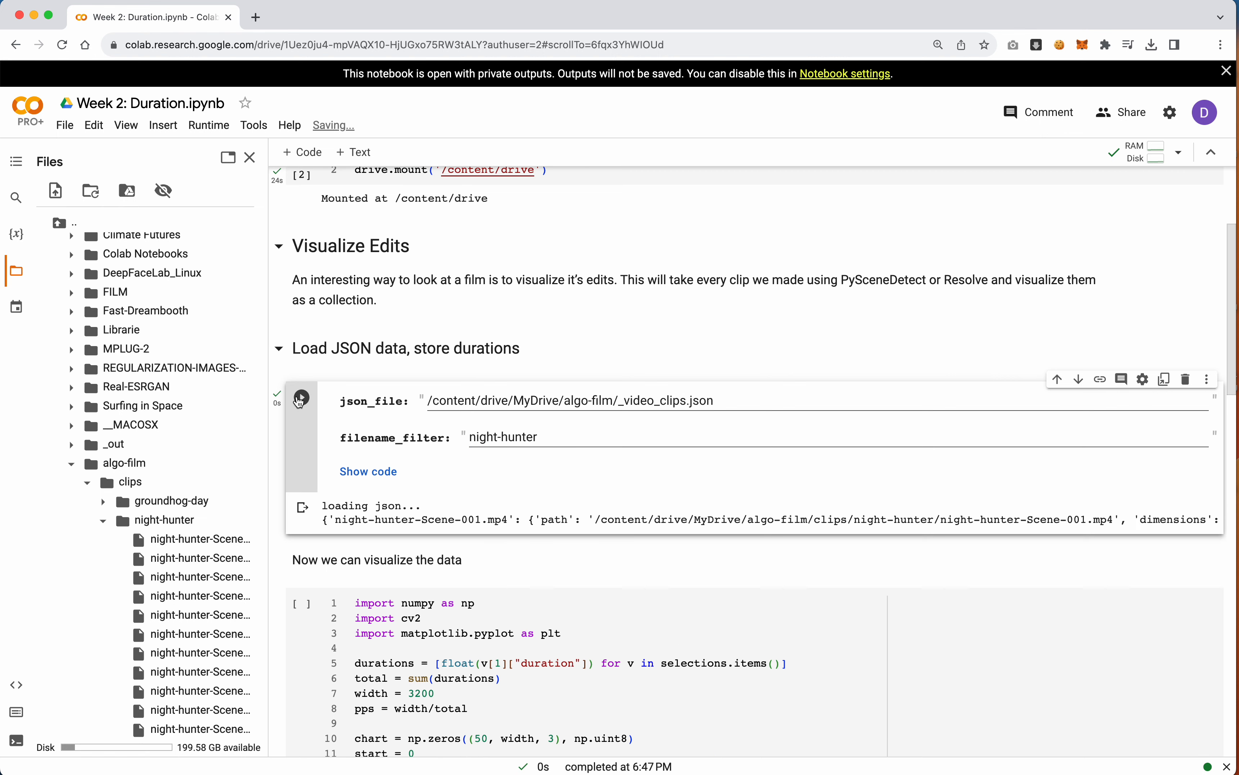
left_click(301, 397)
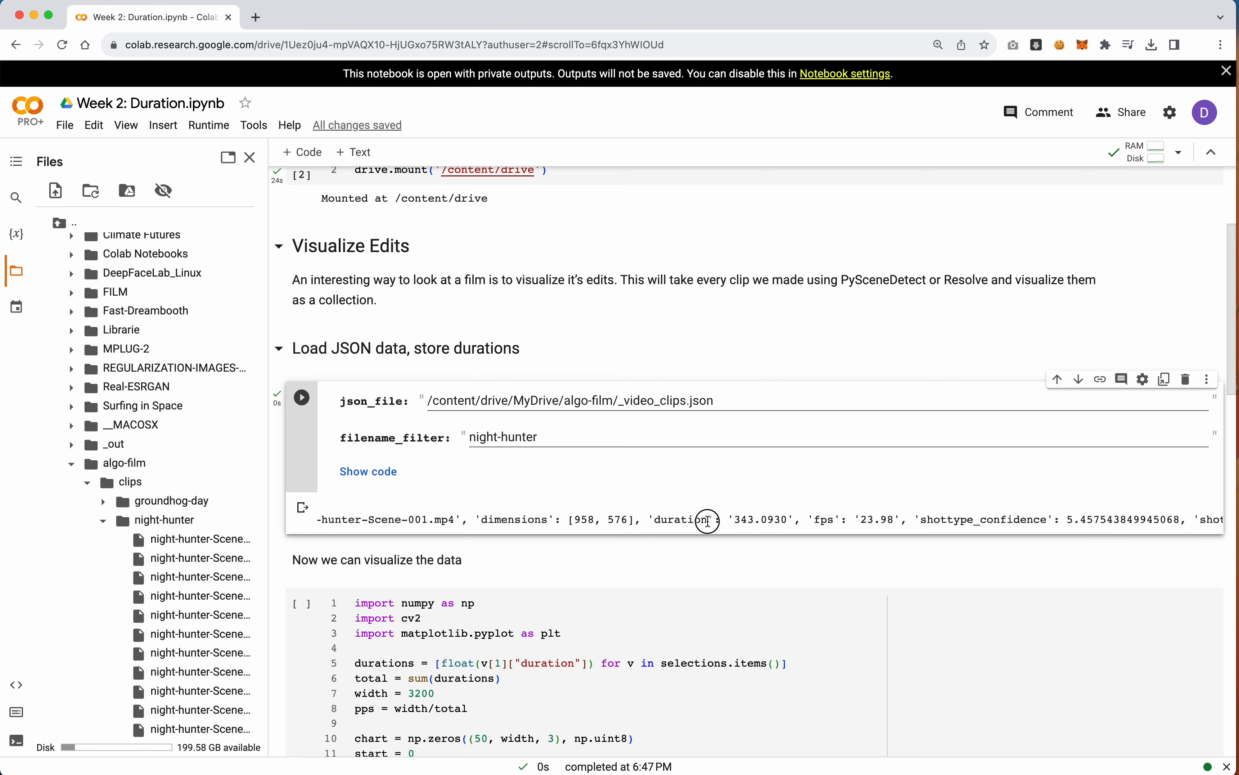
- Pick out the duration value 343.0930 for night-hunter-Scene-001.mp4 in the output
double_click(760, 519)
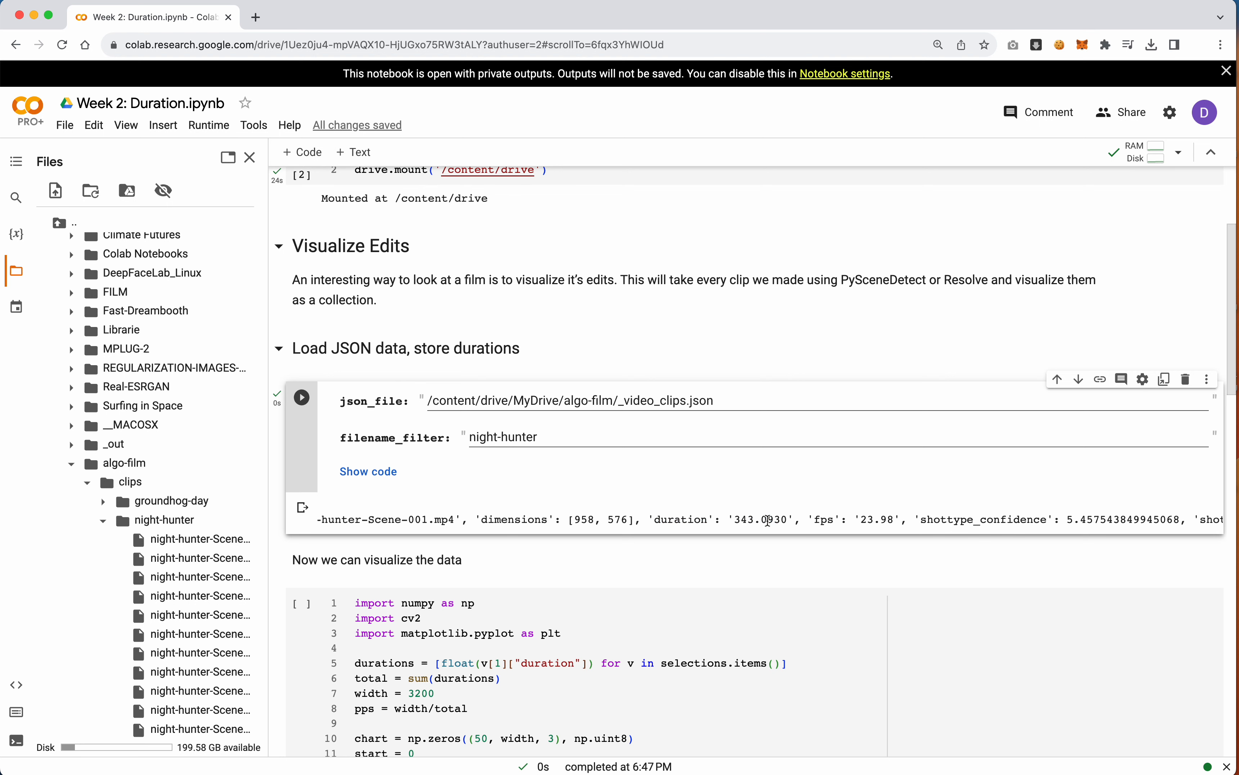
double_click(767, 519)
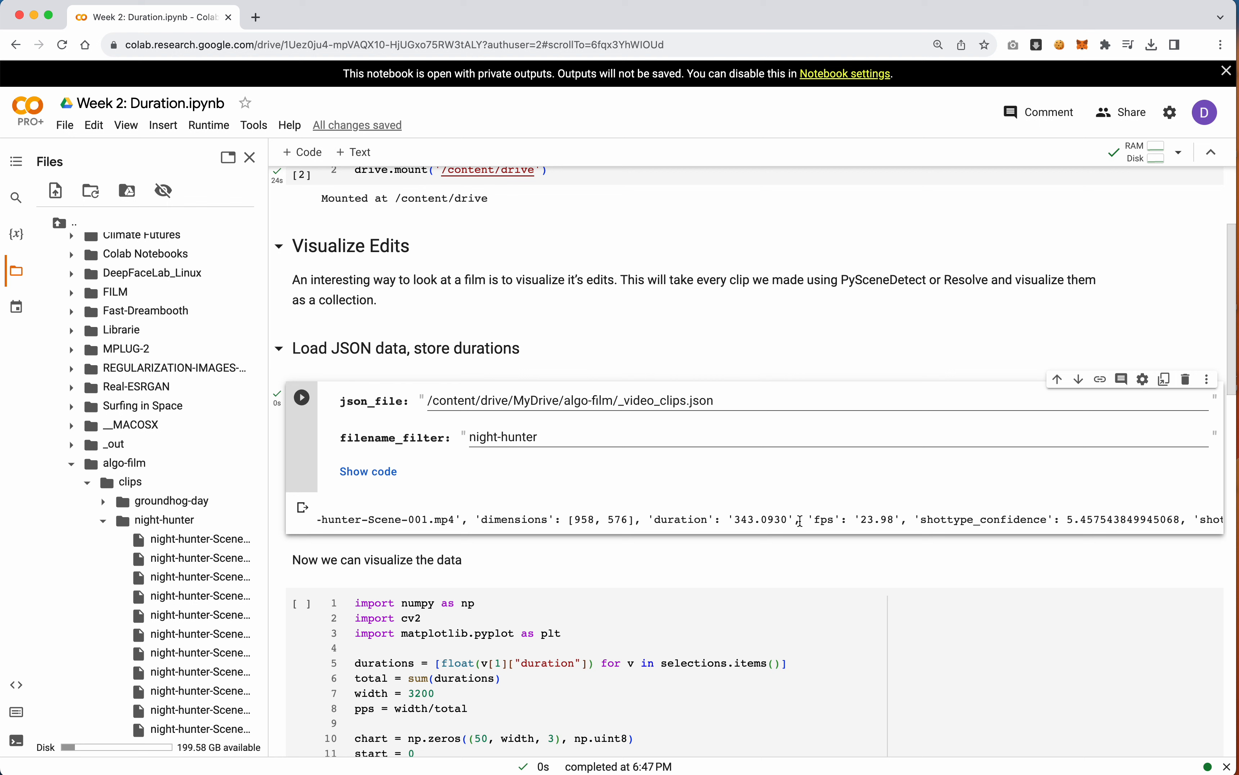
mouse_move(828, 522)
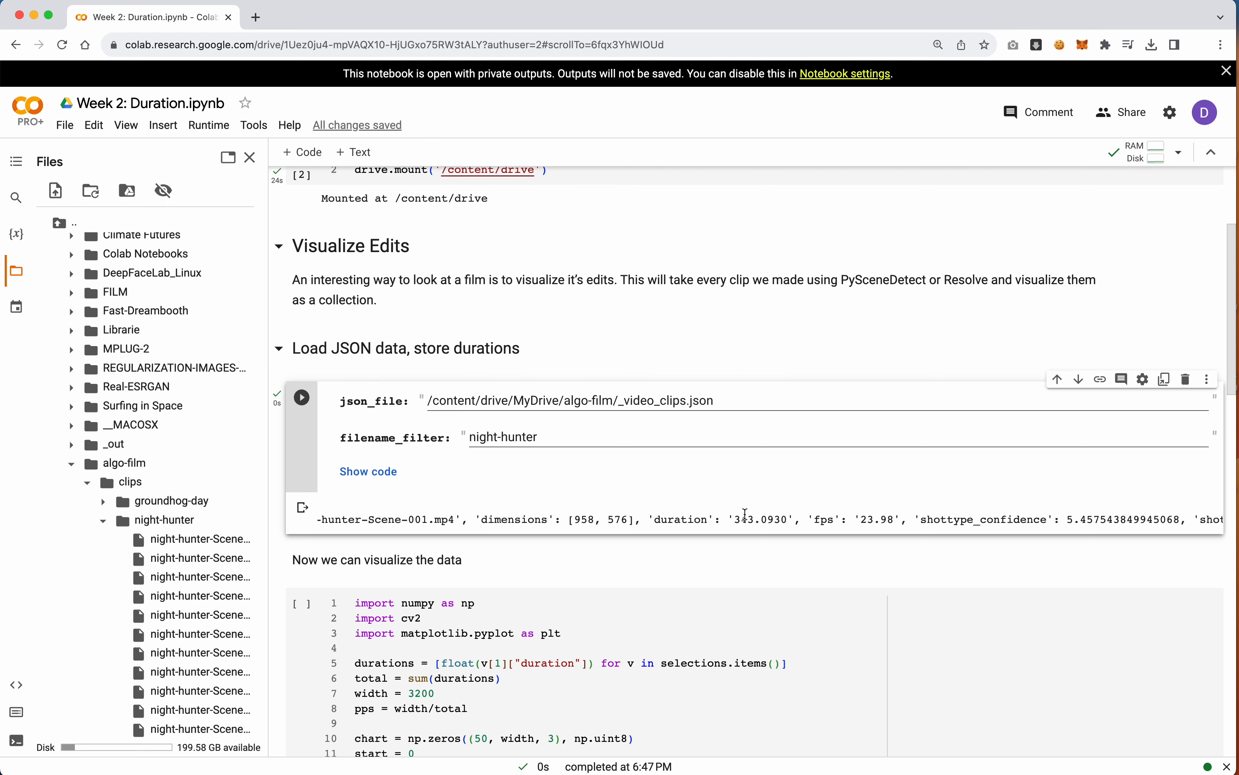
- Run the visualization cell to draw the black-and-white barcode of clip durations as chart.png
scroll("down", 3)
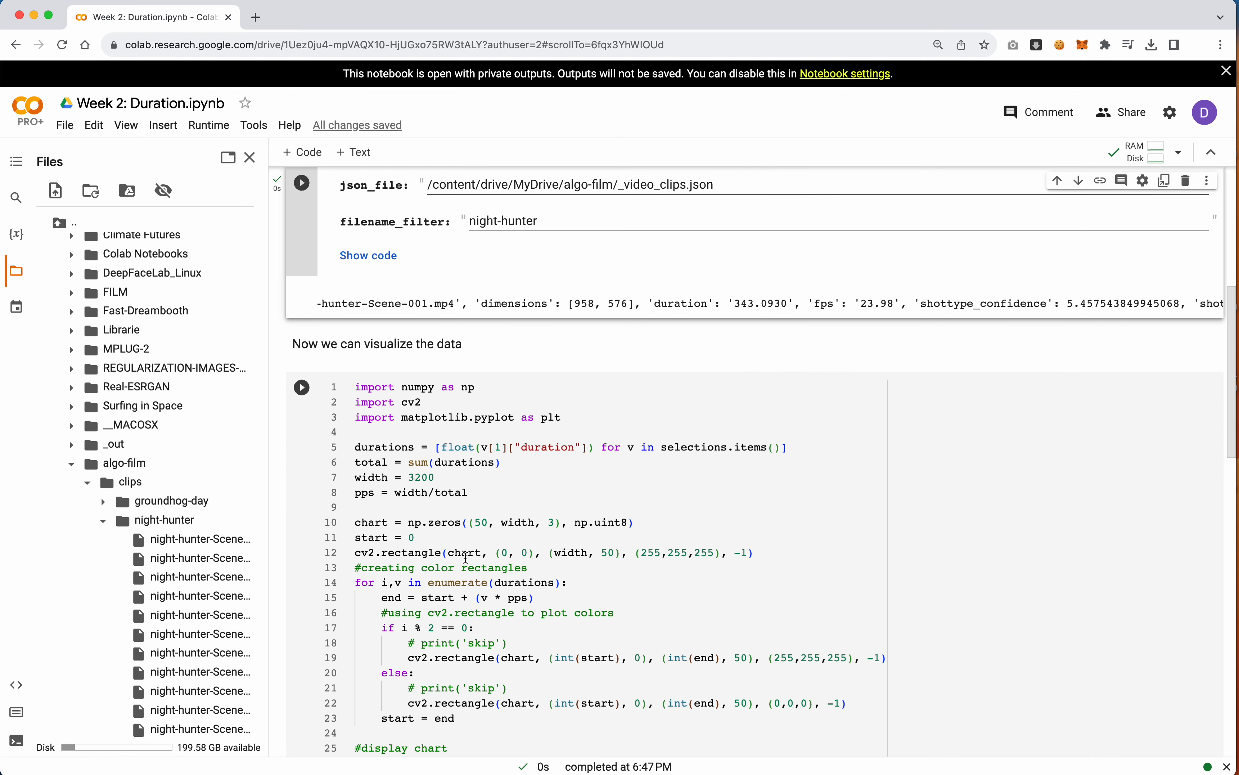
scroll("down", 3)
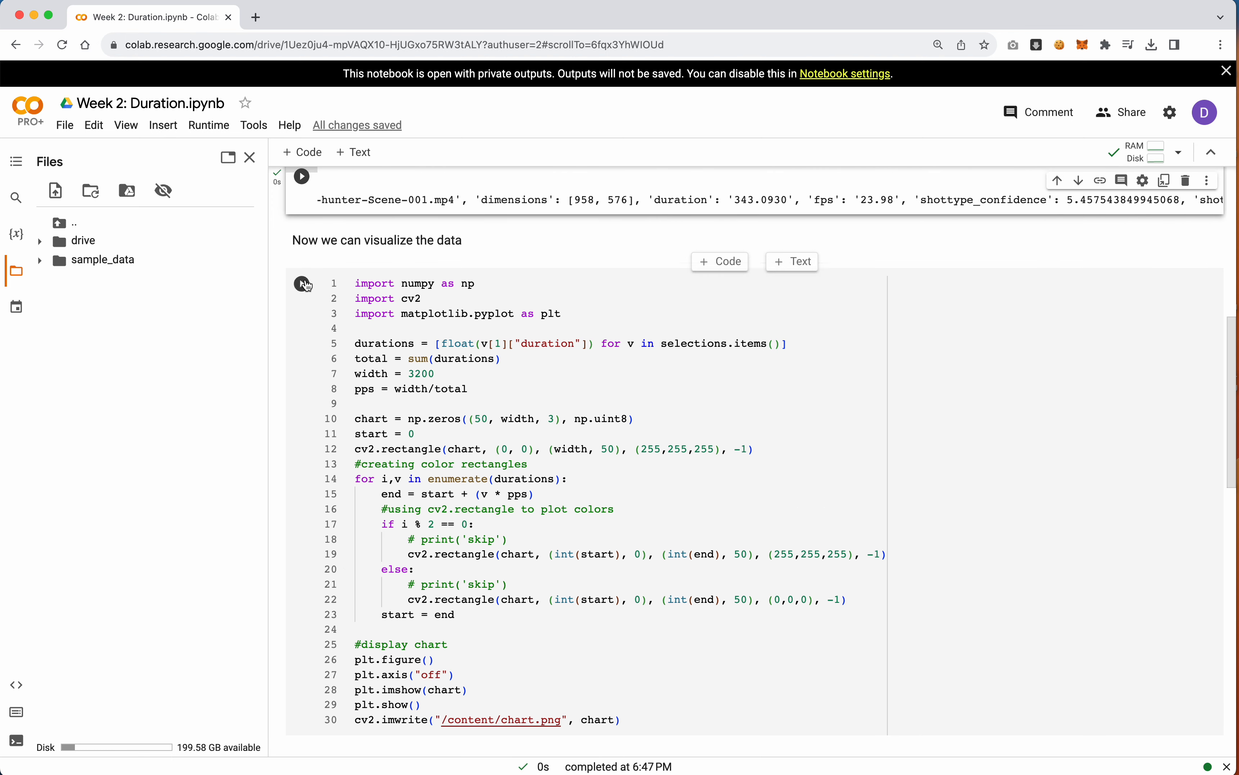
left_click(302, 283)
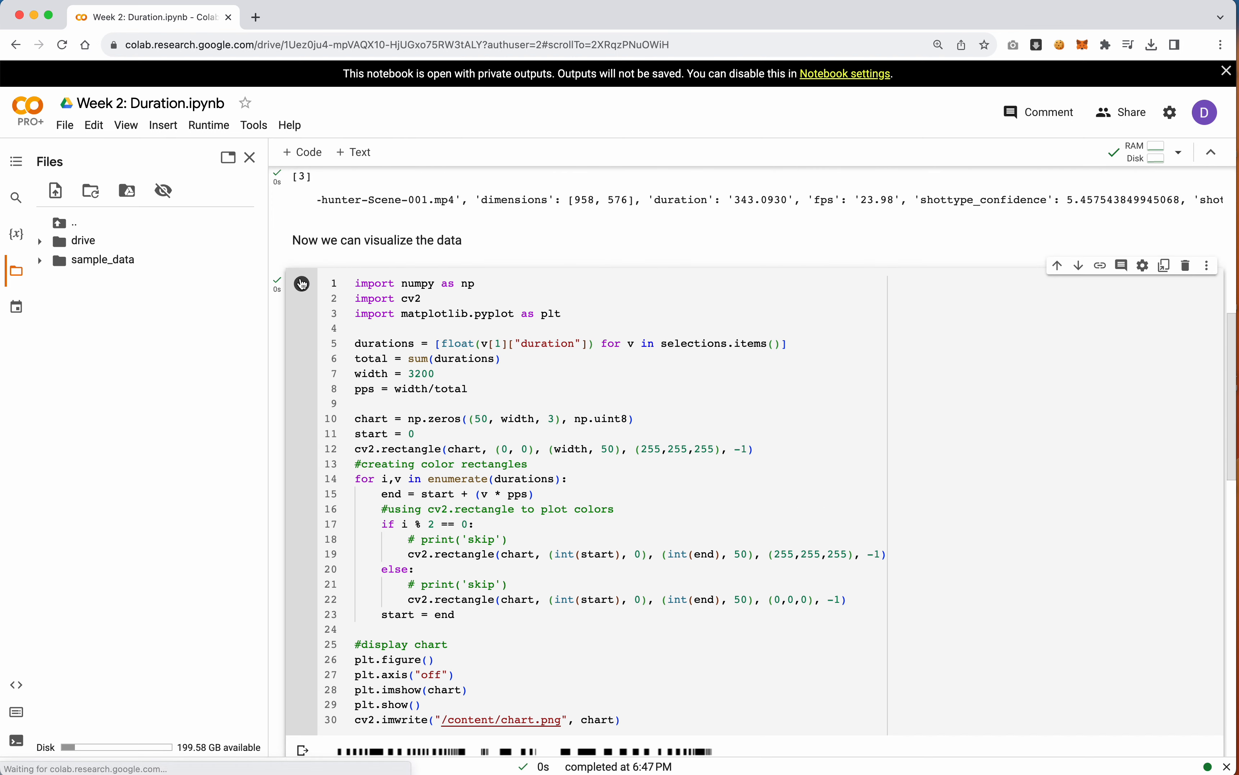
scroll("down", 3)
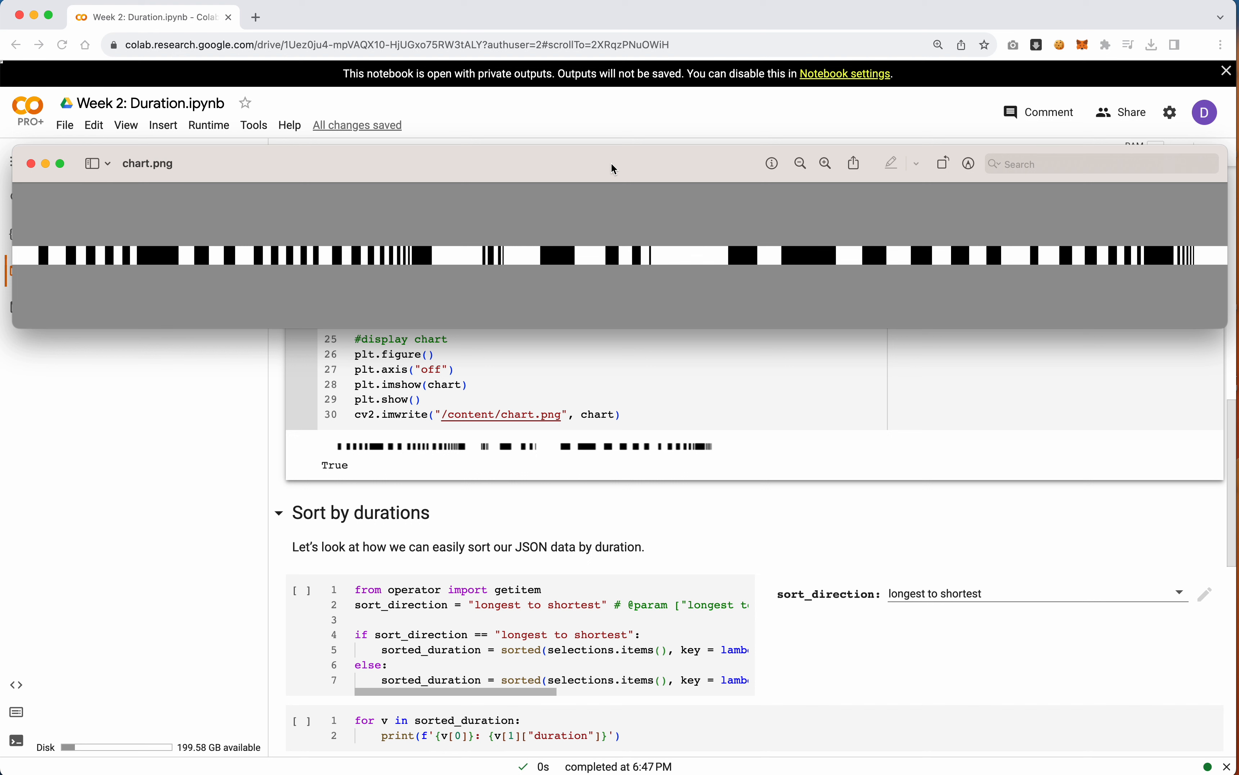
mouse_move(593, 179)
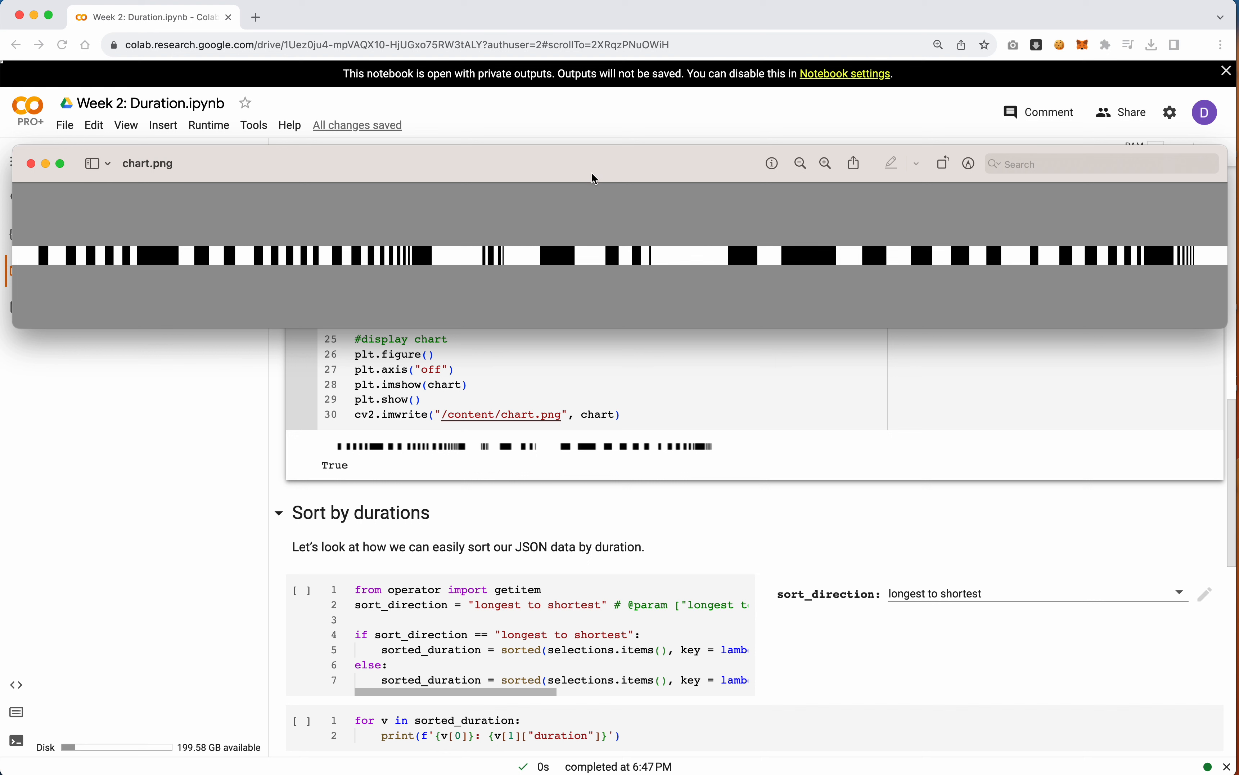
mouse_move(668, 278)
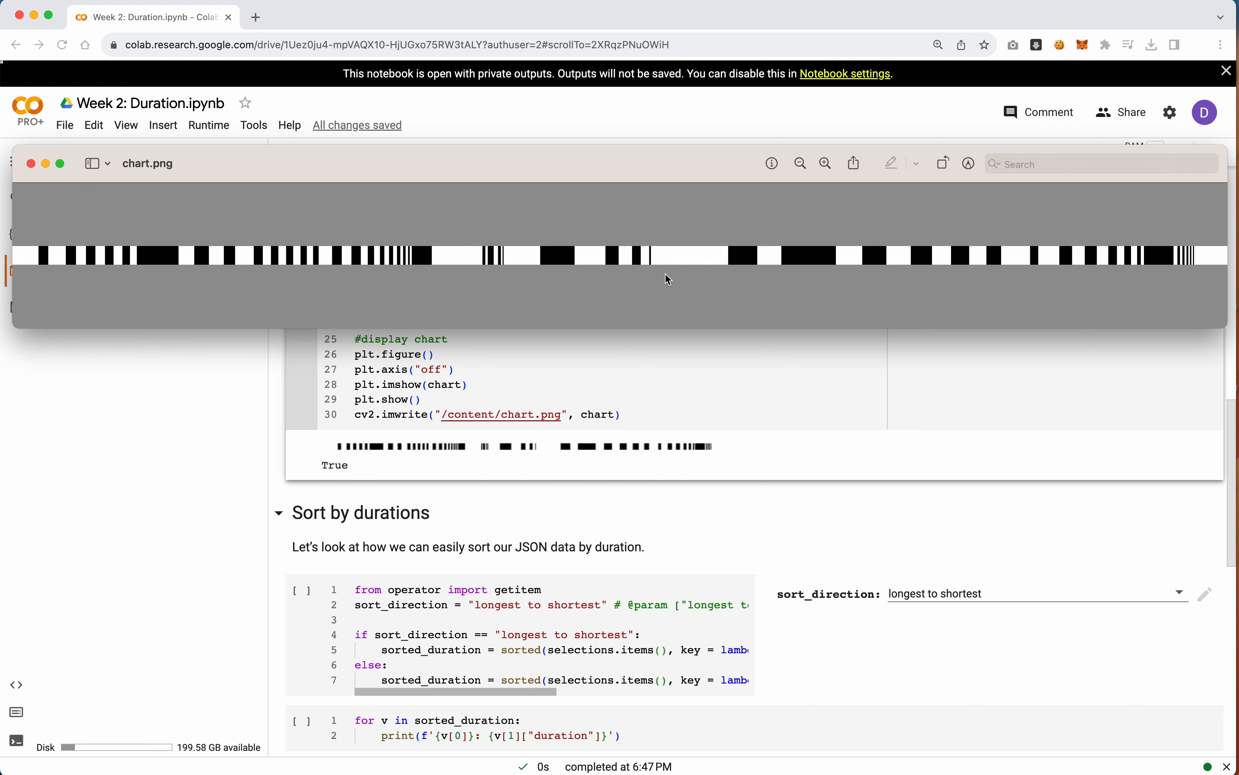
mouse_move(676, 259)
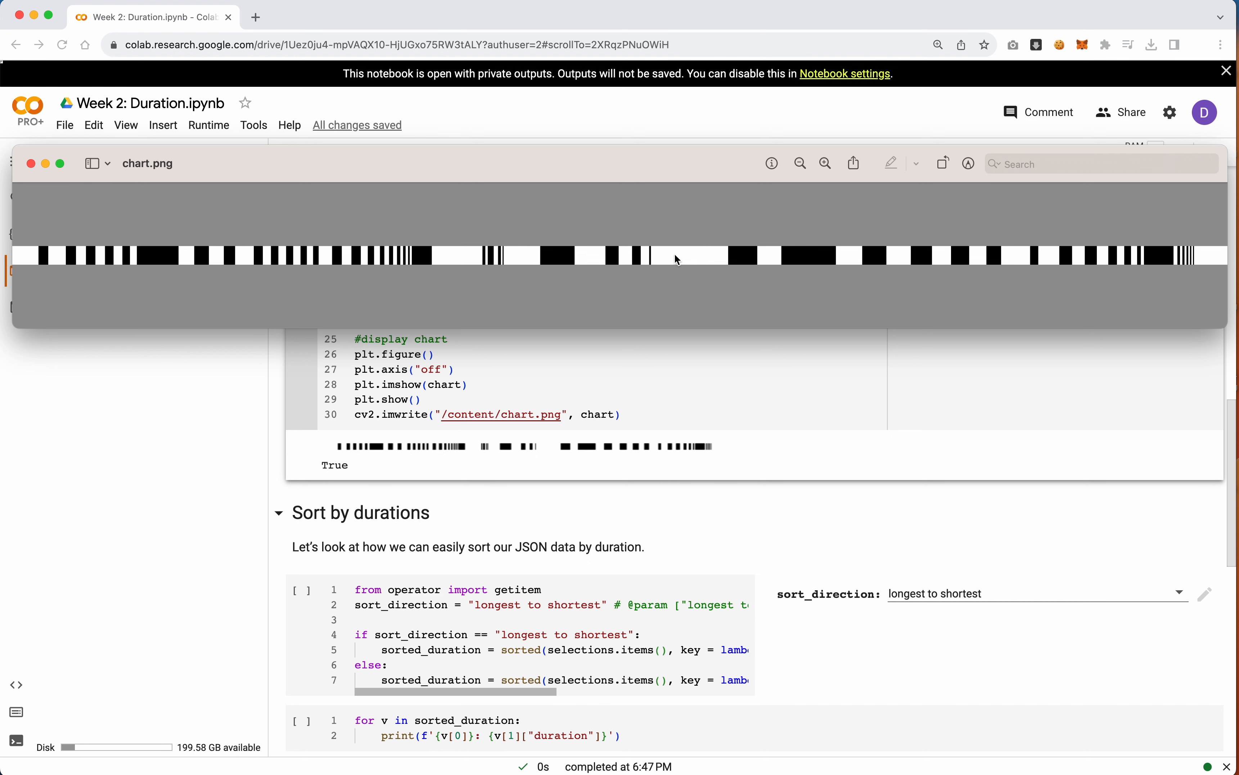
mouse_move(680, 301)
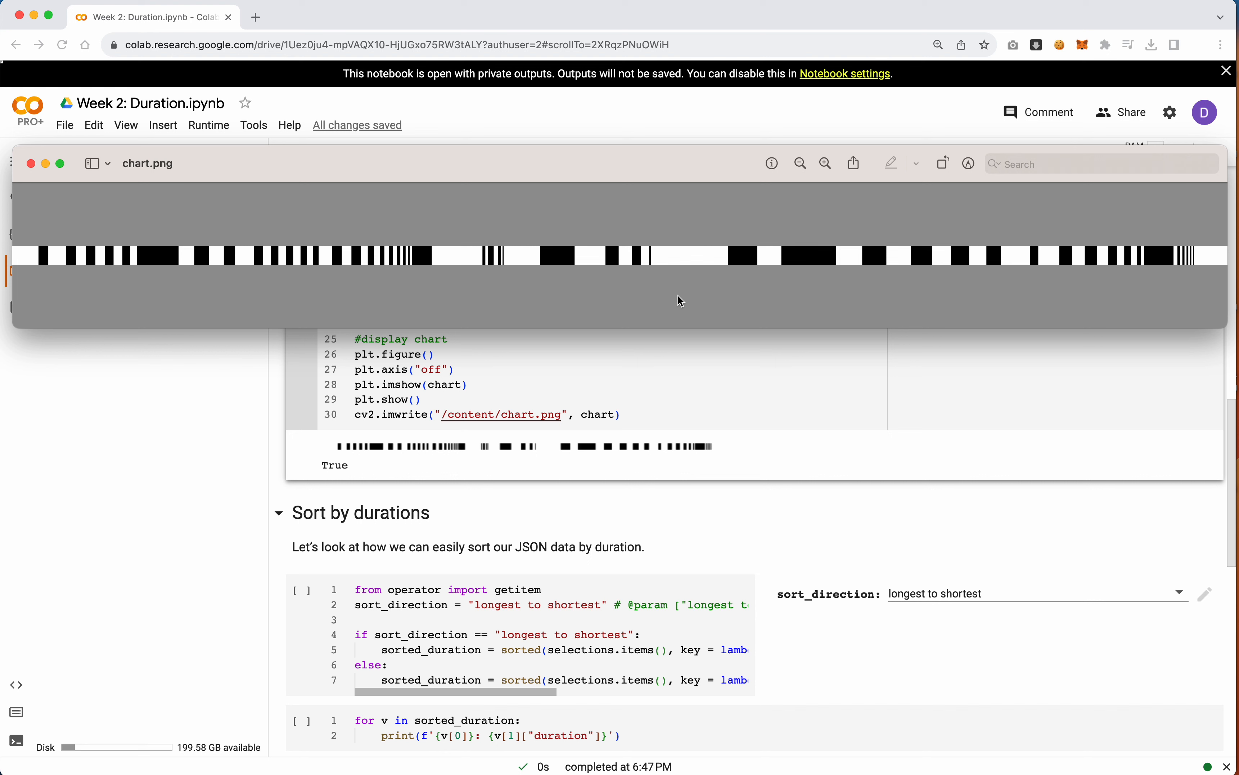
mouse_move(714, 307)
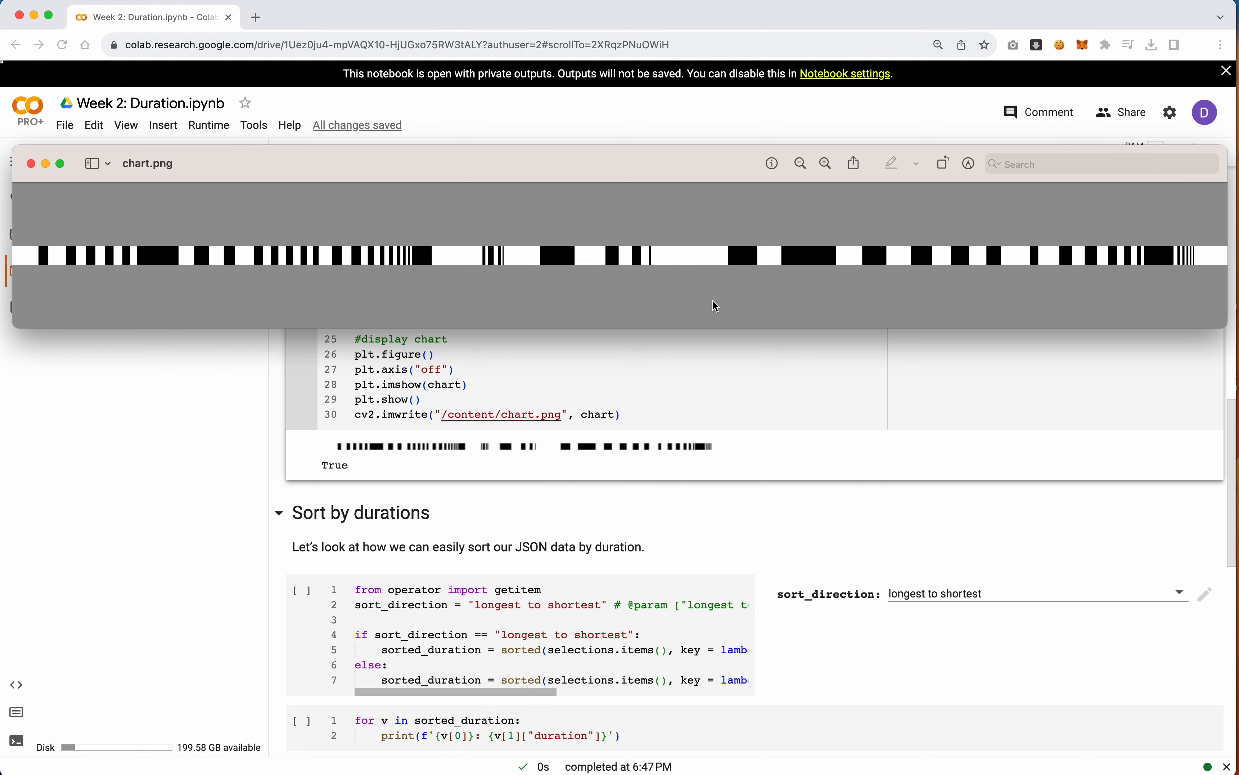
mouse_move(332, 255)
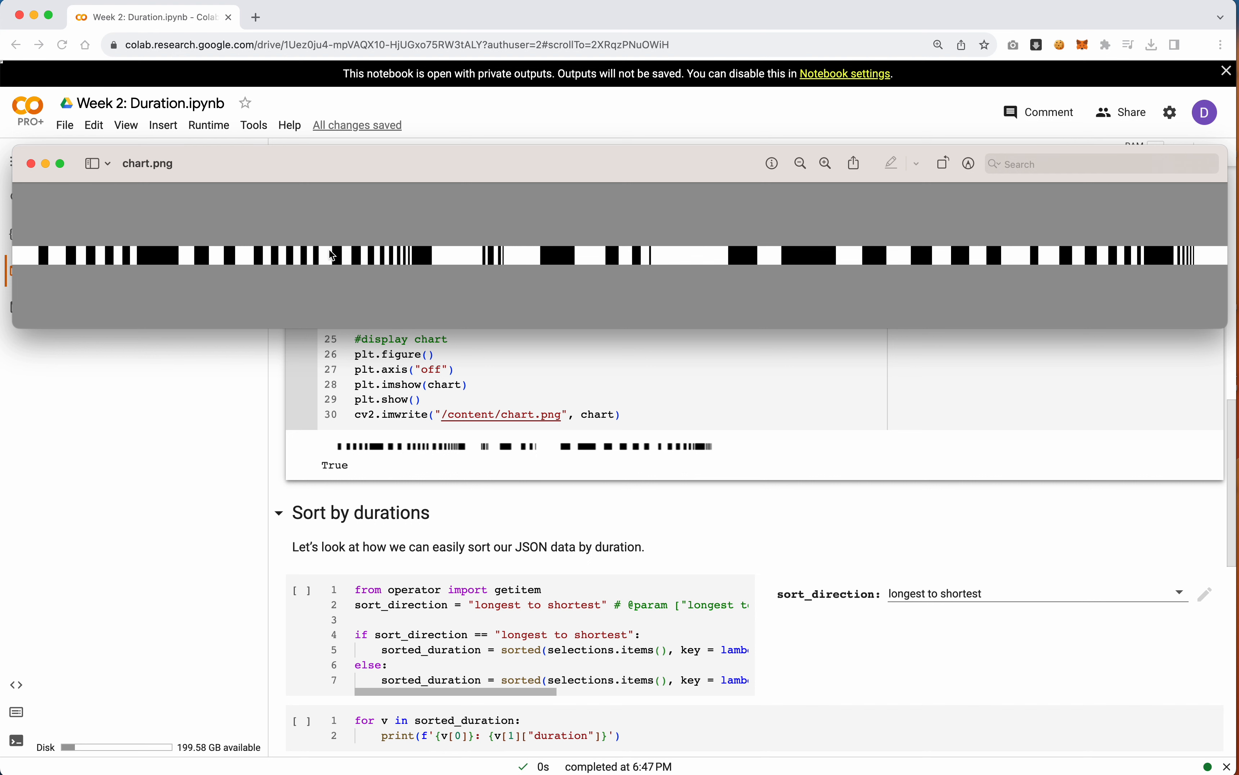
mouse_move(380, 264)
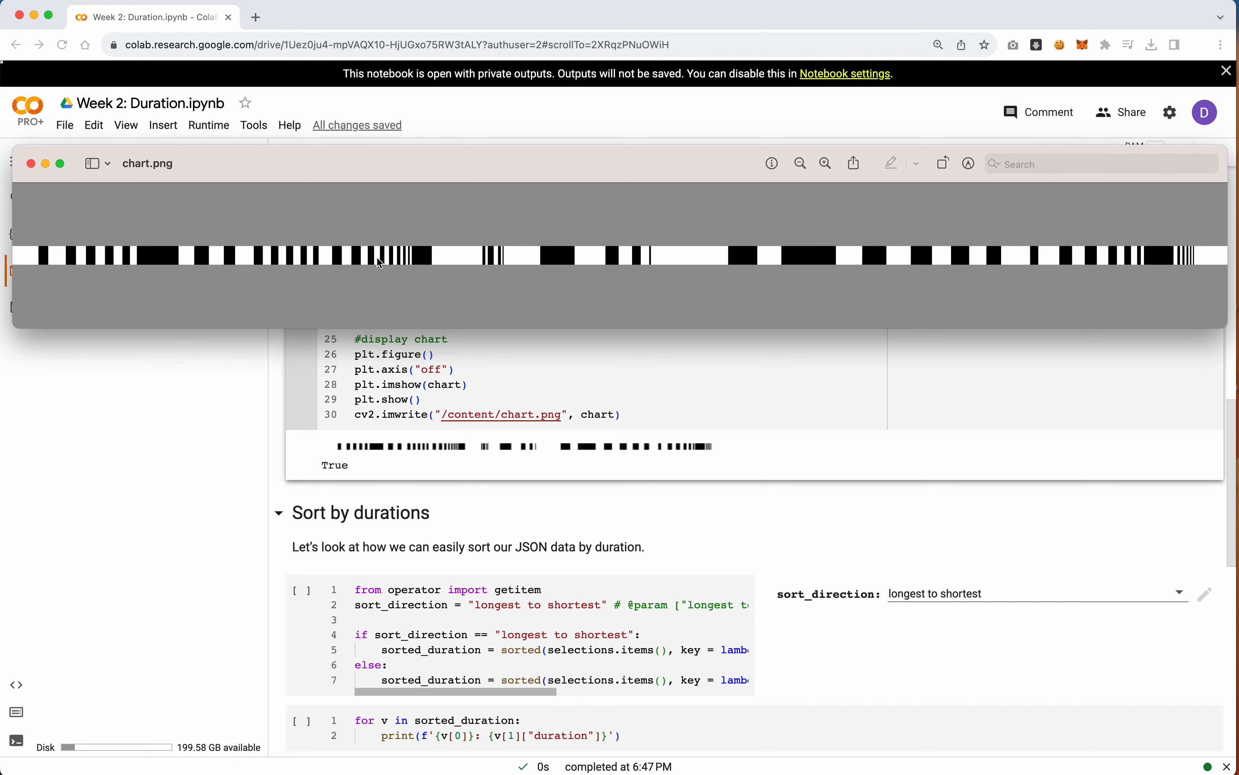
mouse_move(468, 261)
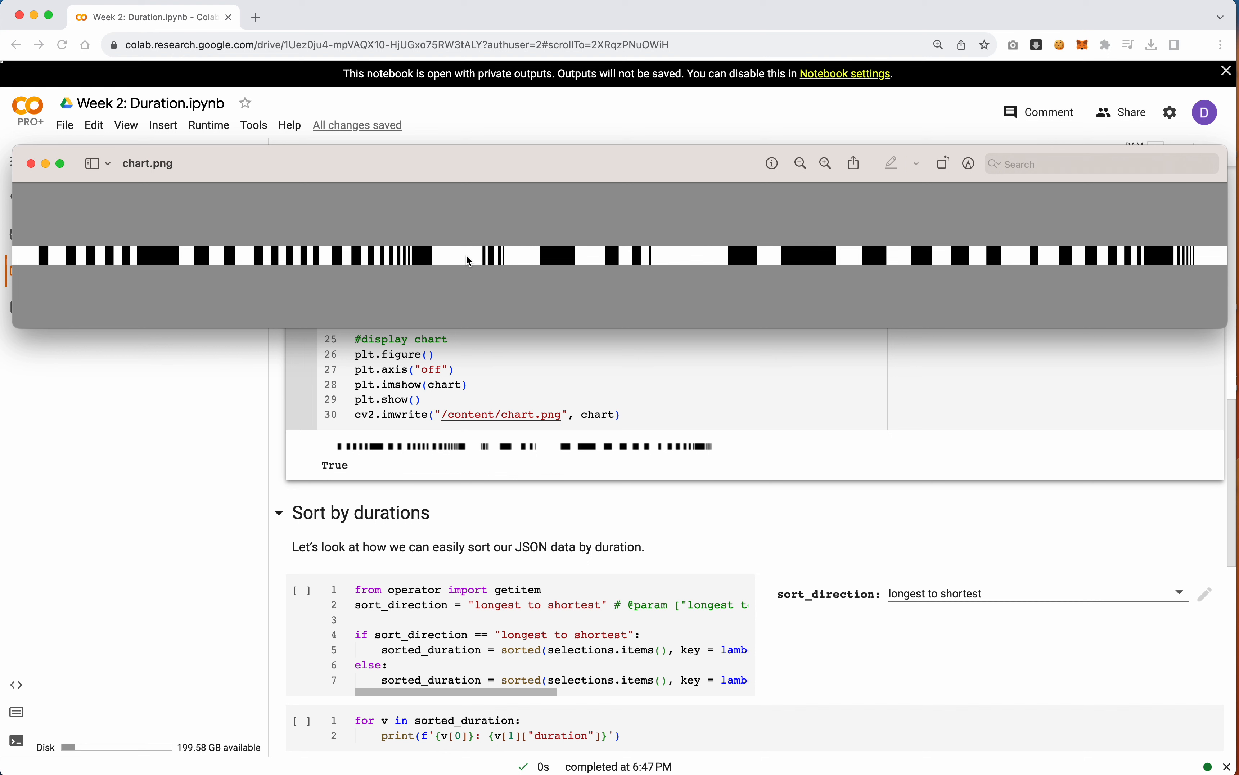
mouse_move(816, 259)
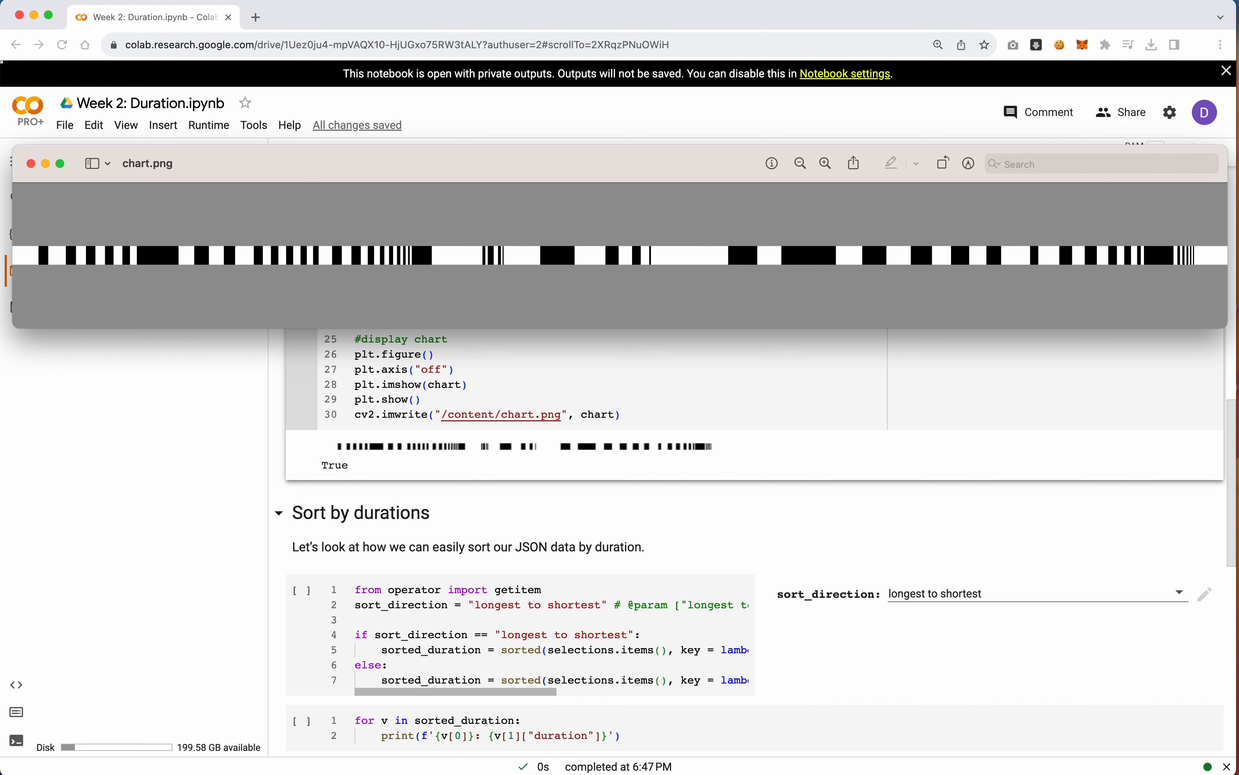
mouse_move(1175, 282)
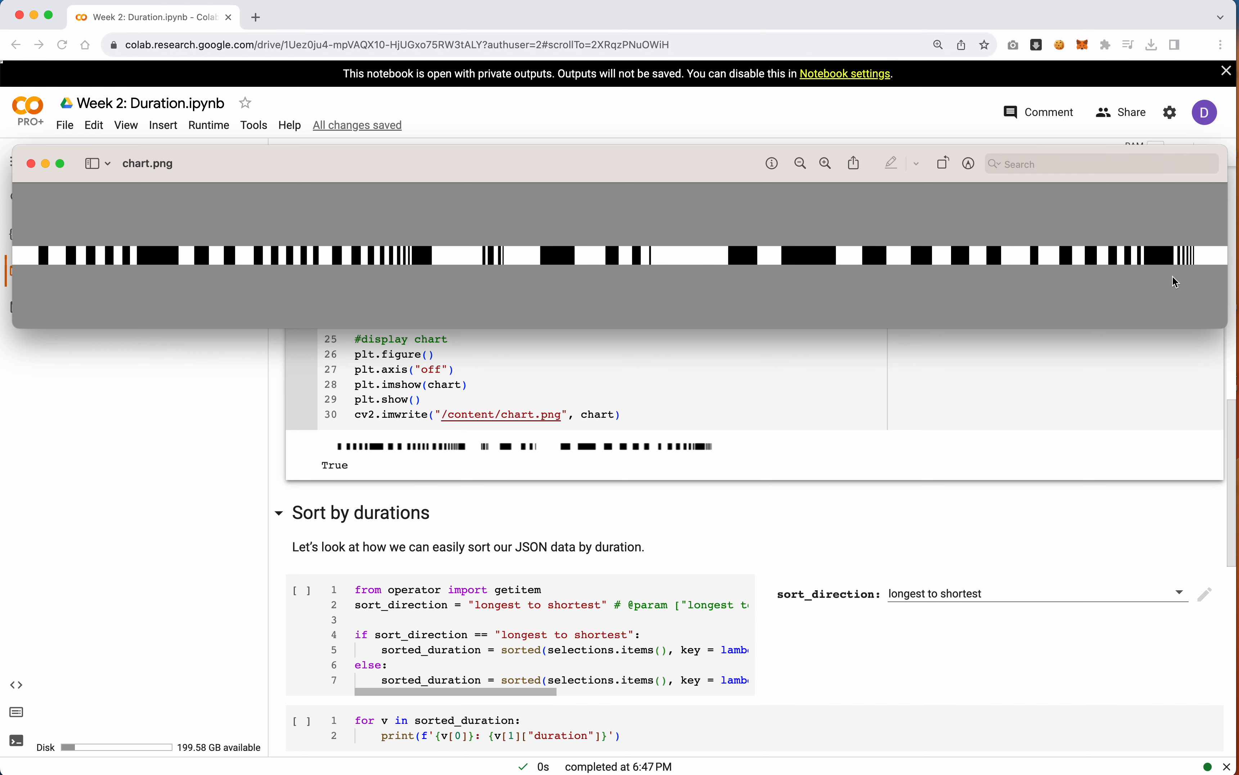
mouse_move(1227, 258)
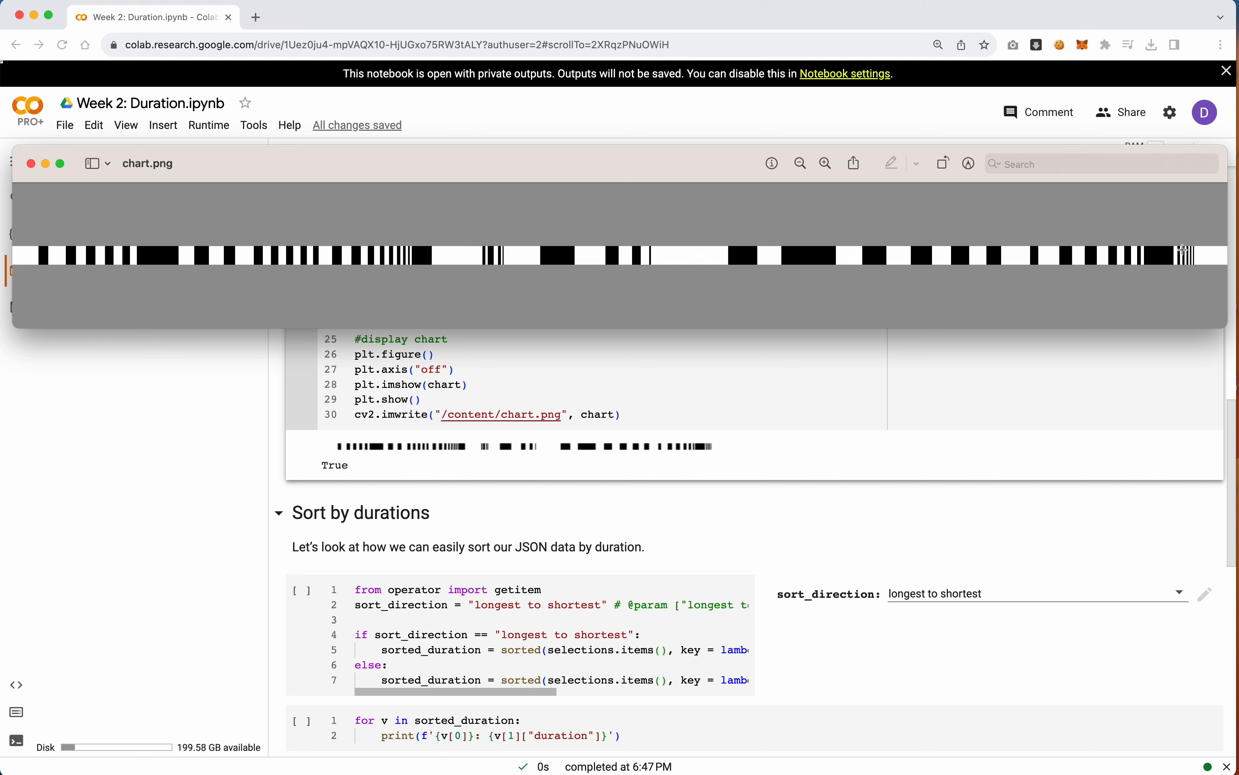
mouse_move(1186, 249)
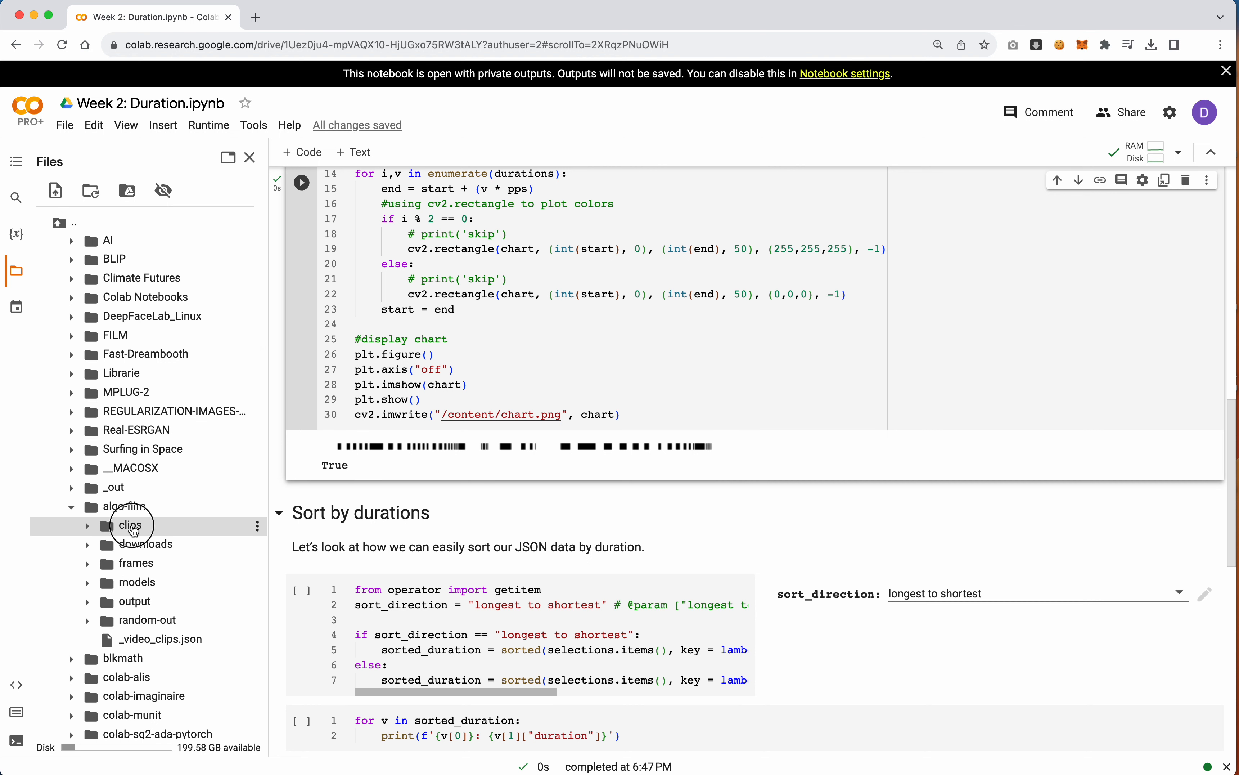
- Expand the clips folder to its film subfolders and change filename_filter to pitch
left_click(129, 524)
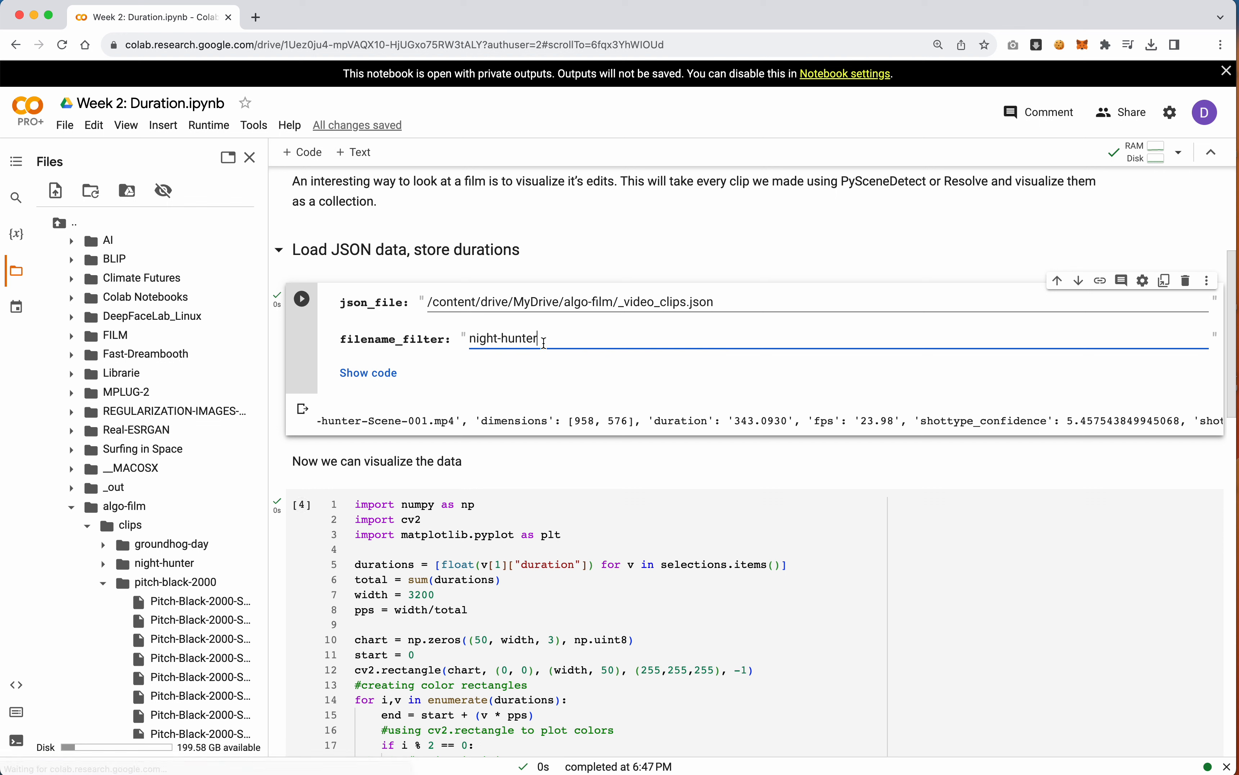
type("Pitch-Black")
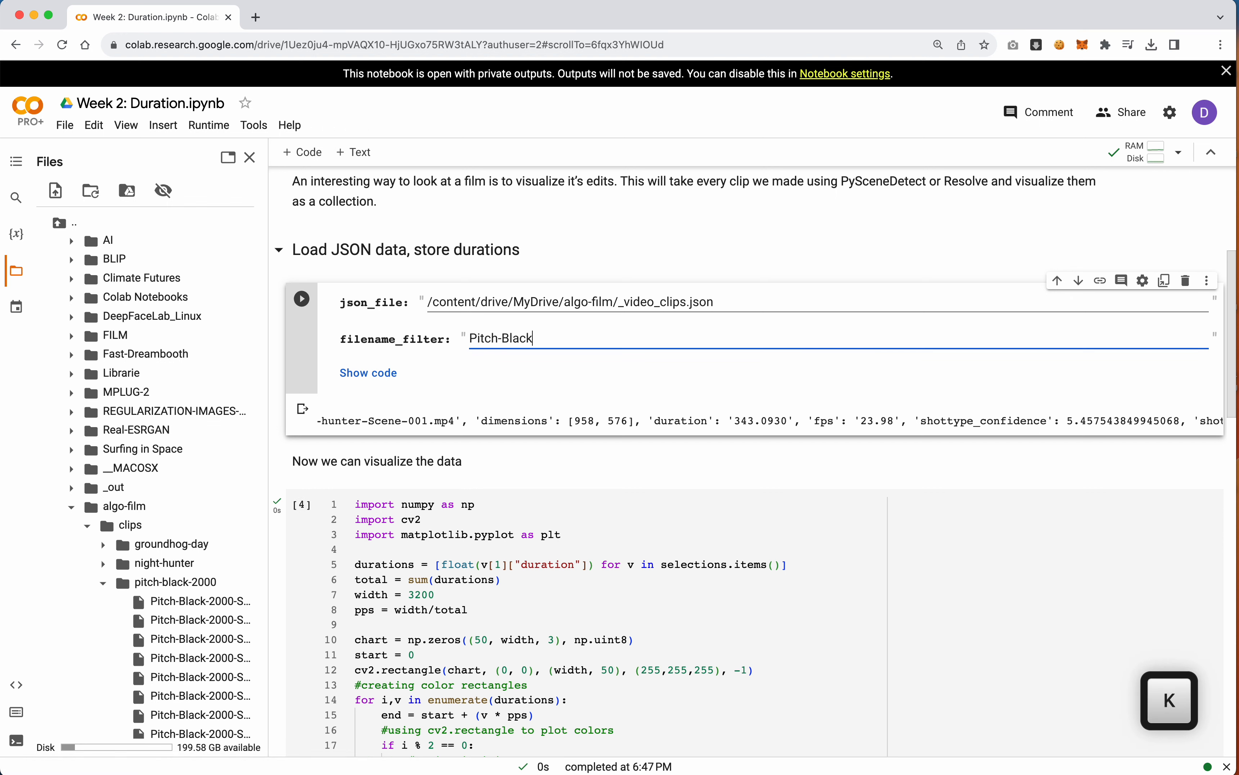
key("delete")
type("pitch")
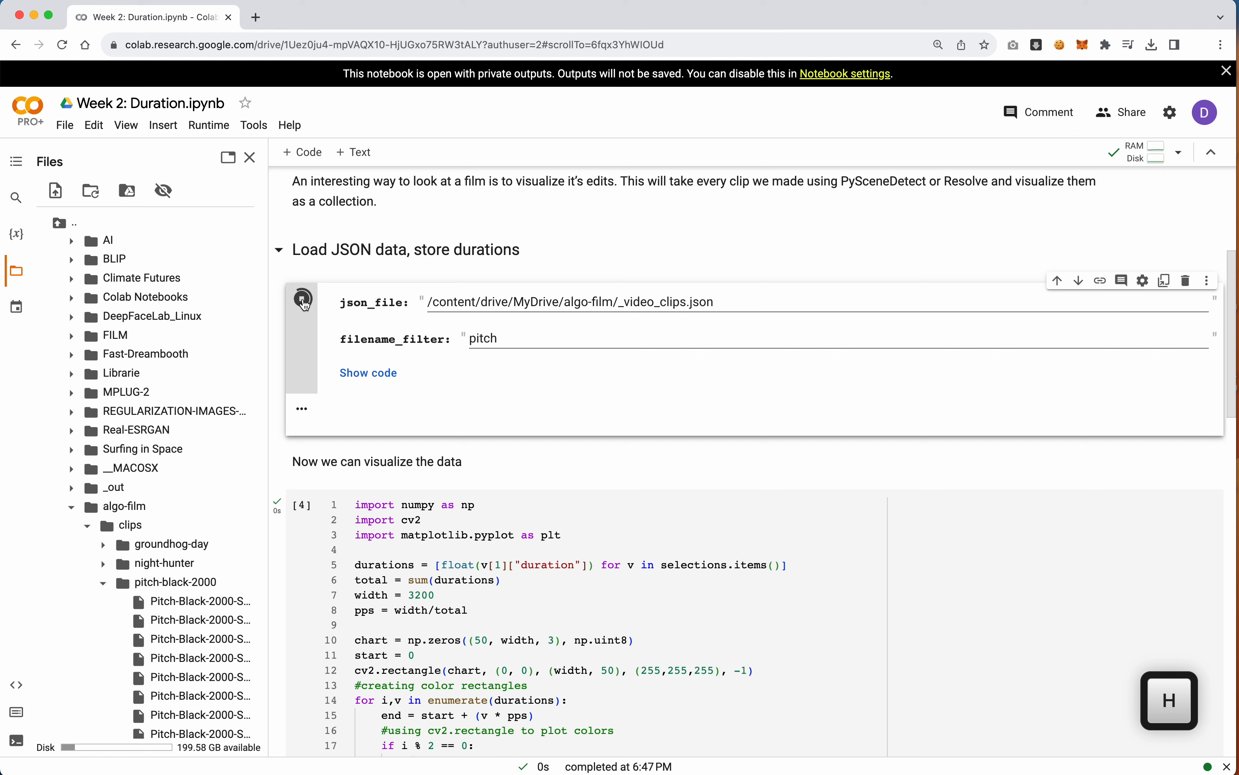
- Correct the filter to Pitch, reload the Pitch-Black-2000 clips and redraw the denser barcode
left_click(301, 299)
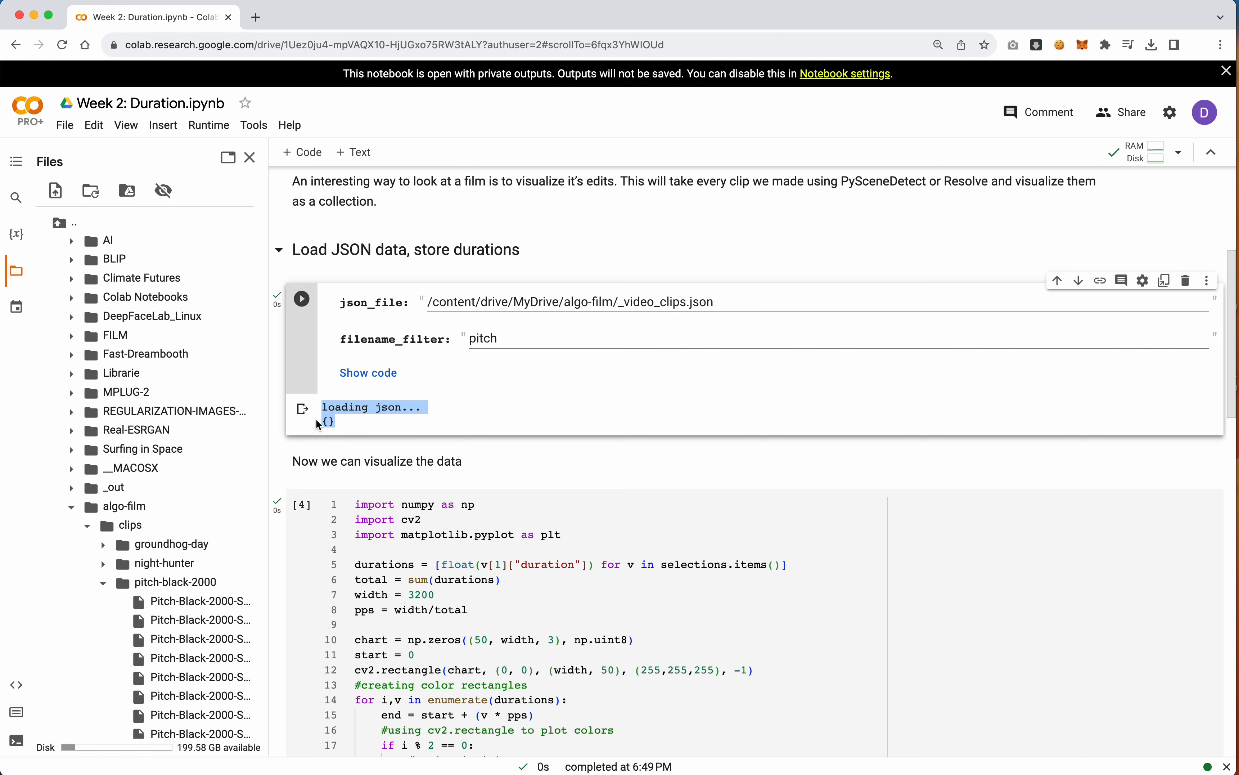
left_click(483, 339)
type("P")
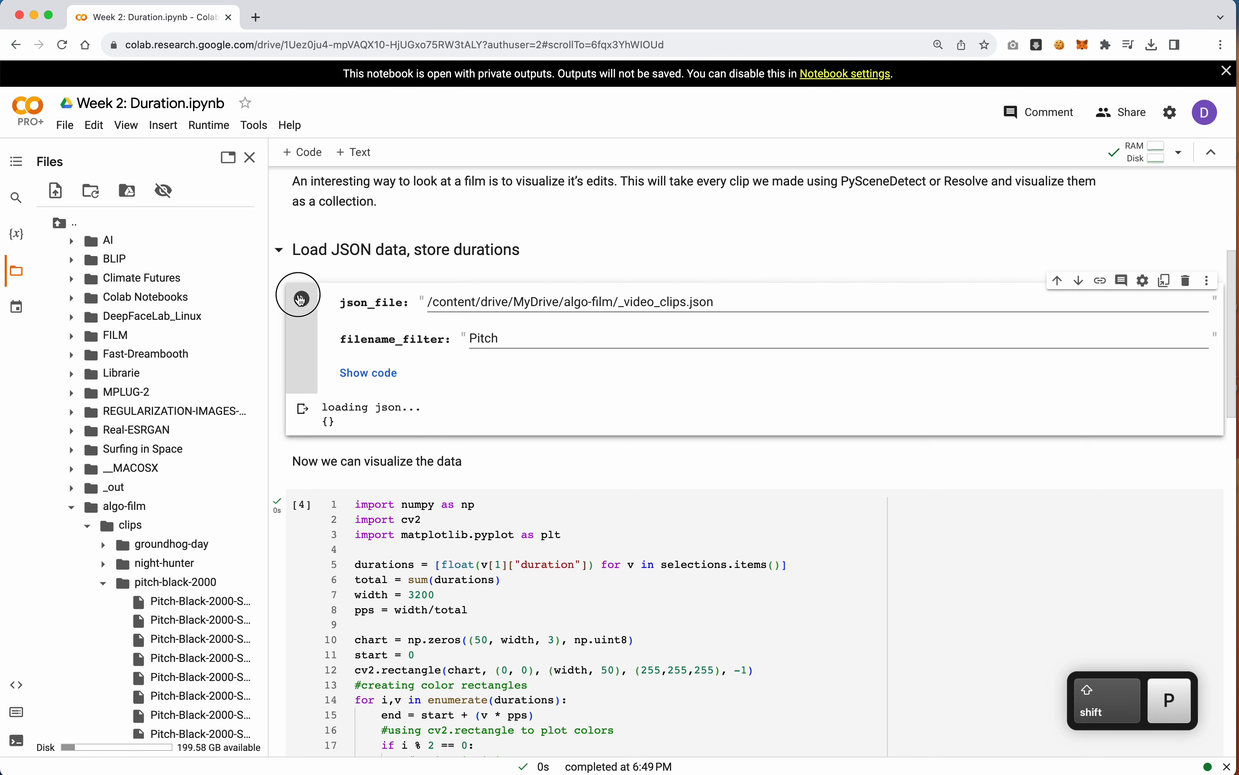
left_click(301, 299)
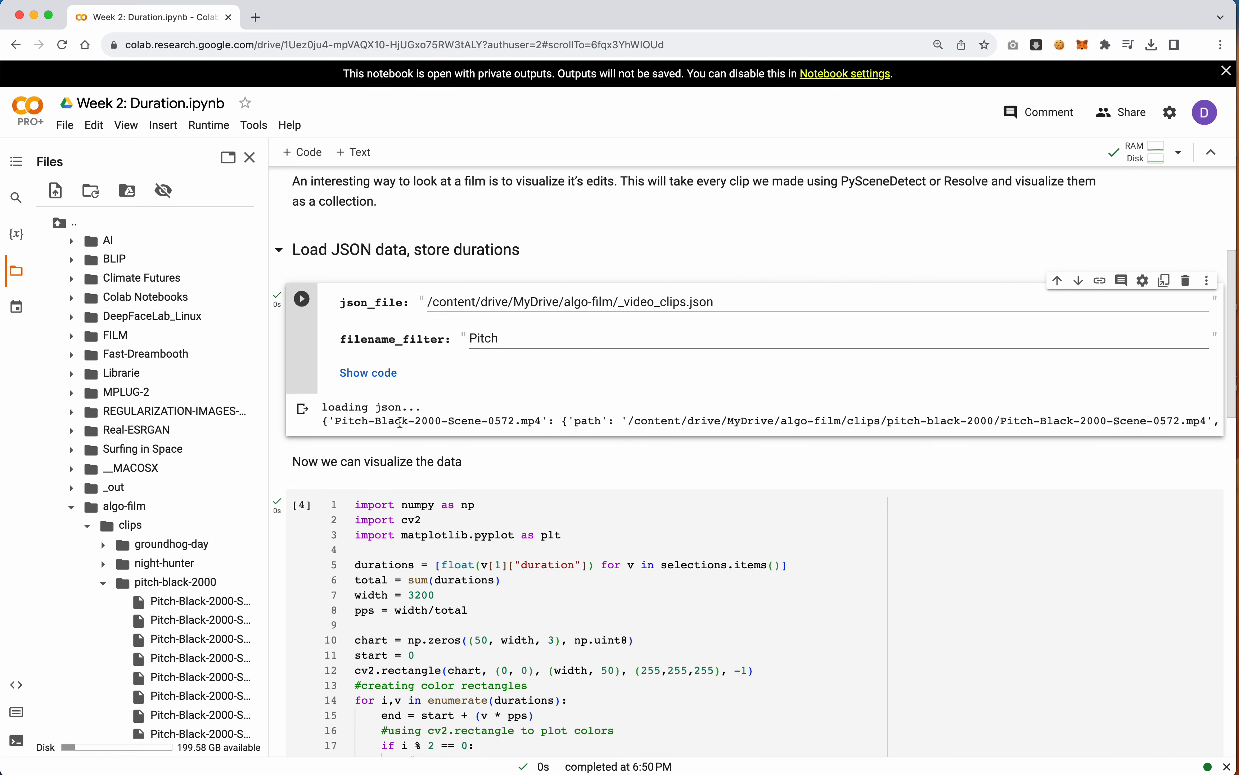
scroll("down", 3)
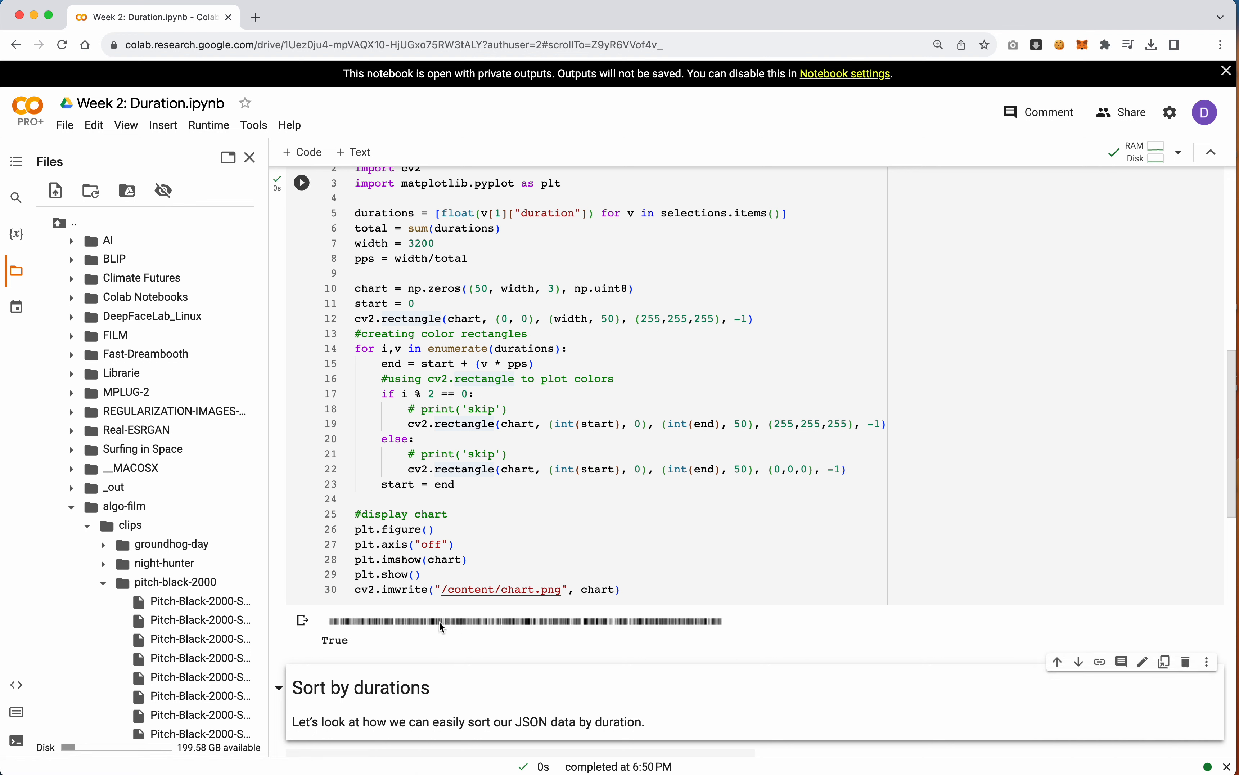
mouse_move(679, 625)
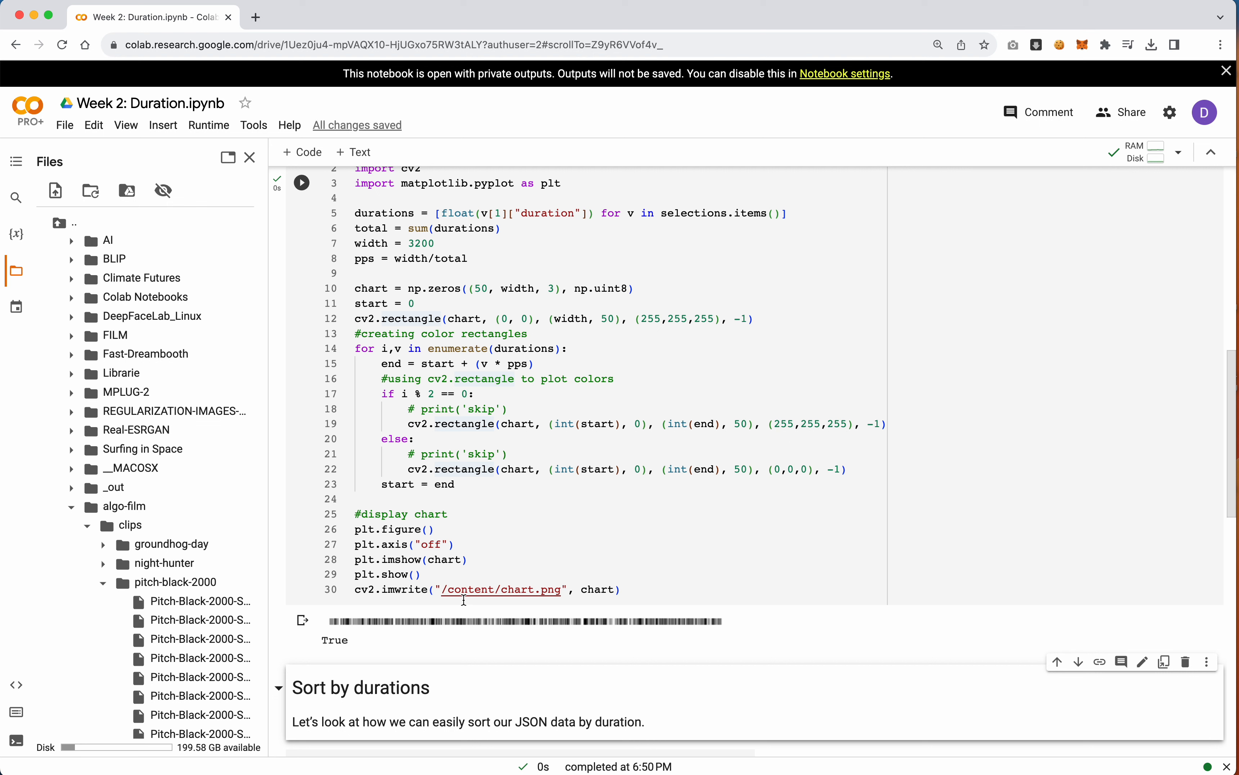
mouse_move(453, 658)
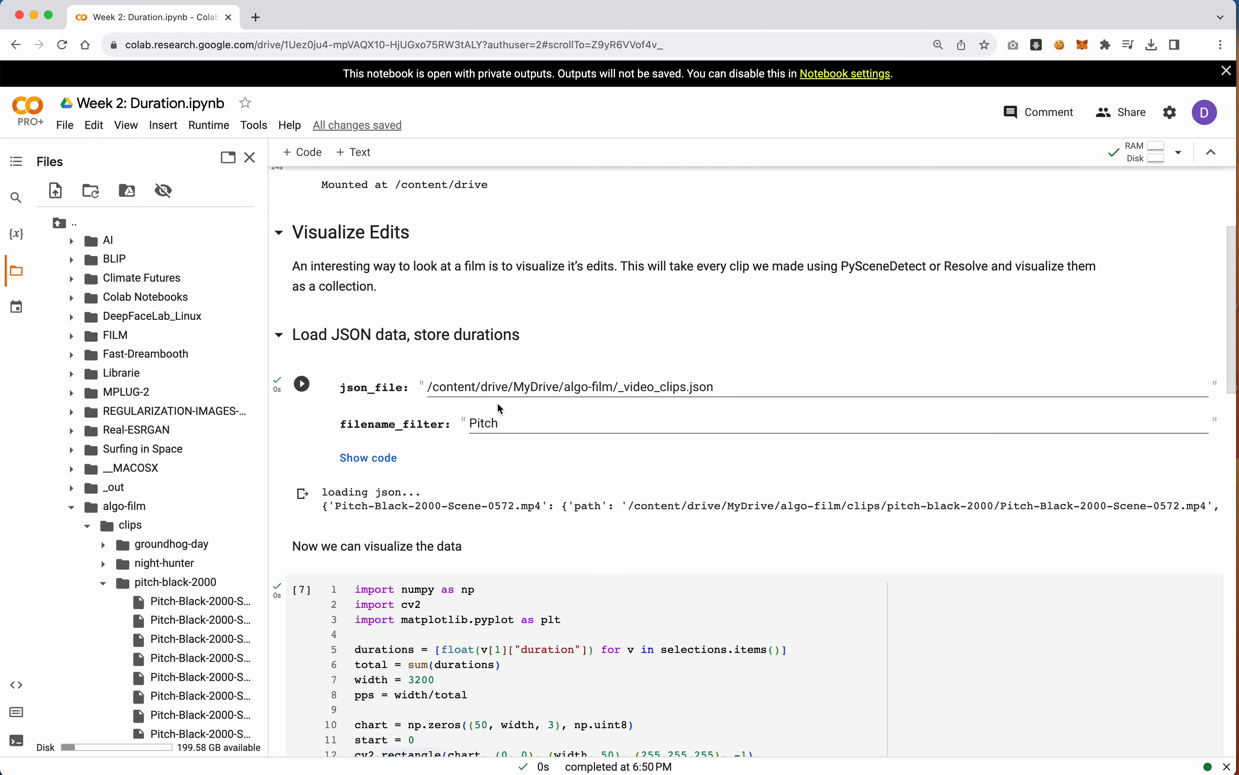
- Switch filename_filter back to night-hunter and move down to the Sort by durations cell
type("nig")
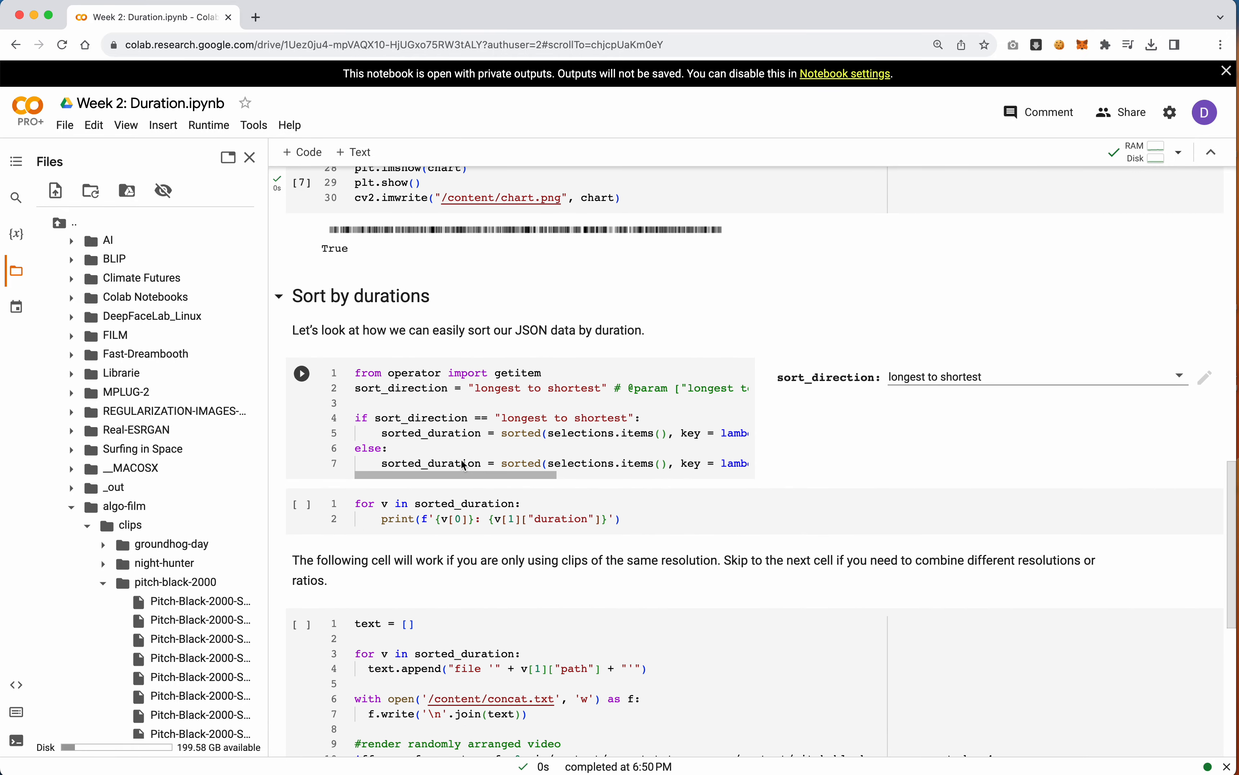
scroll("down", 3)
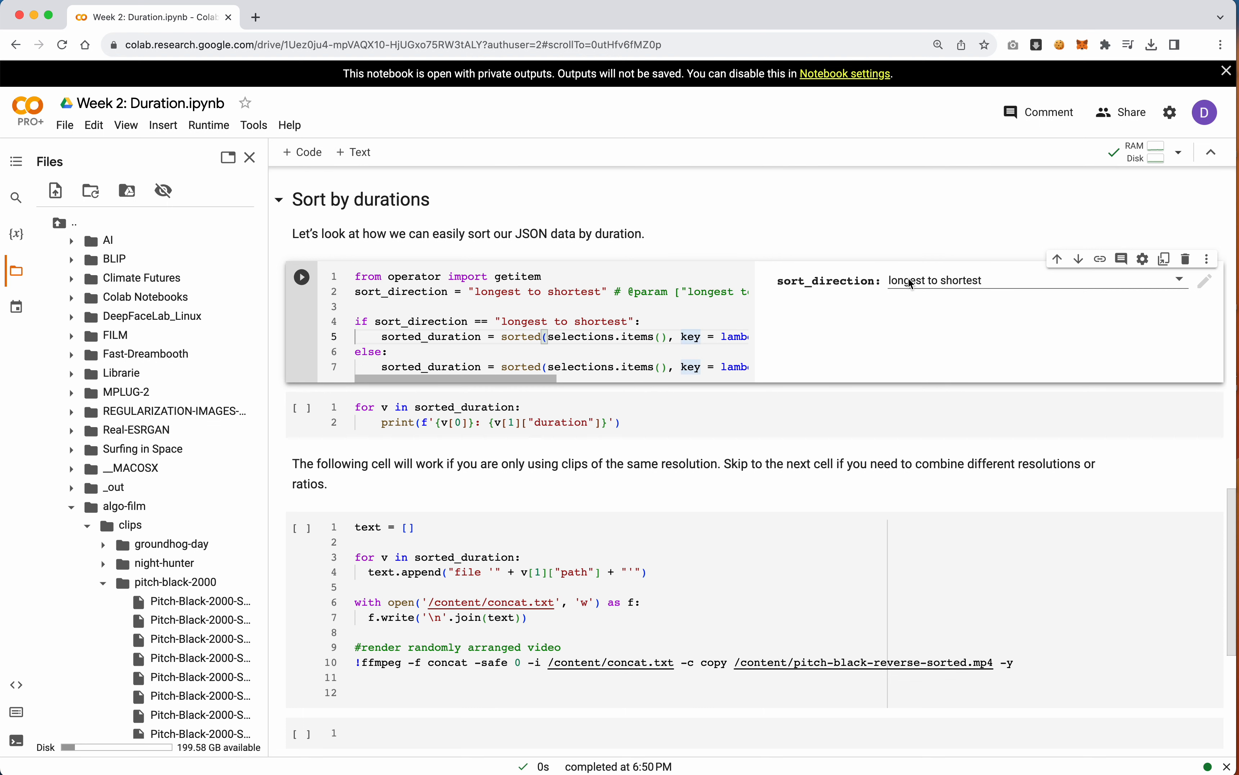
- Set sort_direction to shortest to longest and run the sorting cell
left_click(1027, 280)
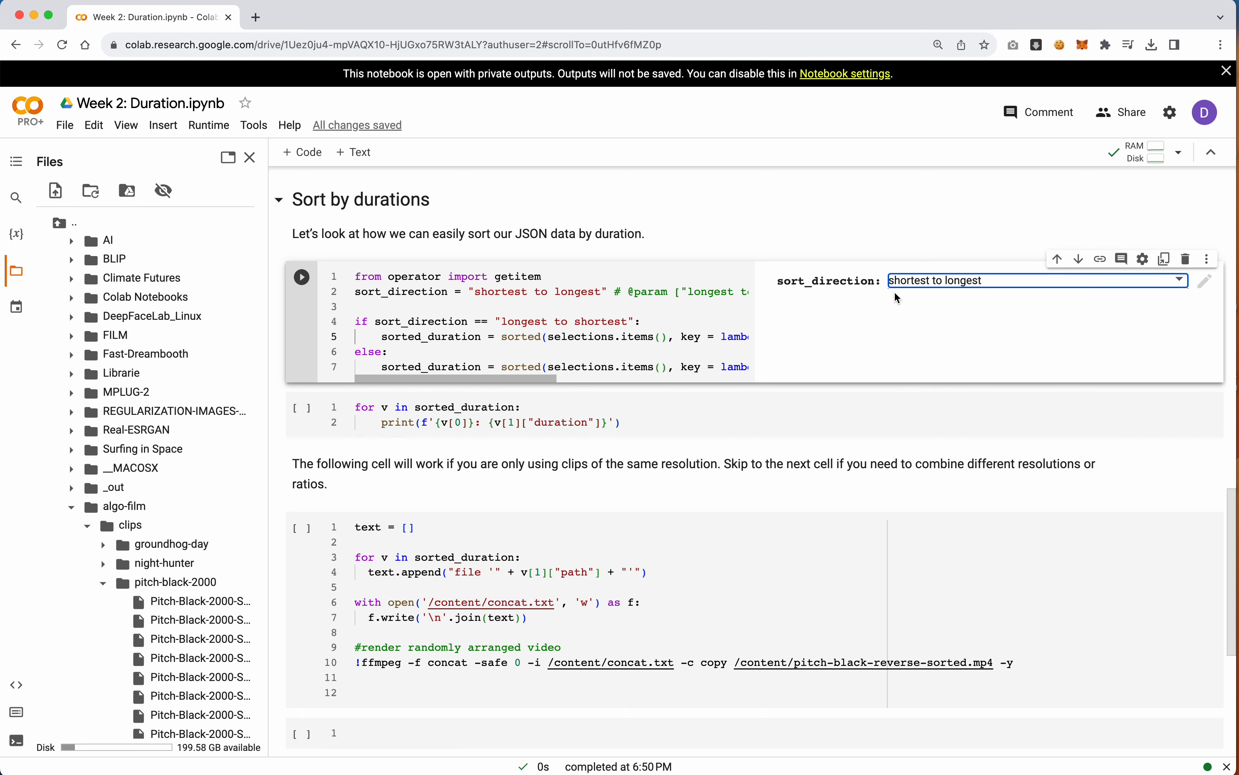
mouse_move(906, 304)
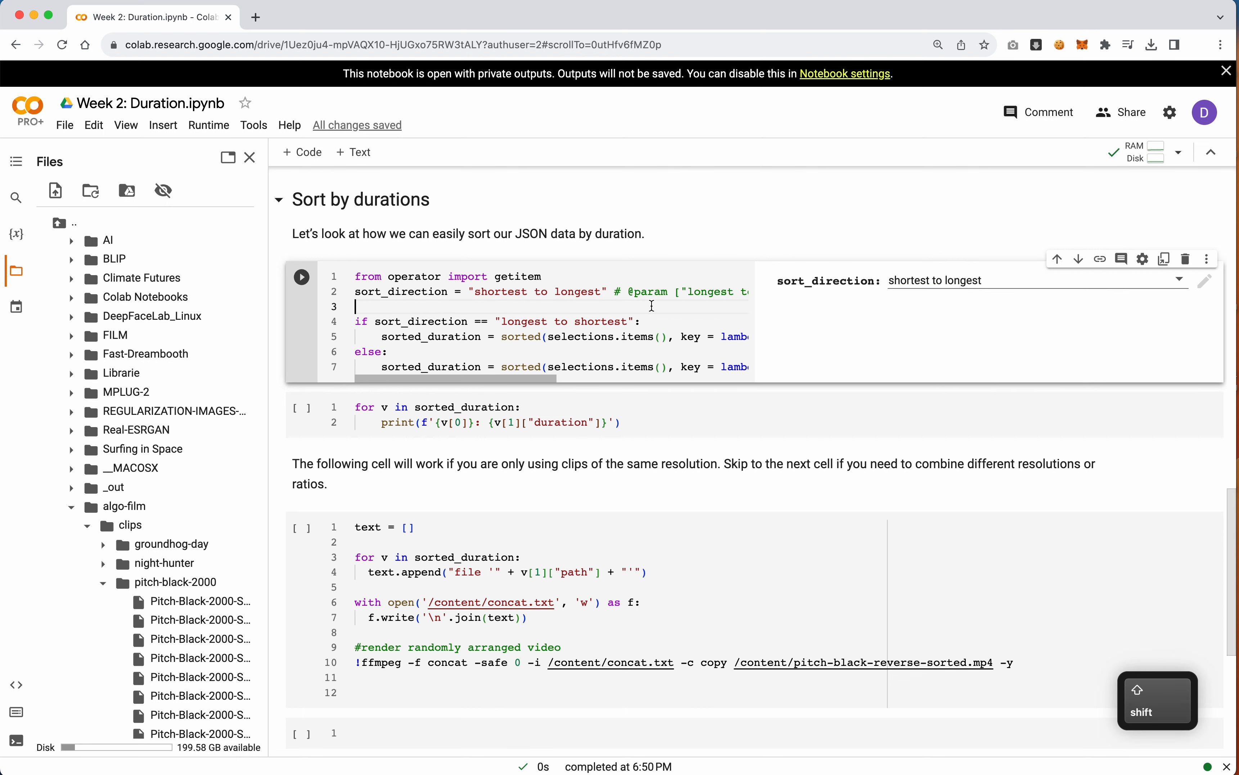
key("shift+return")
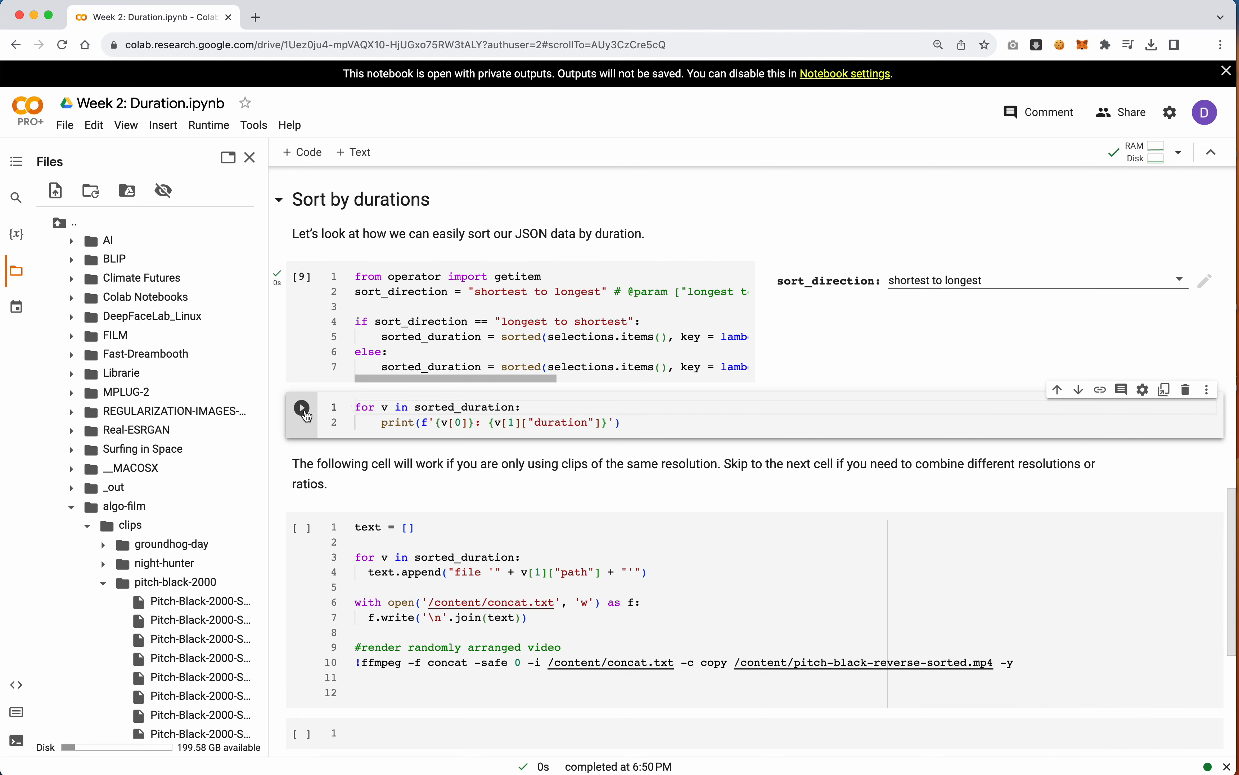
mouse_move(302, 411)
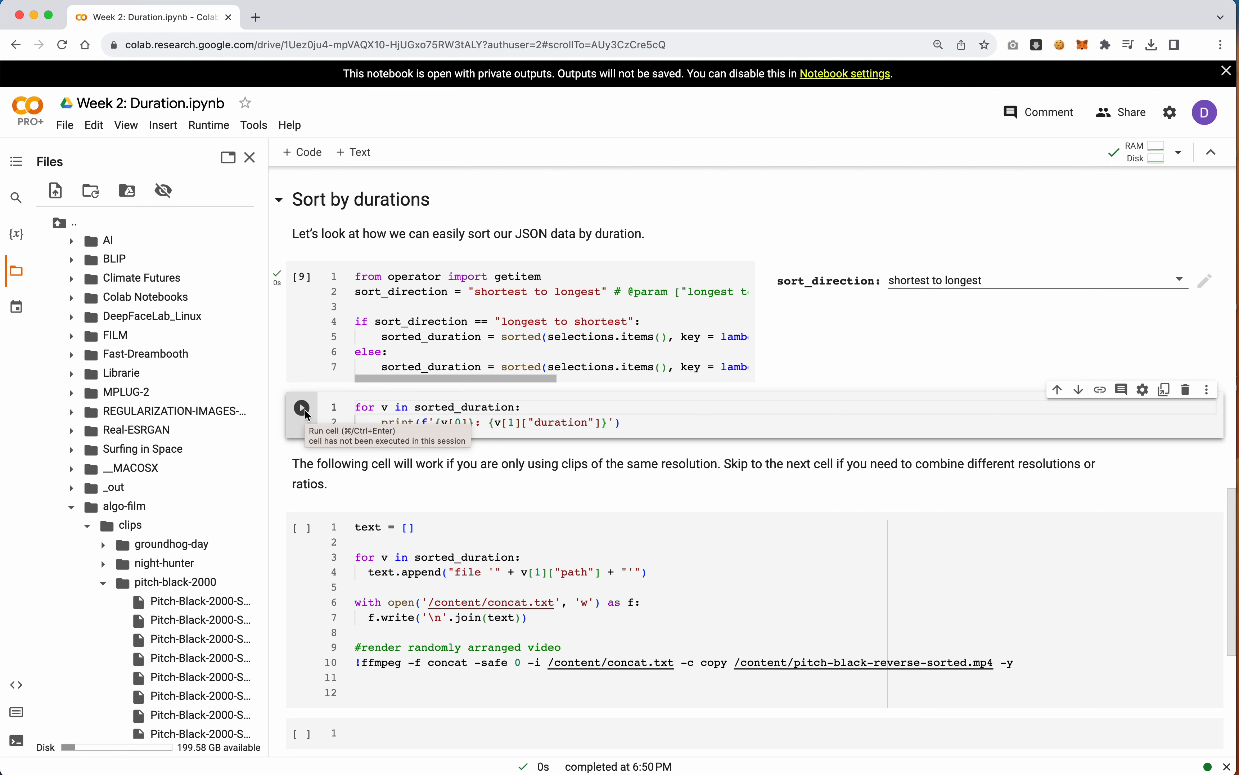
- Print the night-hunter durations shortest to longest and select the longest value, 997.0380
left_click(302, 407)
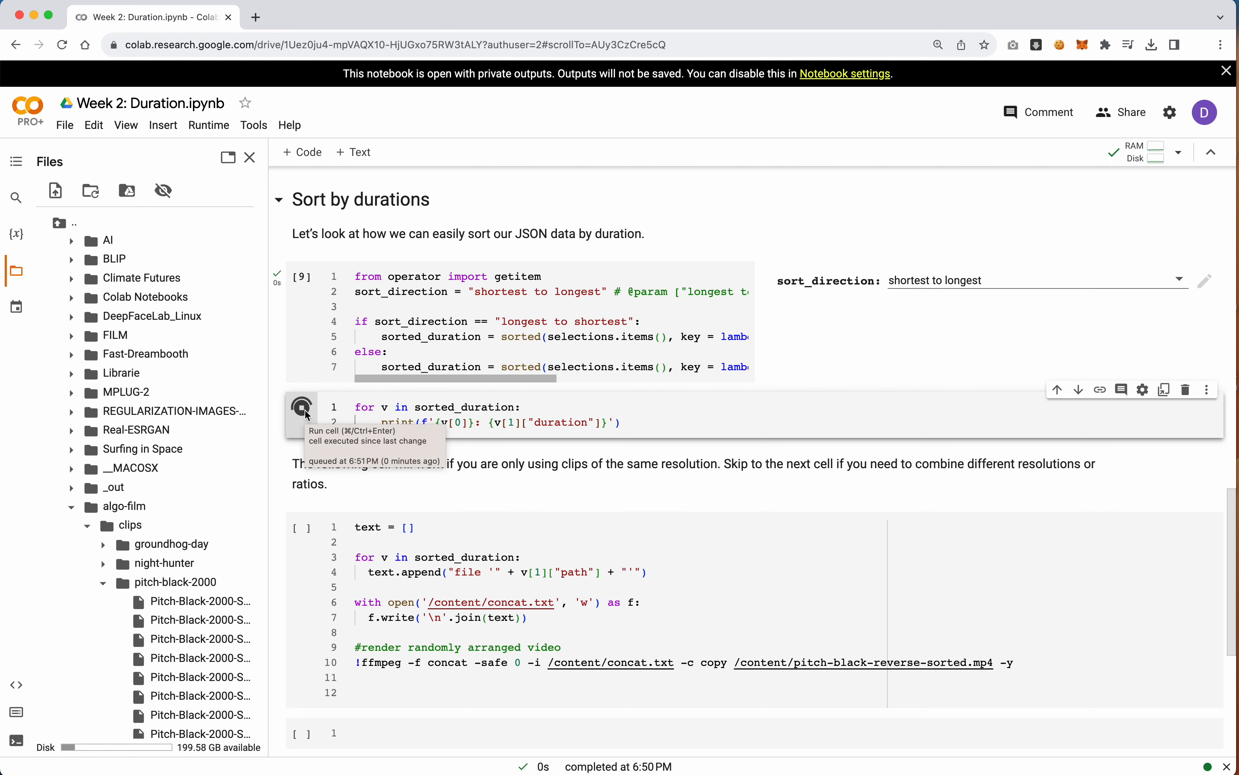
left_click(302, 409)
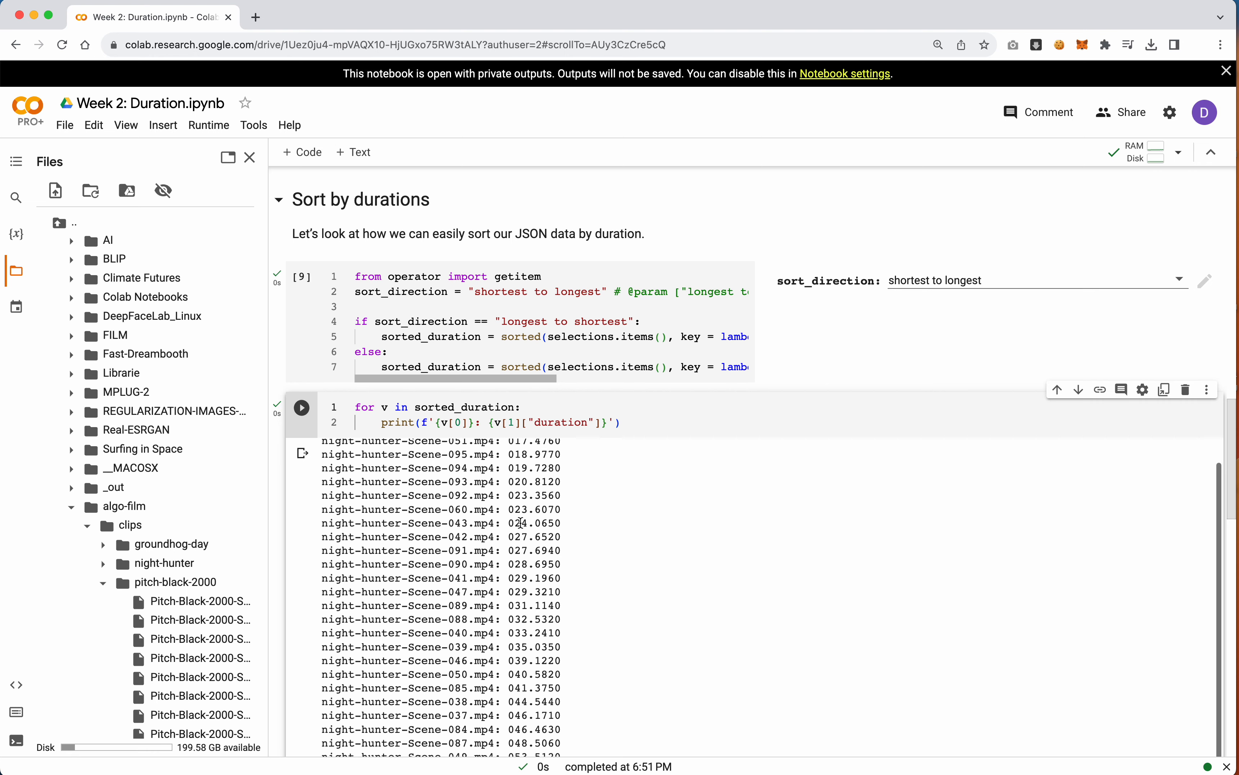
scroll("down", 3)
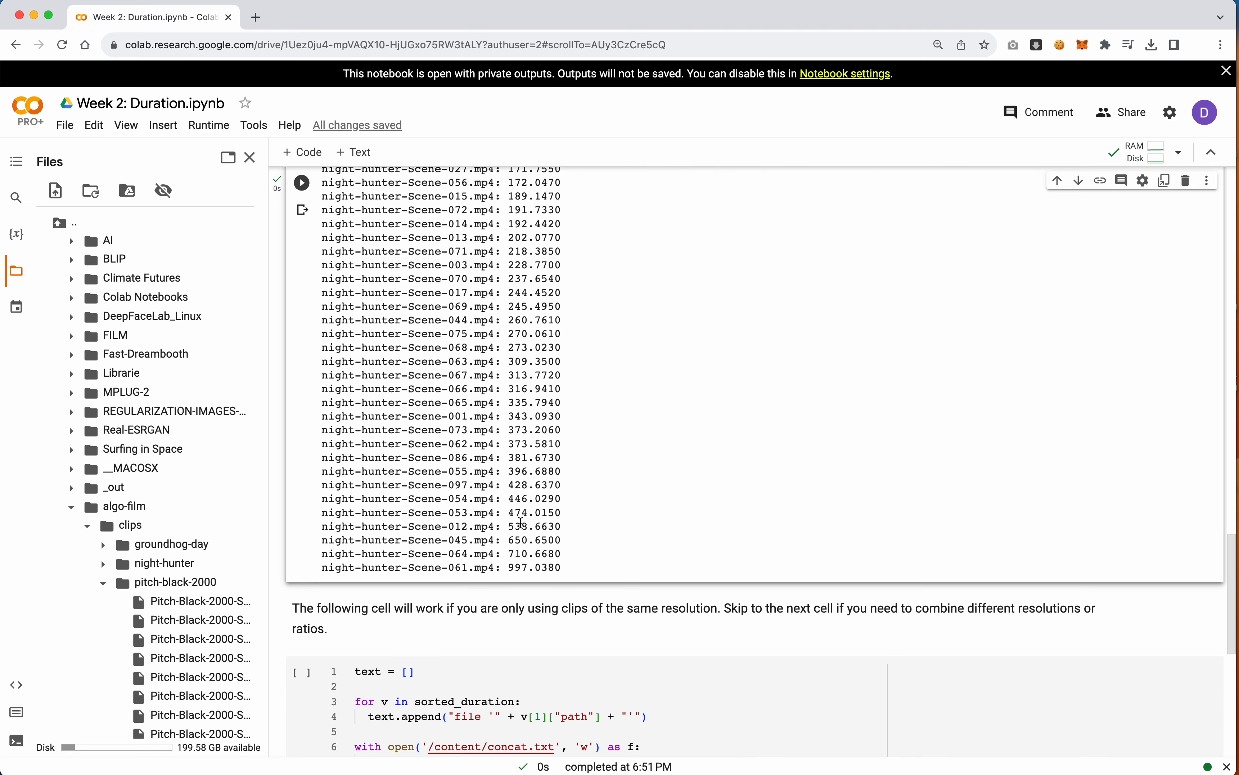
double_click(516, 567)
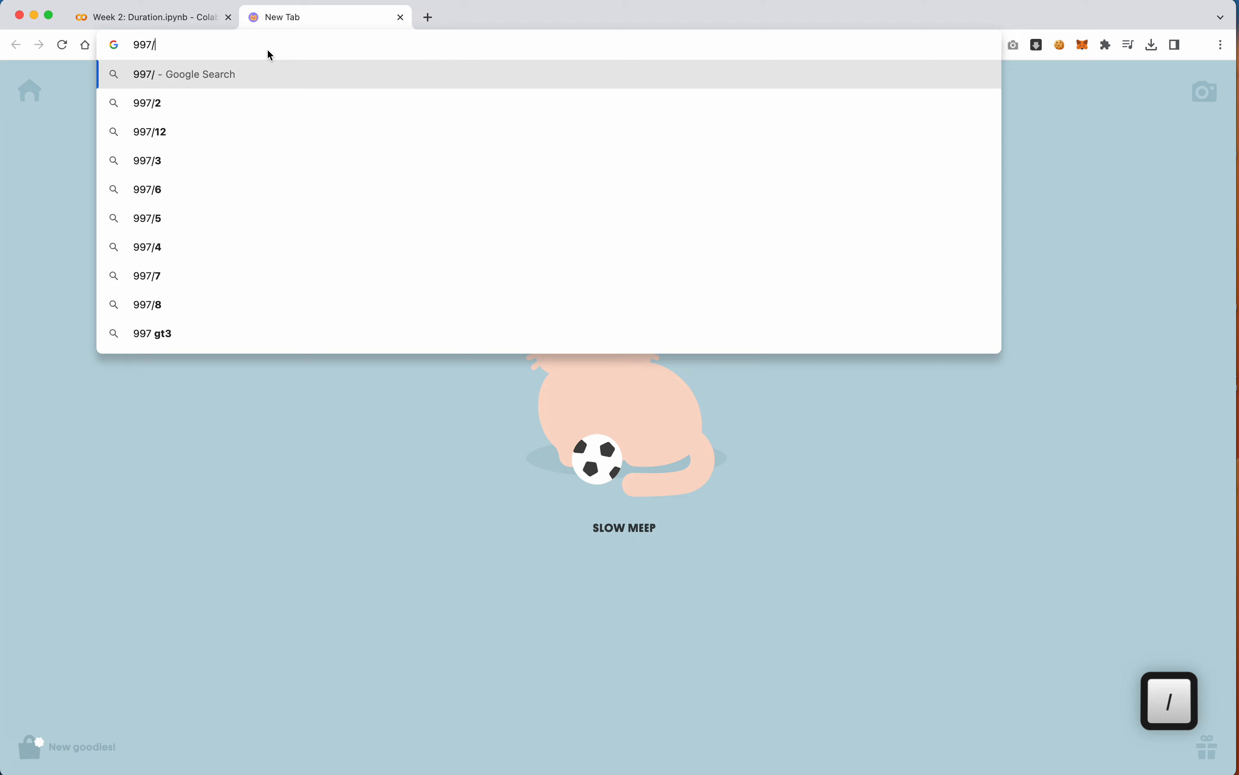
- Compute 997/60 ≈ 16.6 minutes in a scratch tab and return to the notebook
type("60")
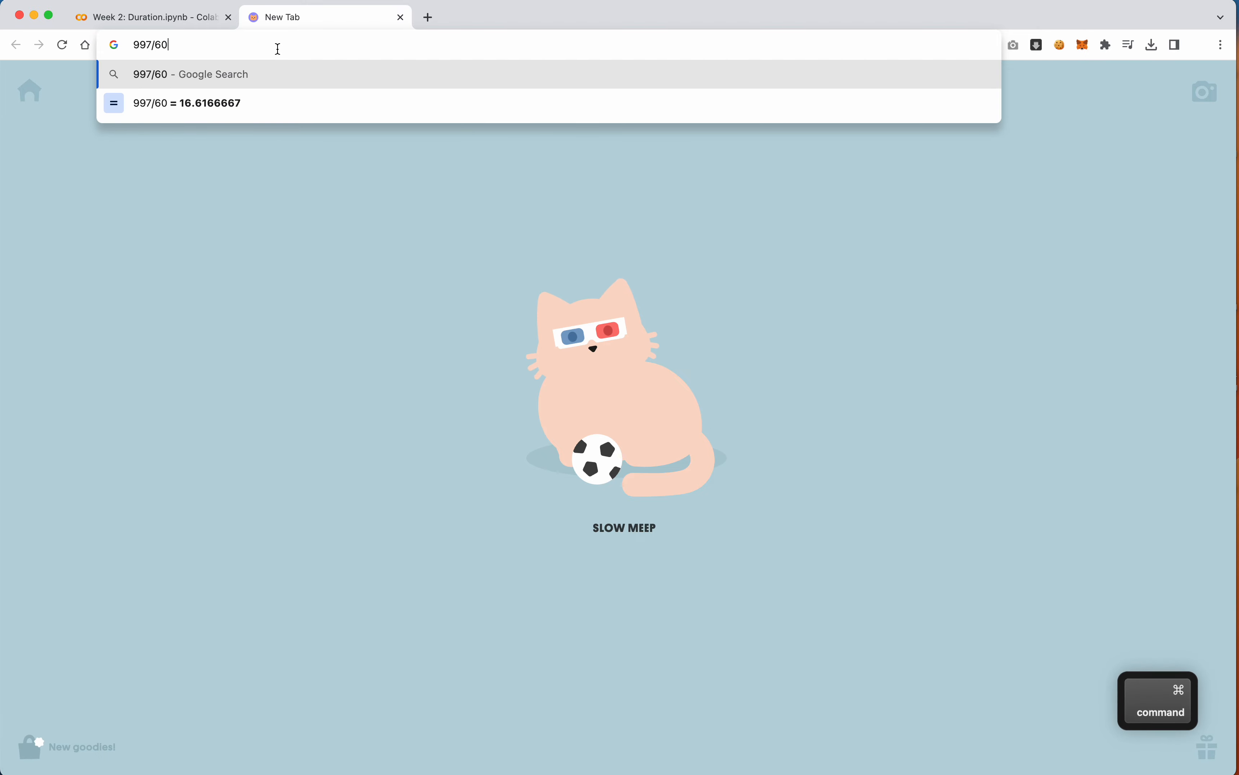
left_click(151, 17)
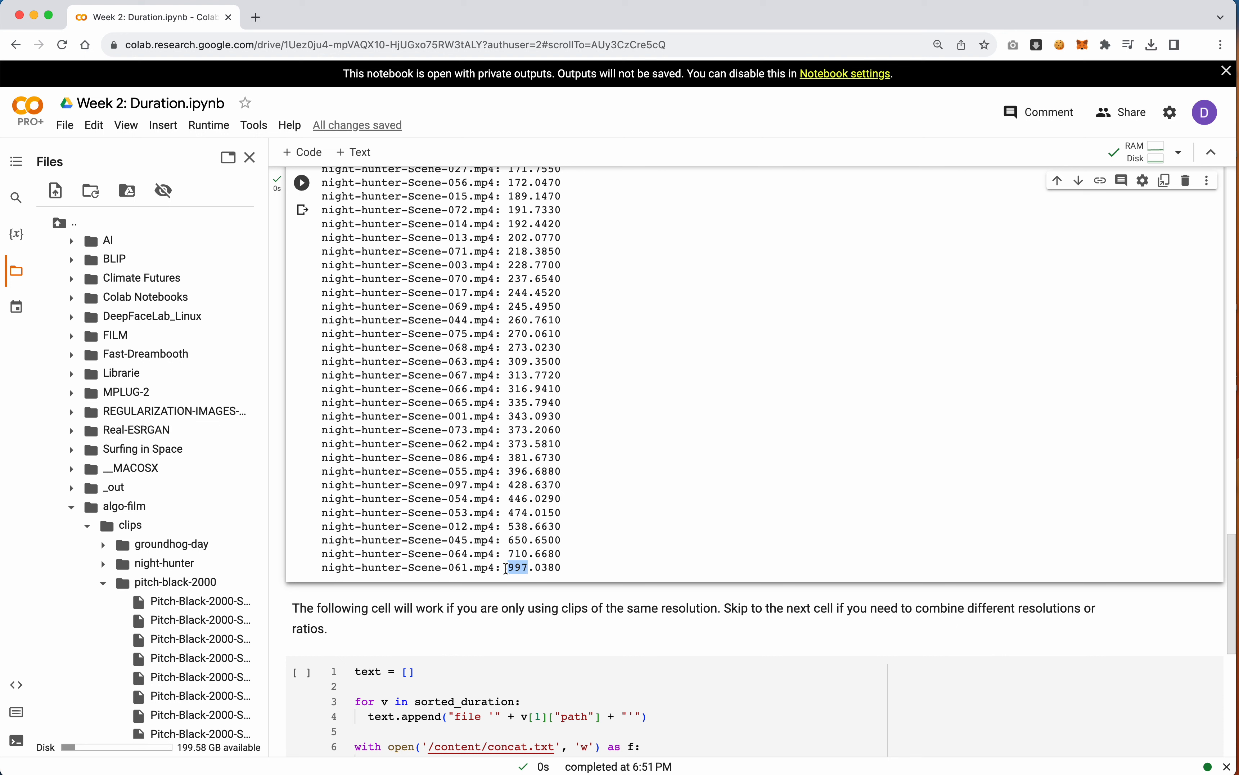
- Choose 'longest to shortest' as sort_direction and rerun the sorted clip-duration listing
scroll("down", 3)
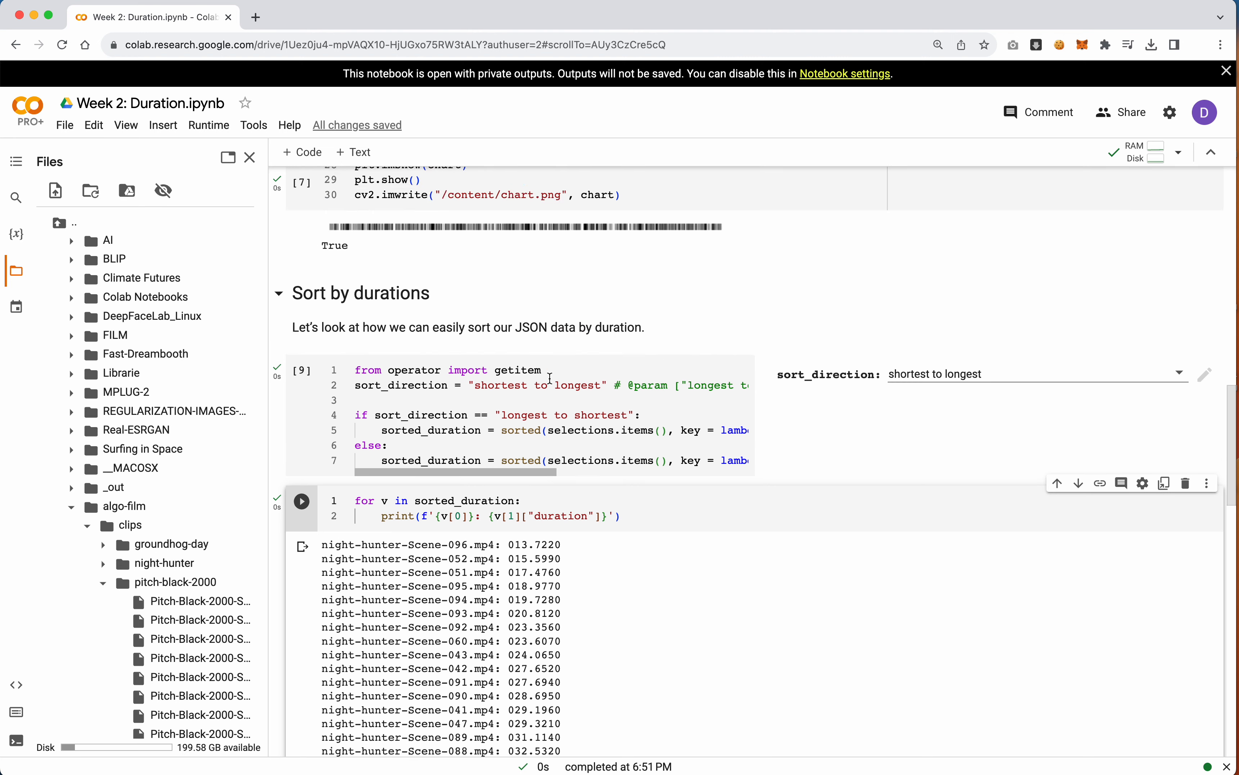
left_click(1036, 373)
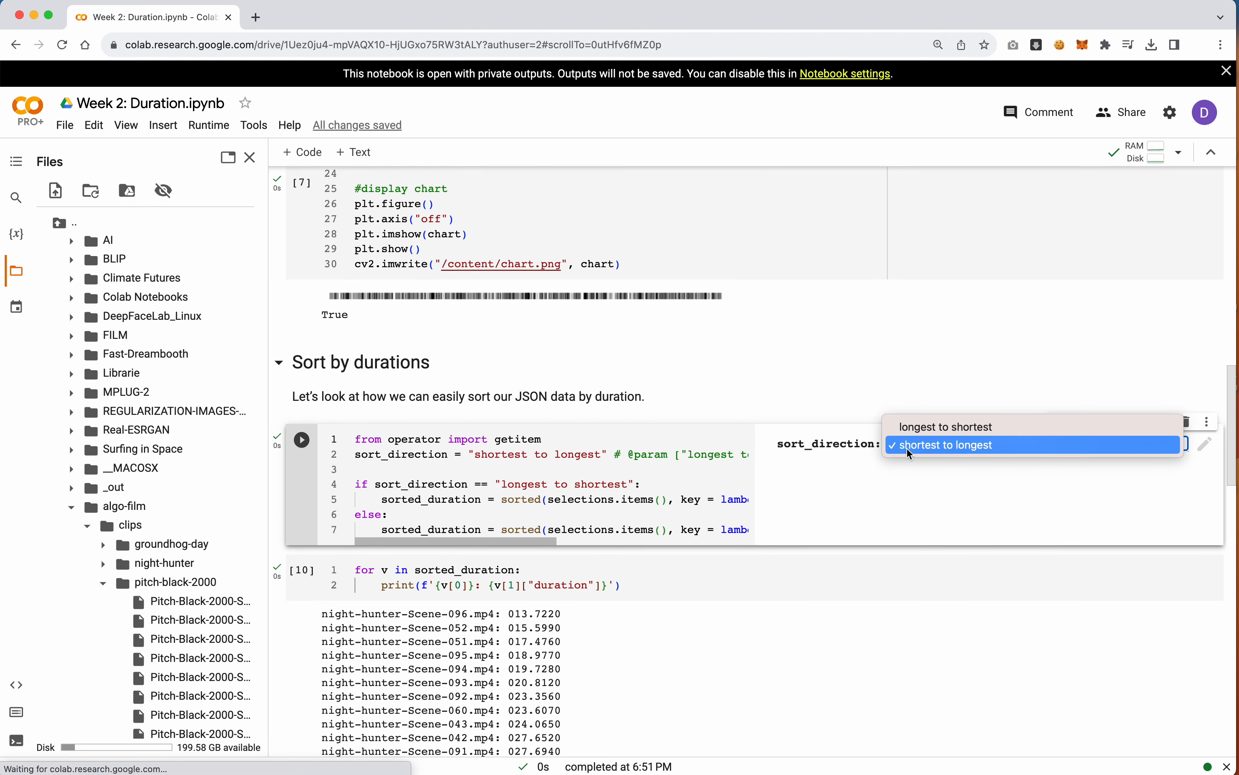
left_click(941, 427)
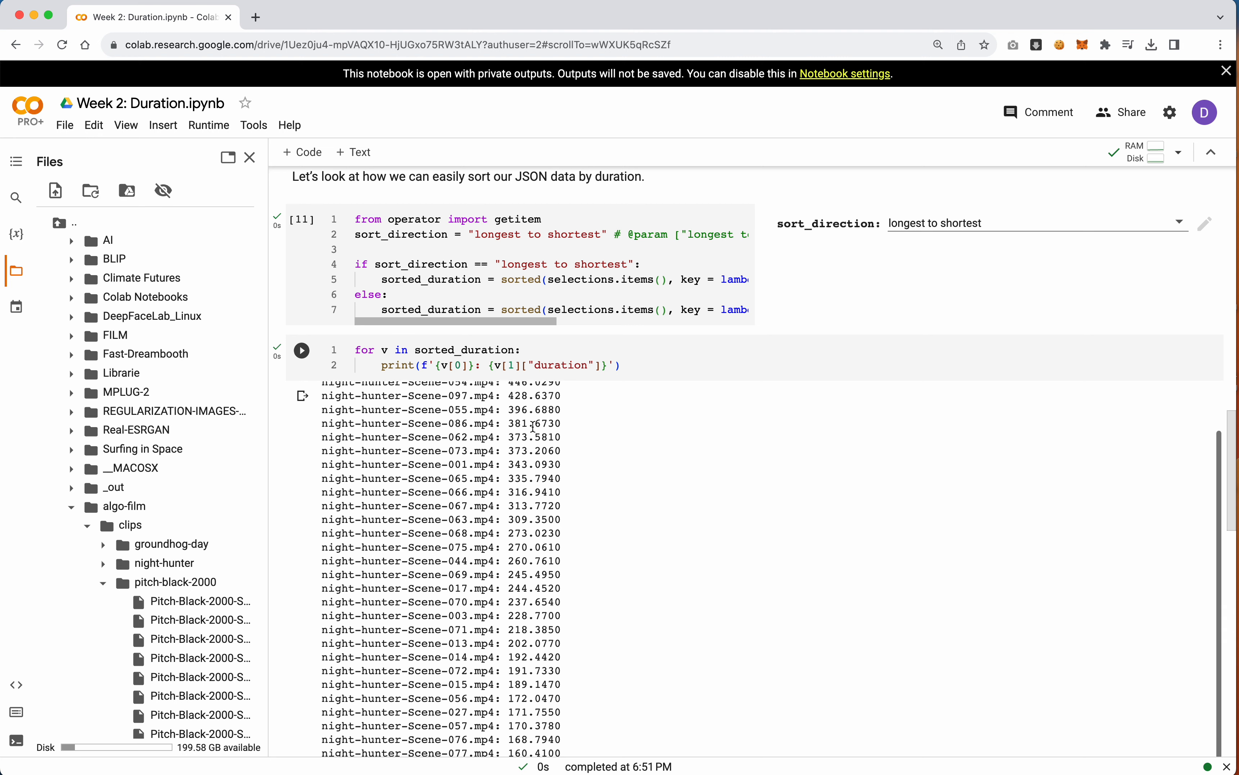
scroll("down", 3)
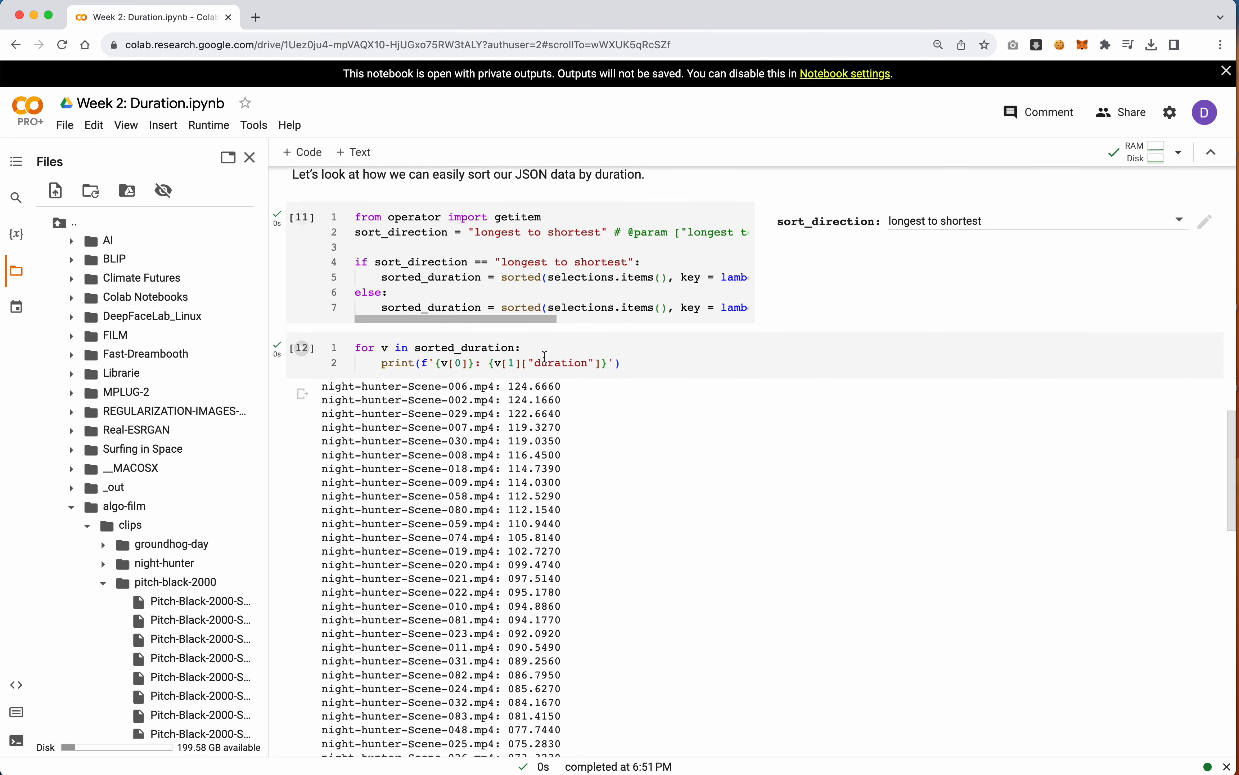
left_click(537, 363)
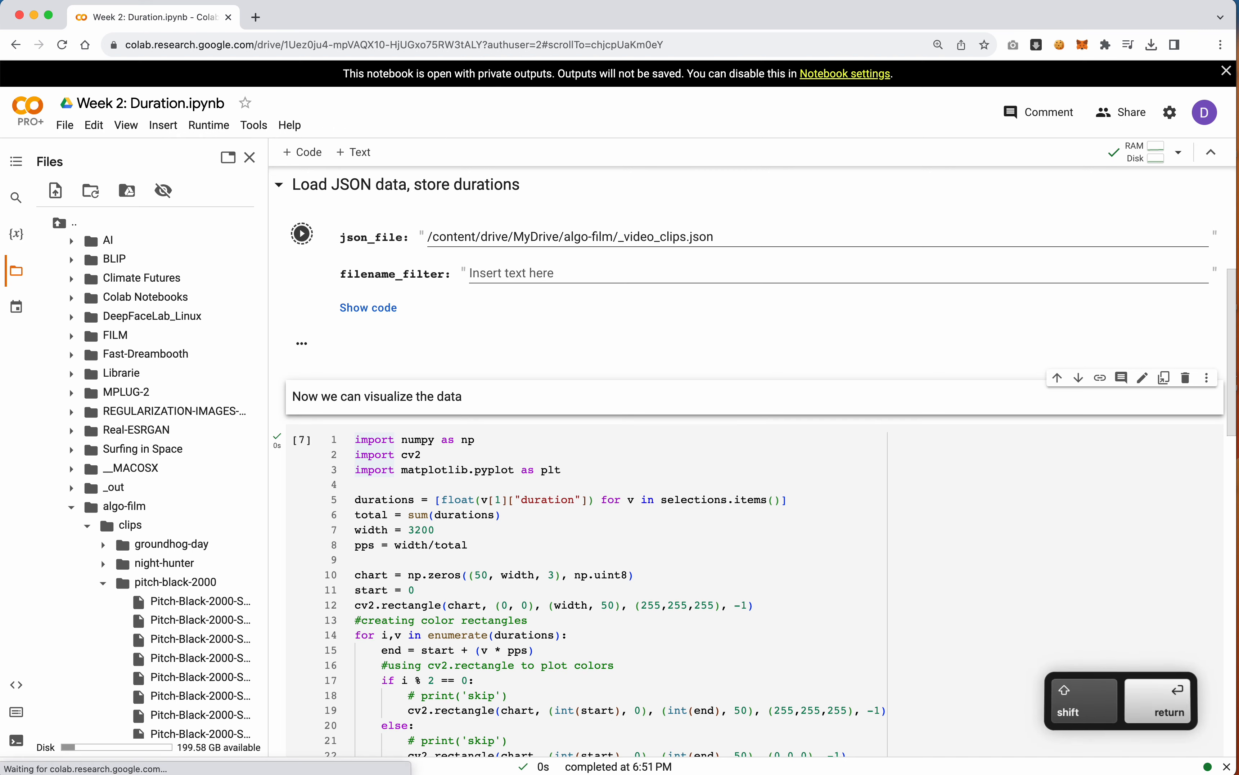
- Enter night-hunter as the filename_filter, rerun the JSON cell and add a blank line in the concat cell
left_click(301, 232)
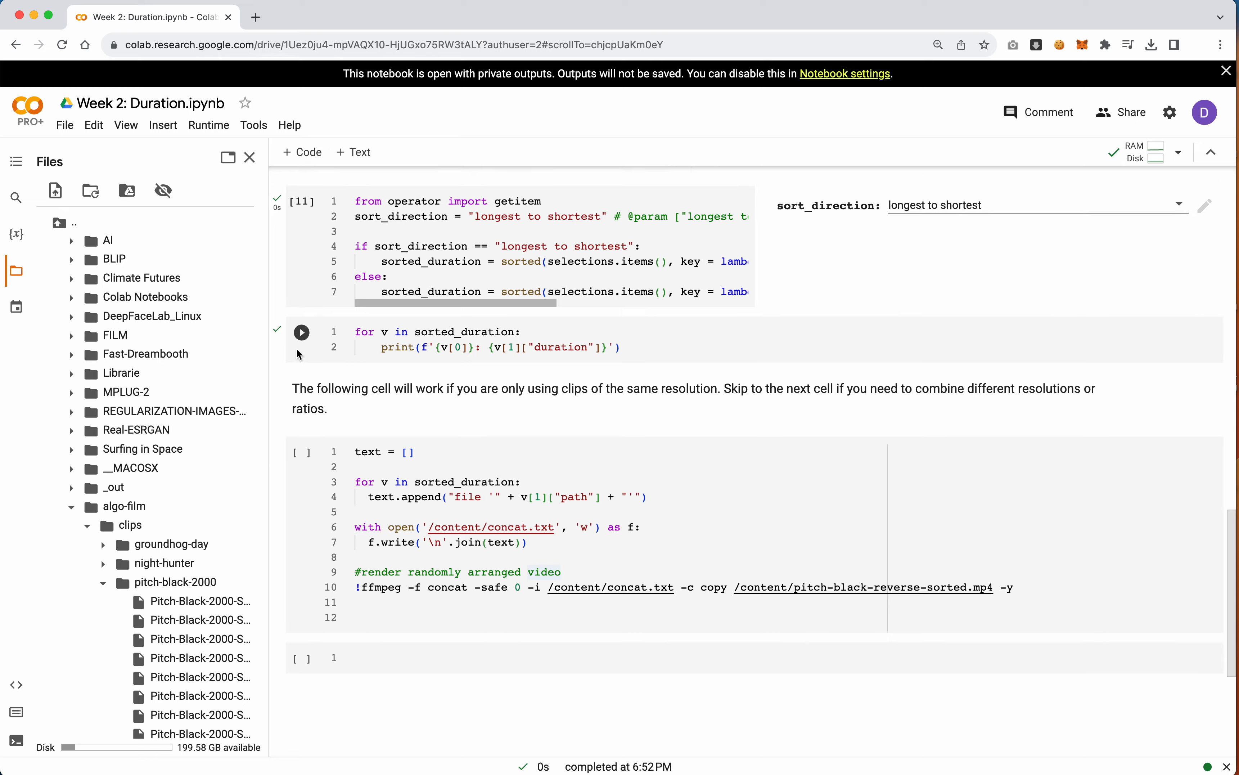
left_click(301, 332)
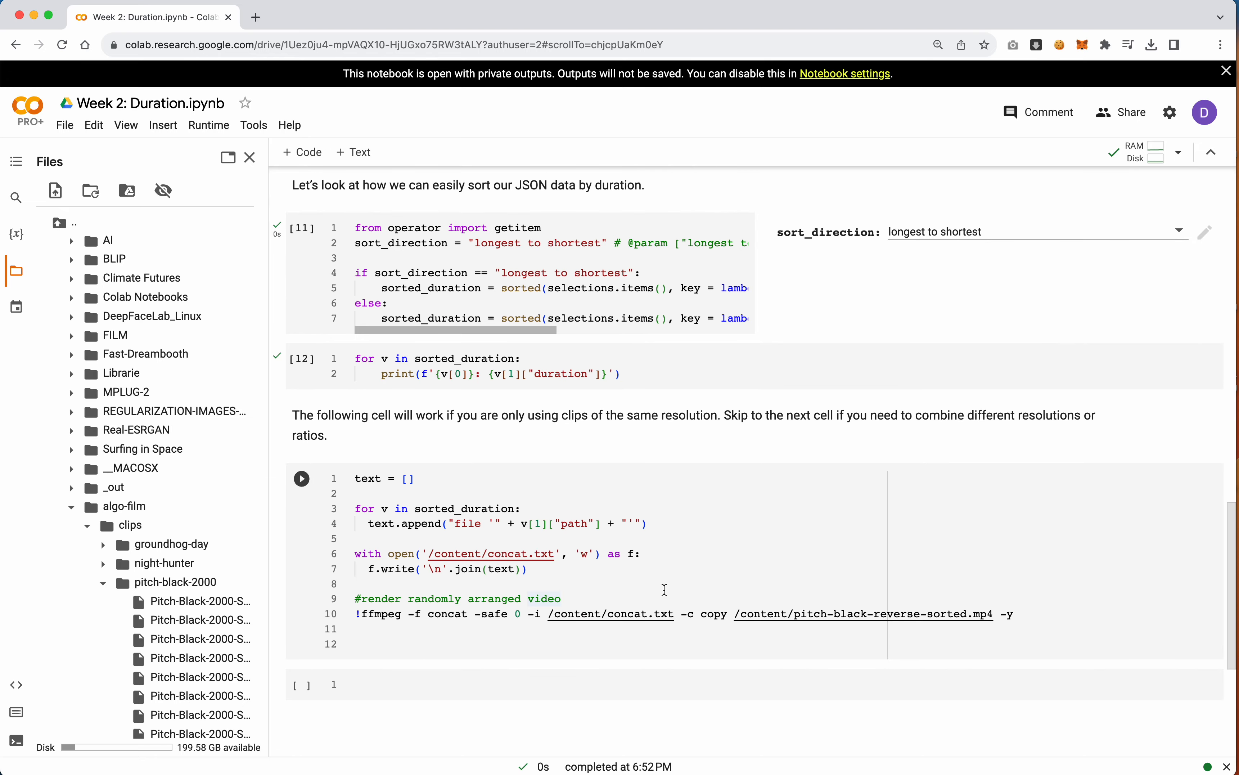
mouse_move(567, 524)
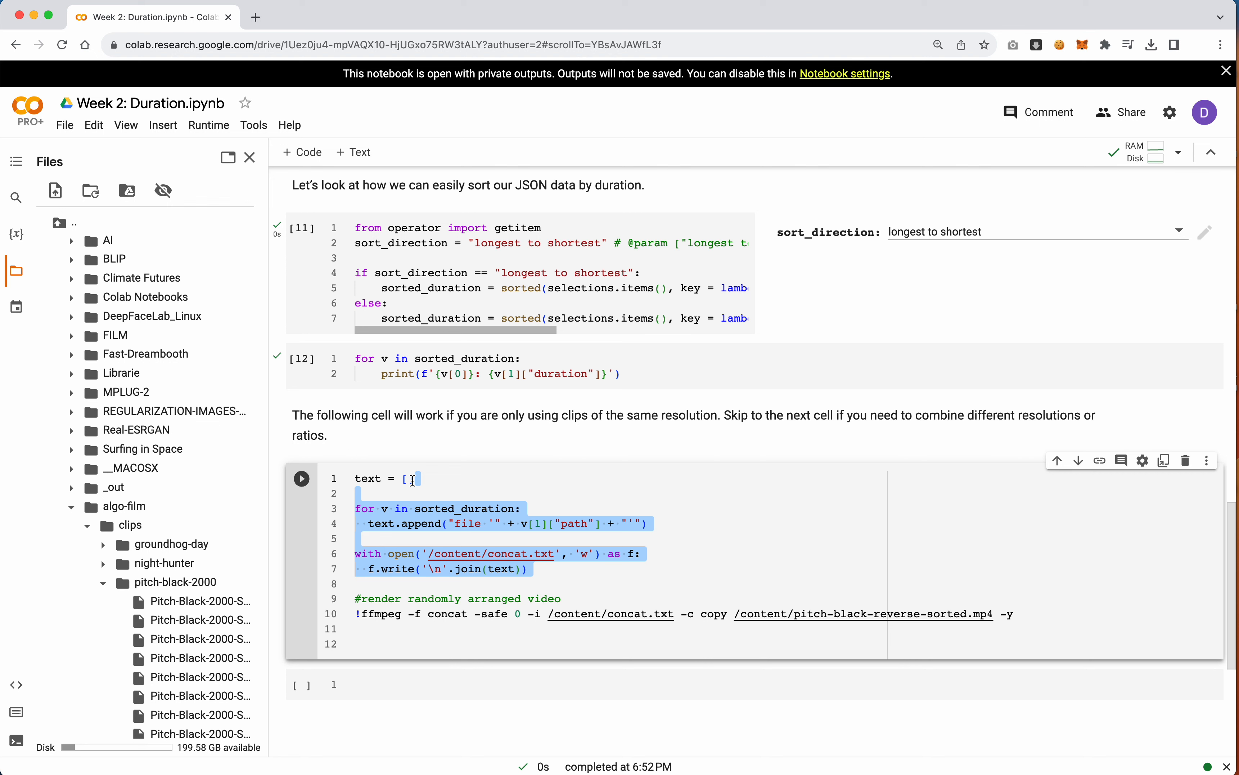
mouse_move(462, 506)
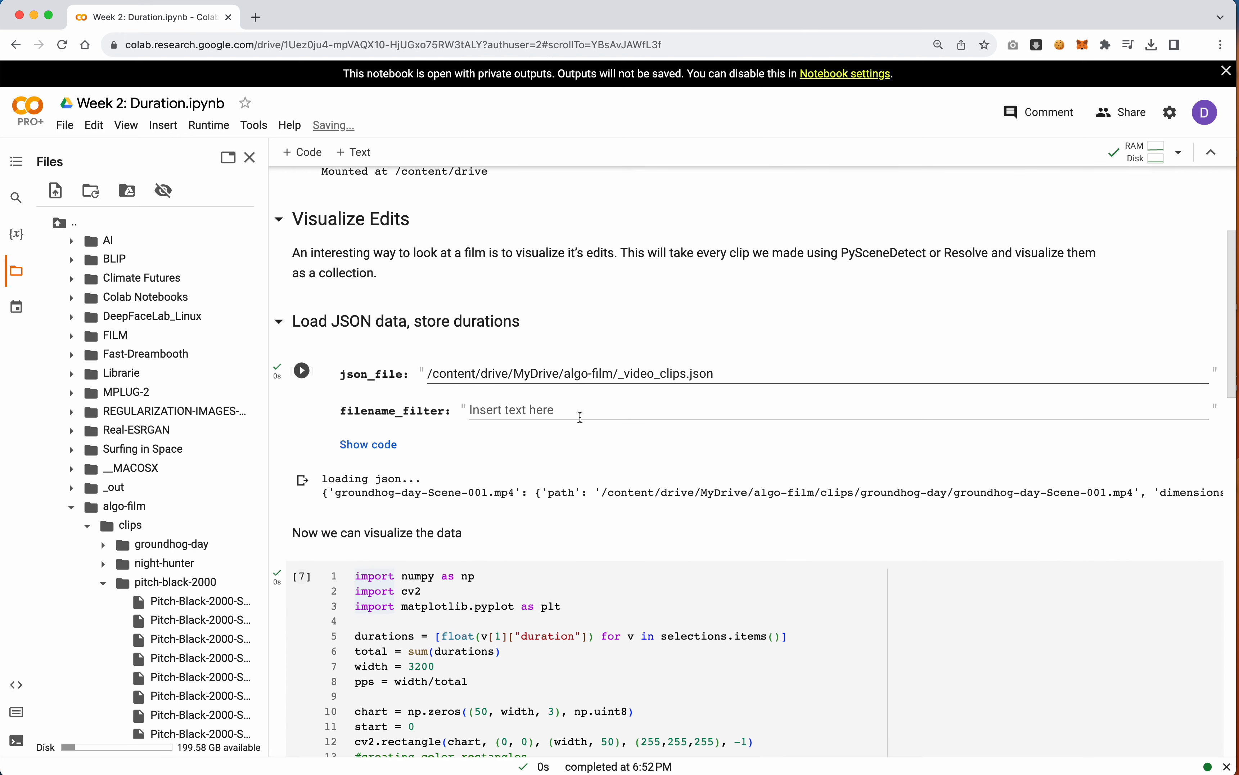
type("night-hunter")
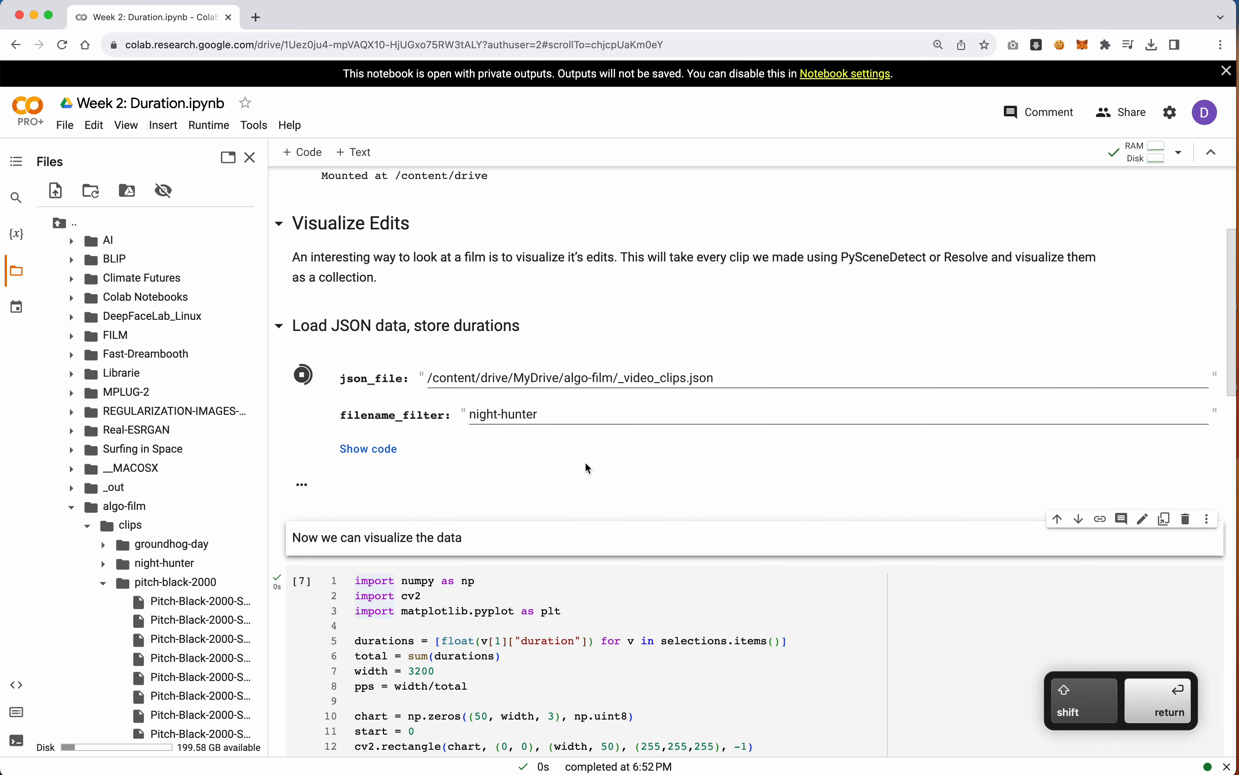
scroll("down", 3)
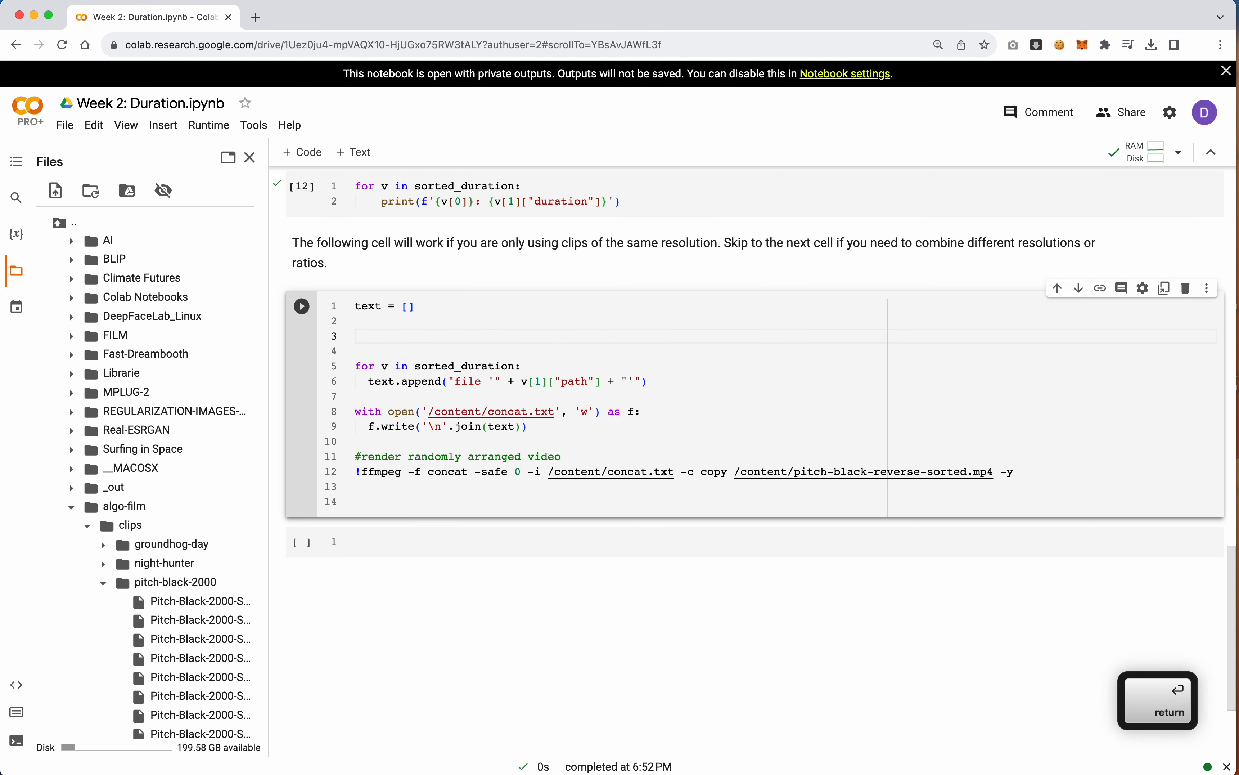
type("output_")
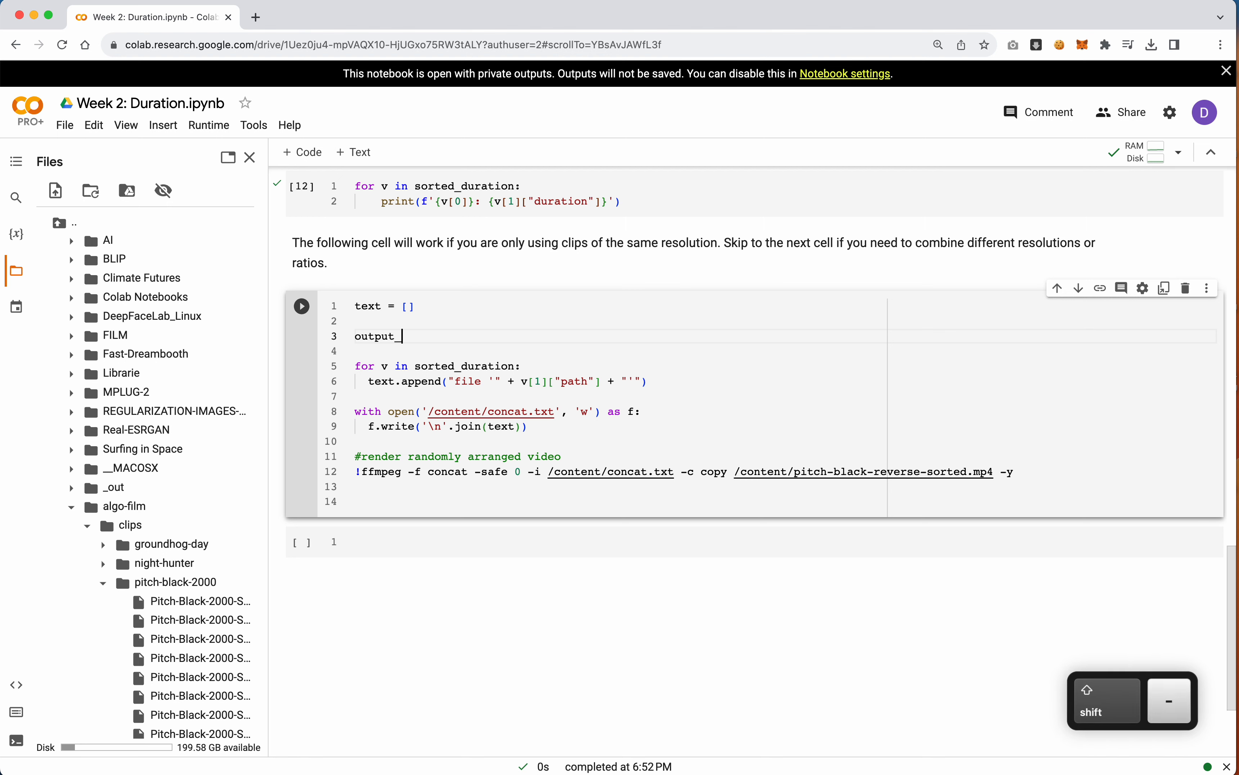
type("path =")
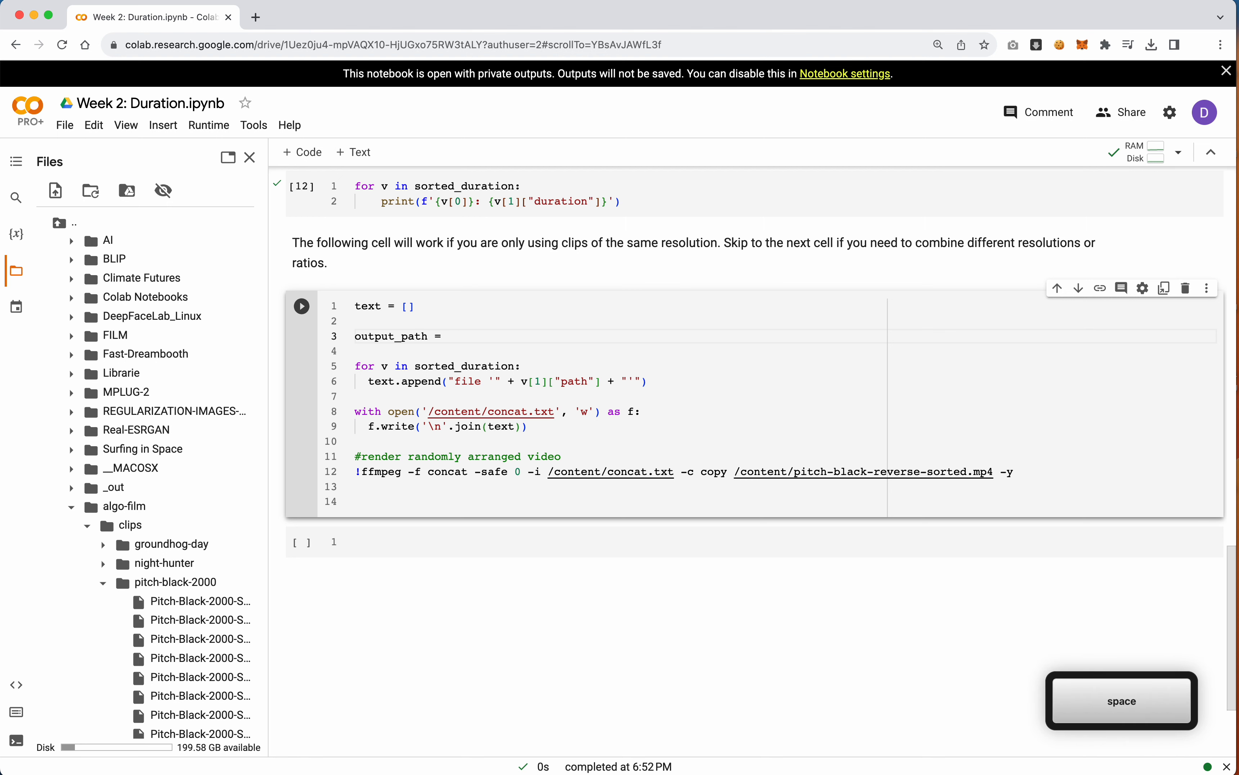
type("\"\"")
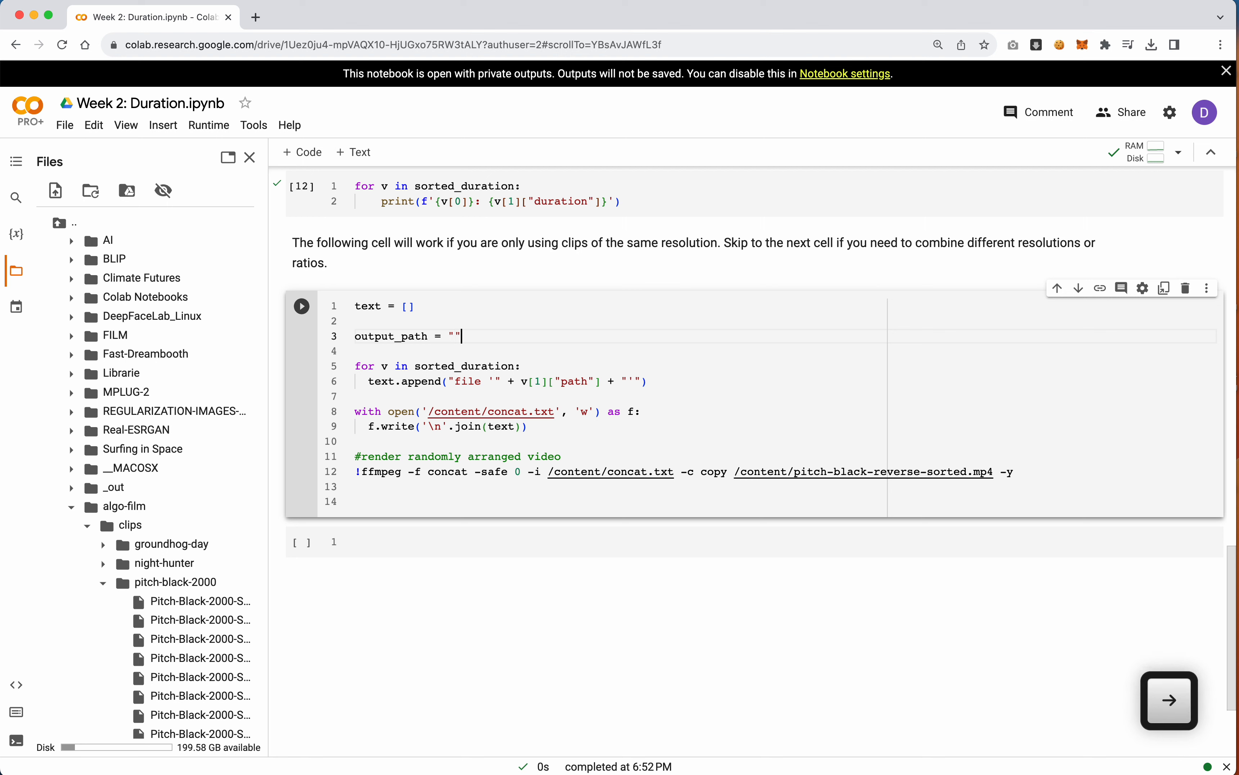
type("#@")
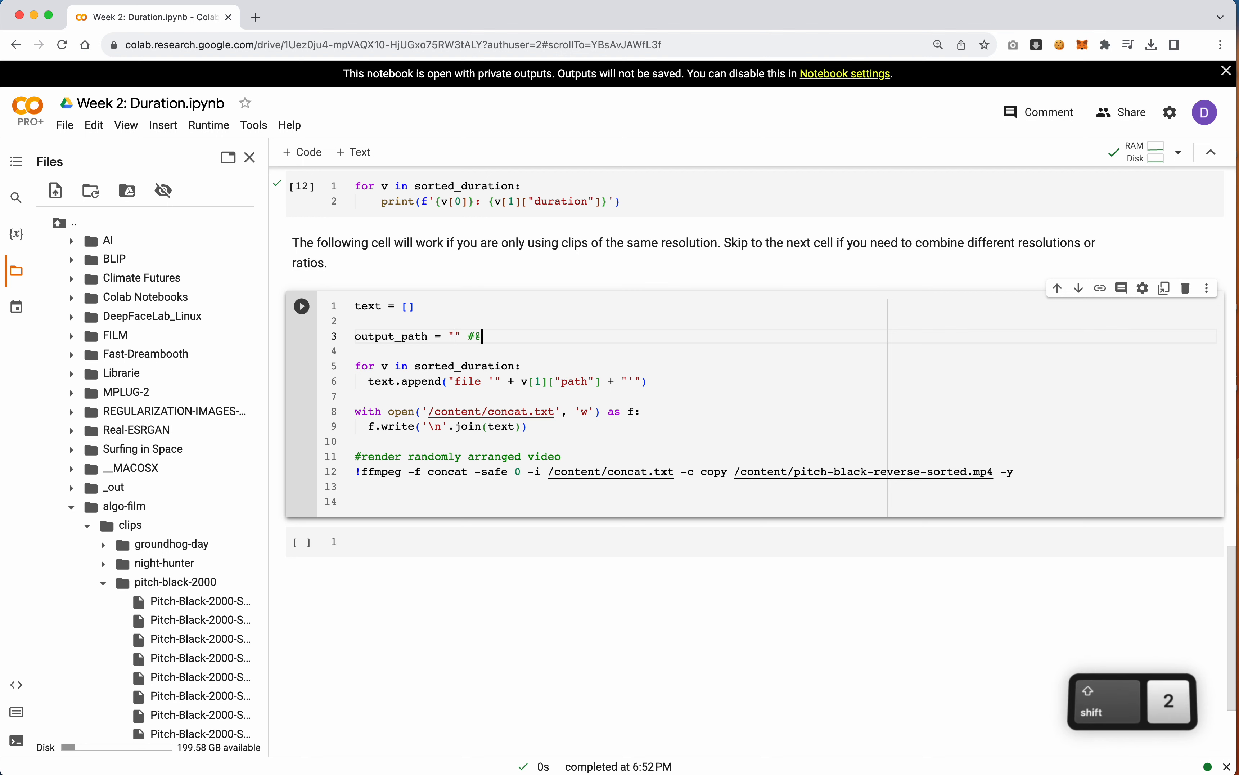
type("param")
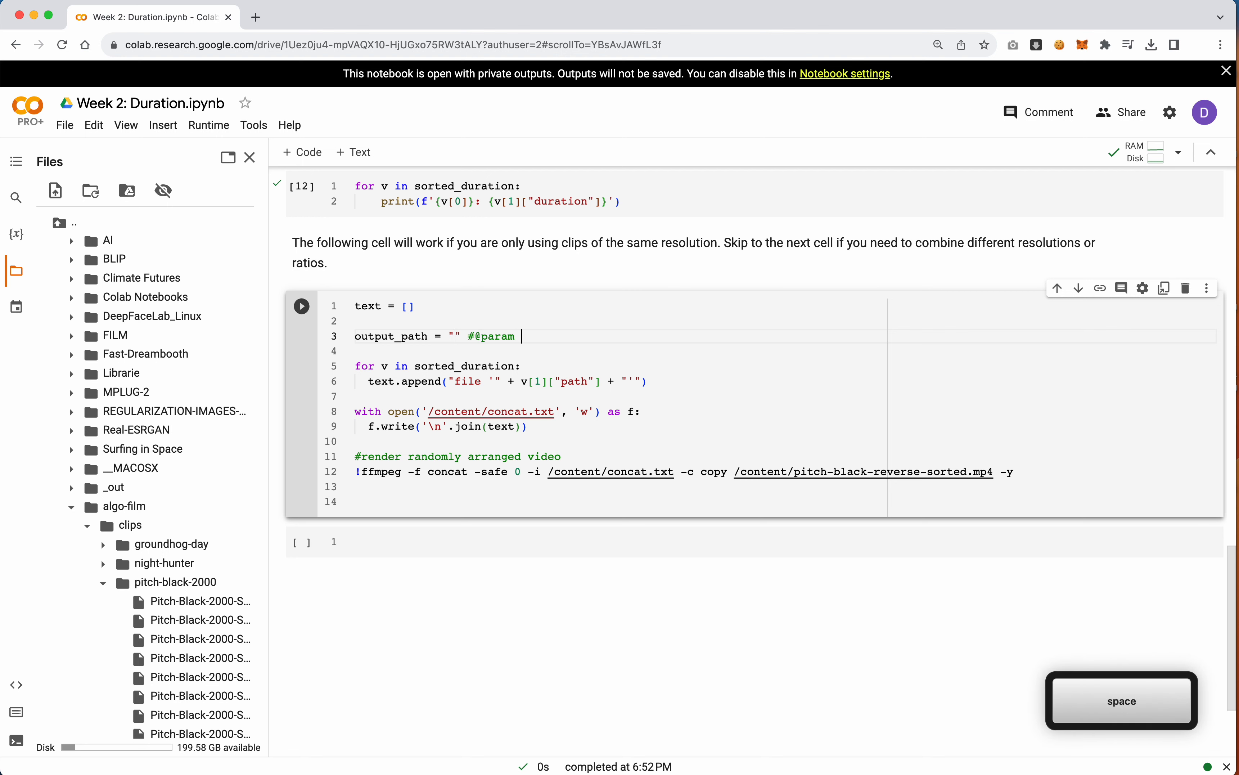
type("type:")
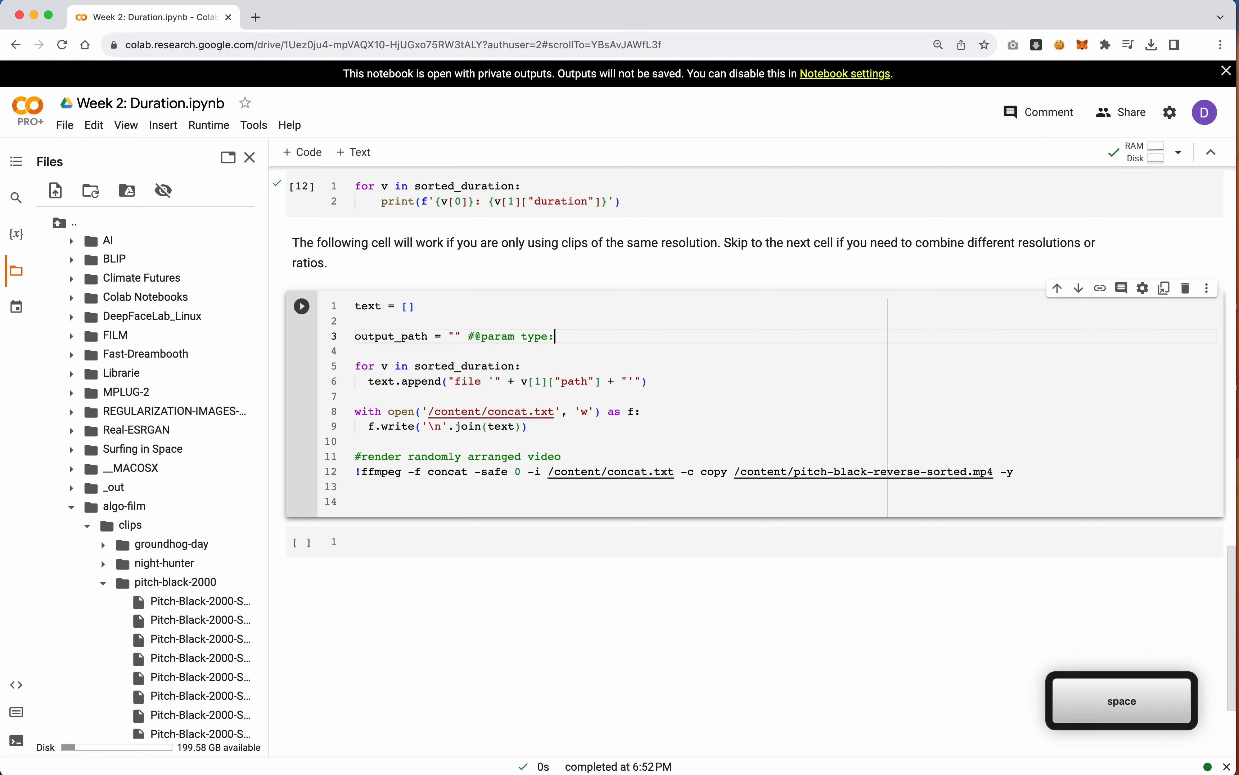
type("\"string\"")
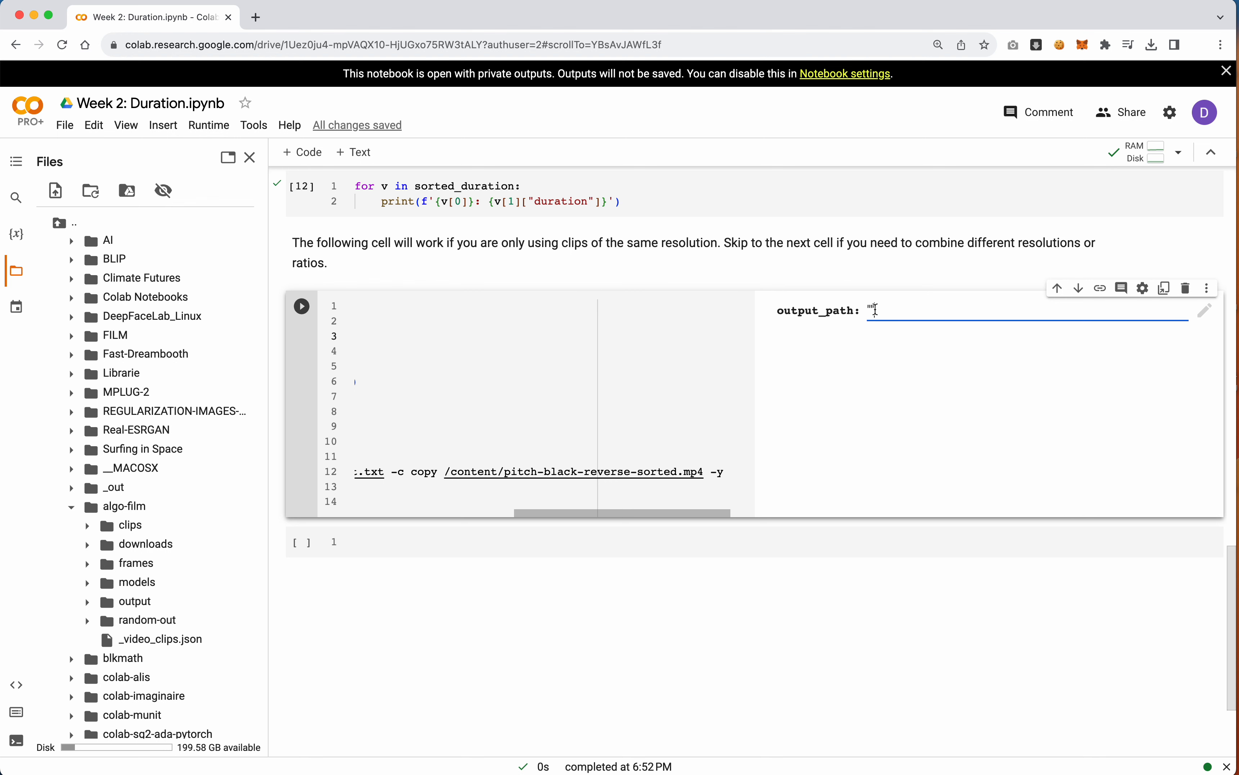
- Set output_path to /content/drive/MyDrive/algo-film/output/ and make ffmpeg write to $output_path
key("cmd+v")
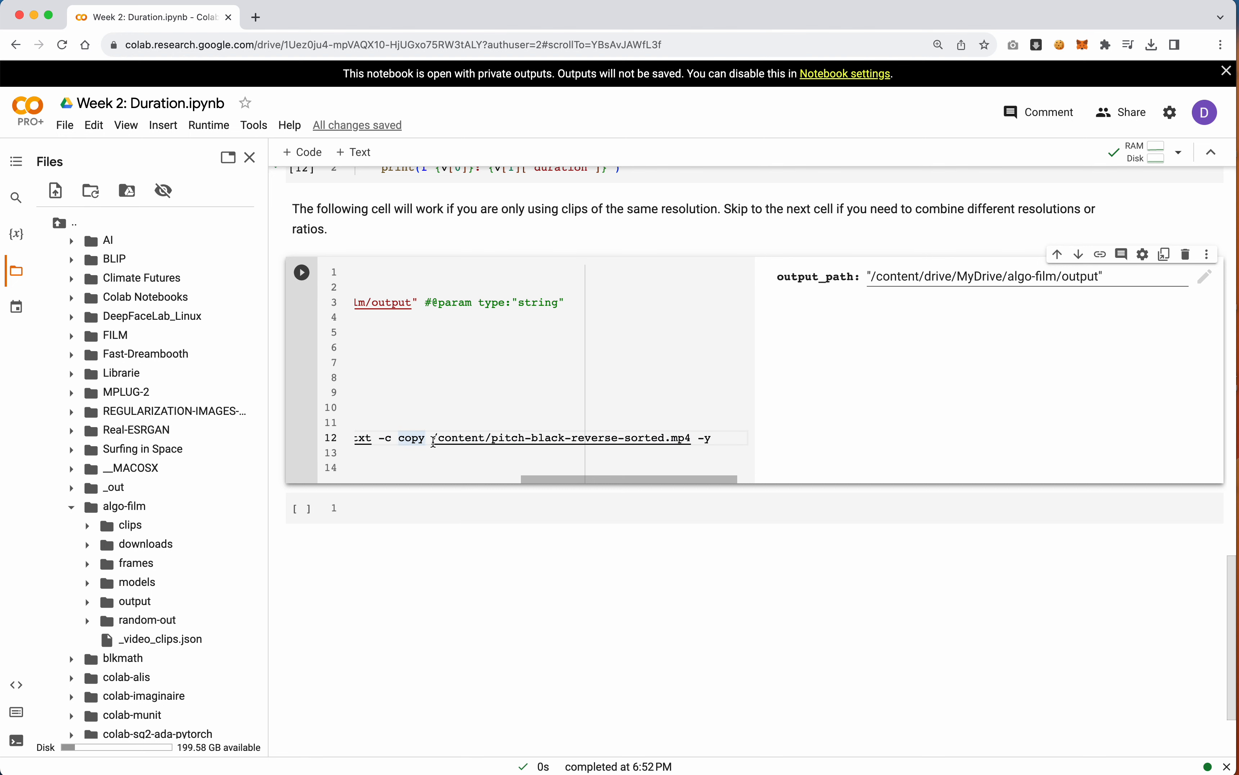
key("cmd+v")
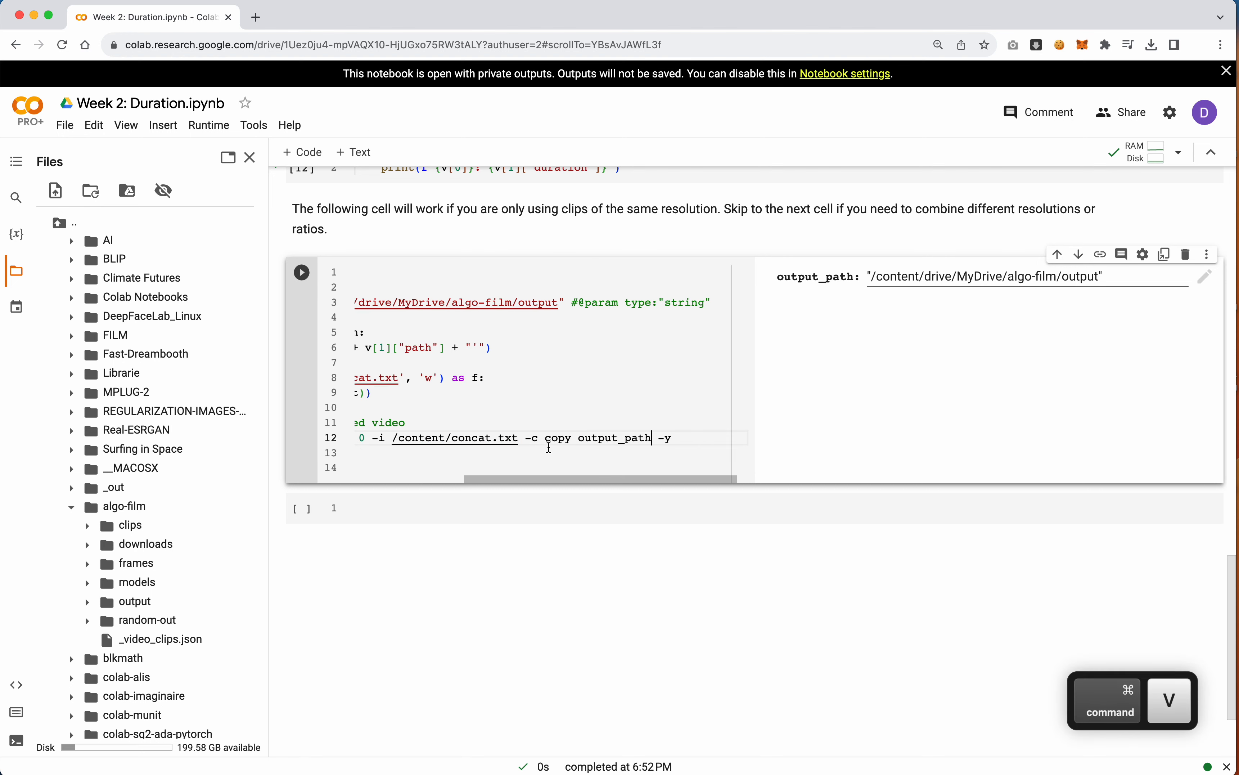
double_click(614, 437)
type("$")
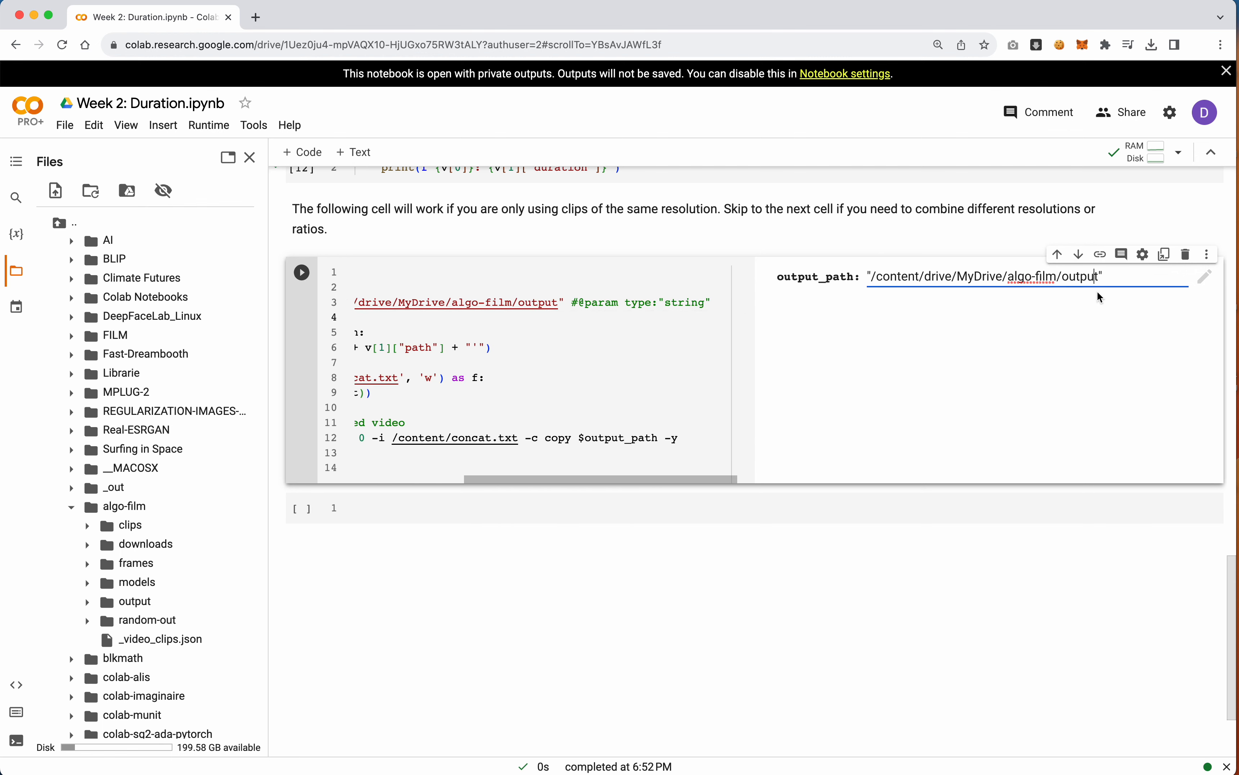
type("/")
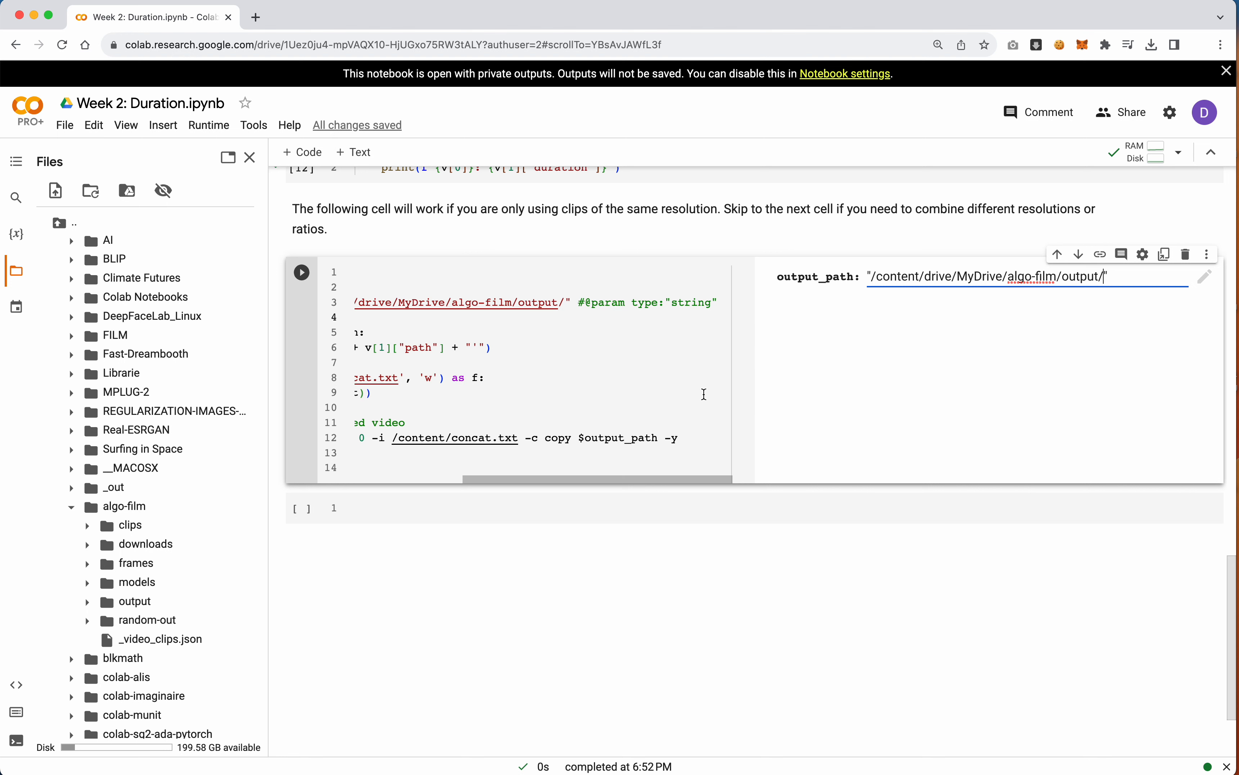
mouse_move(578, 373)
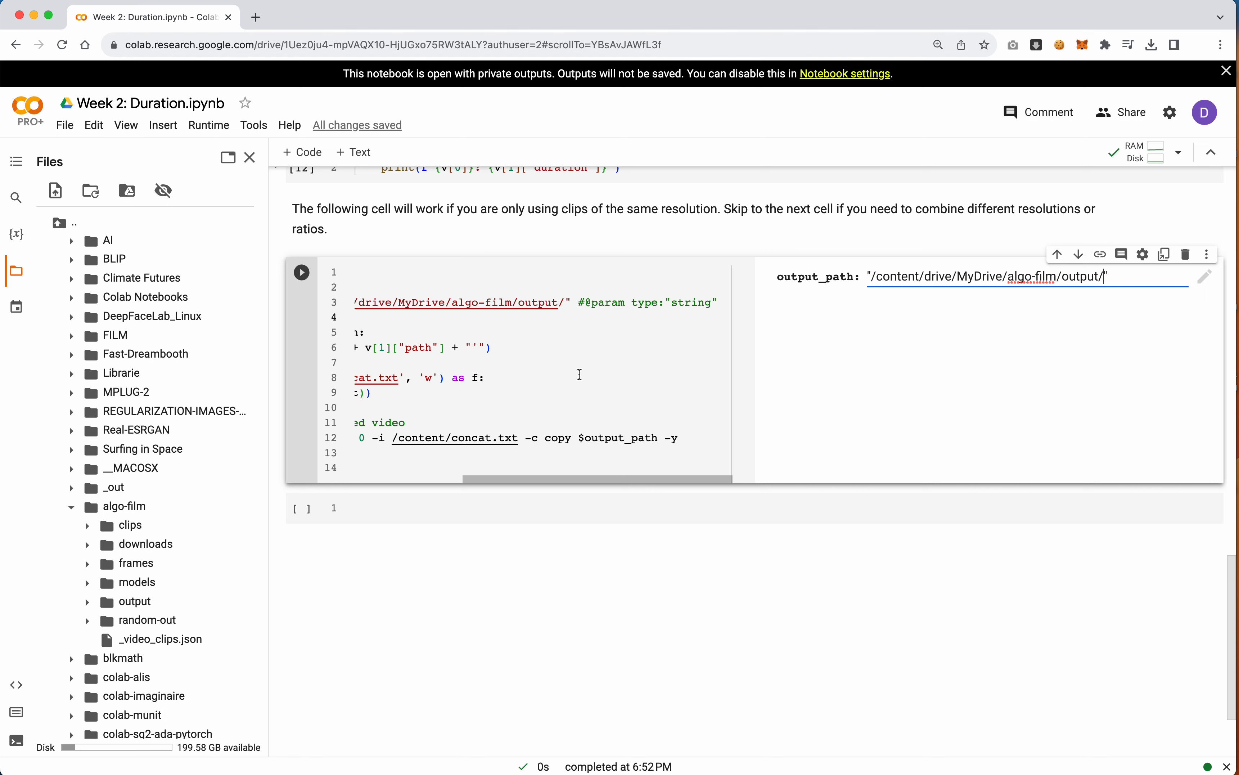
mouse_move(496, 417)
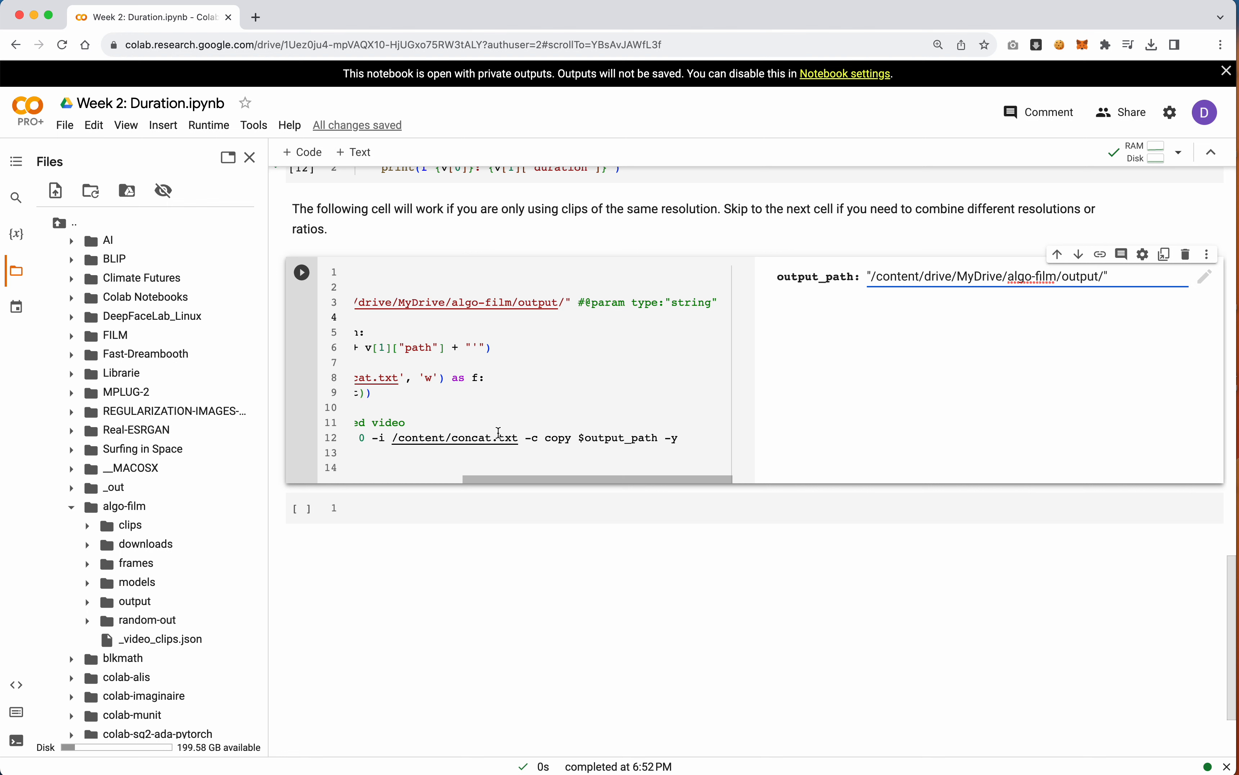
scroll("down", 3)
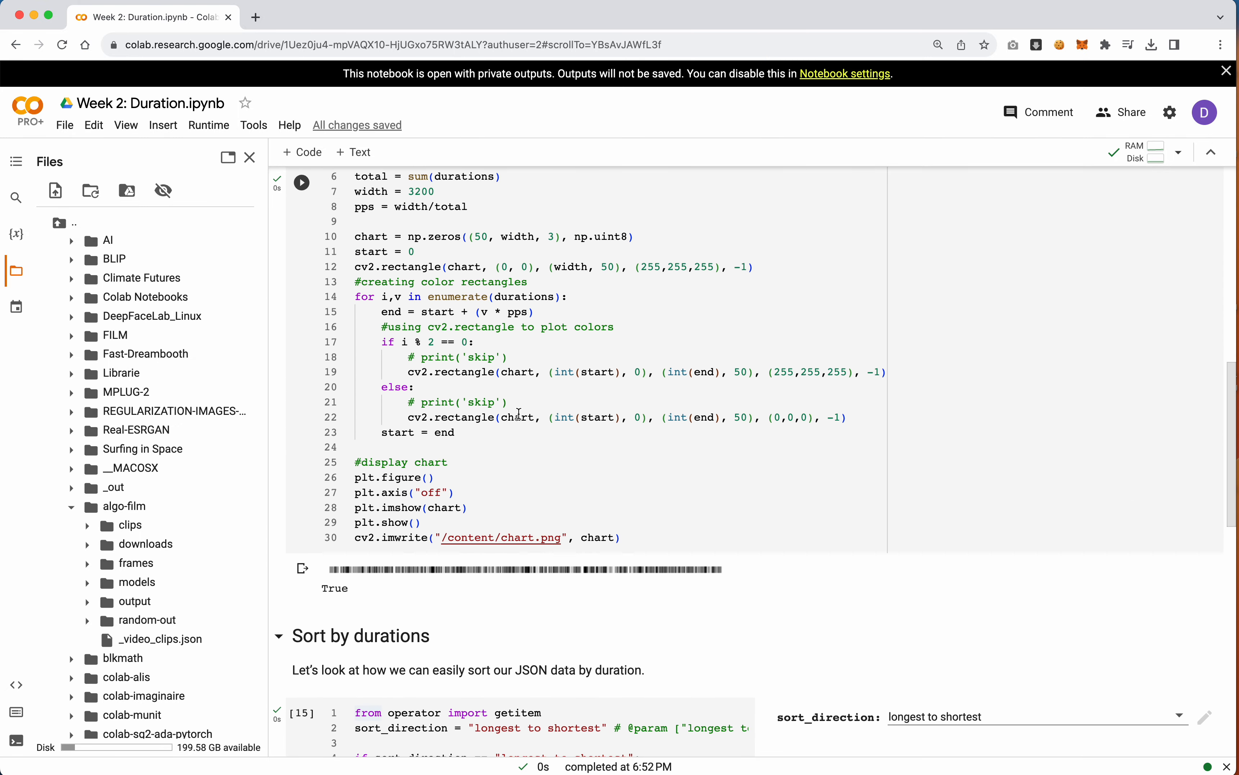
scroll("down", 3)
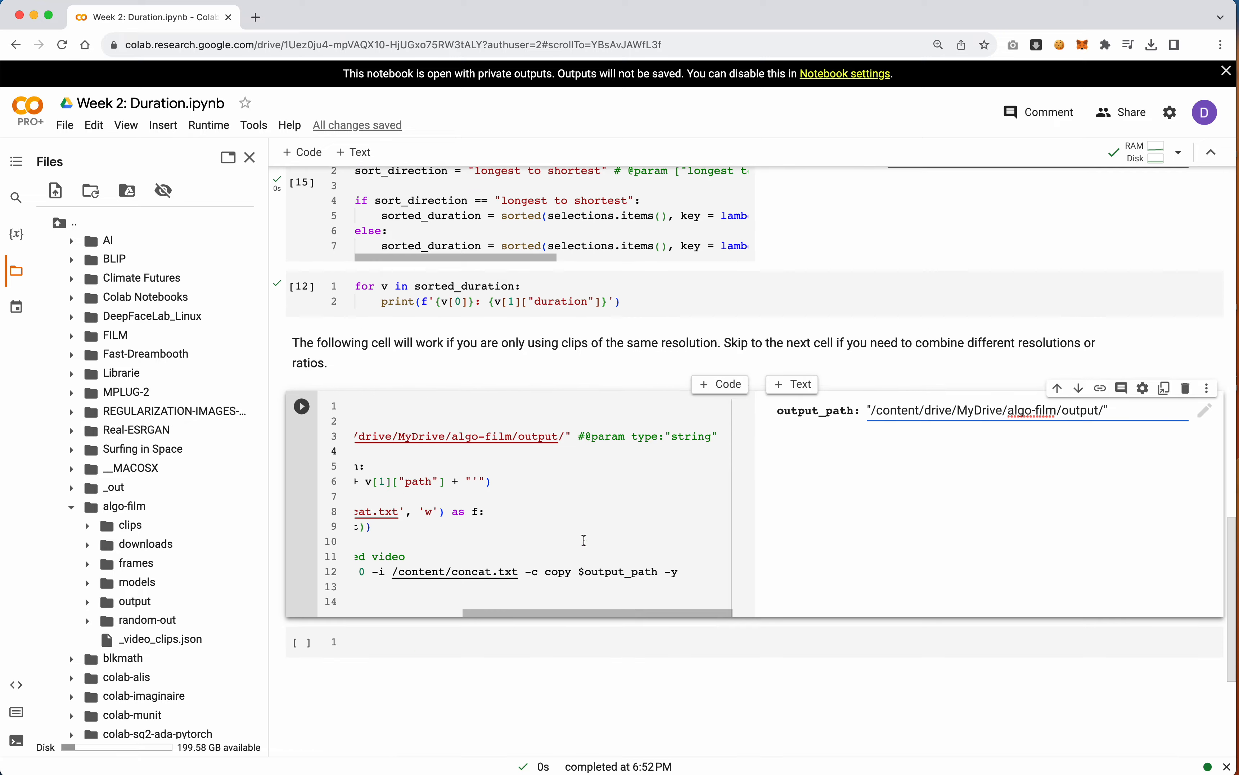
scroll("down", 3)
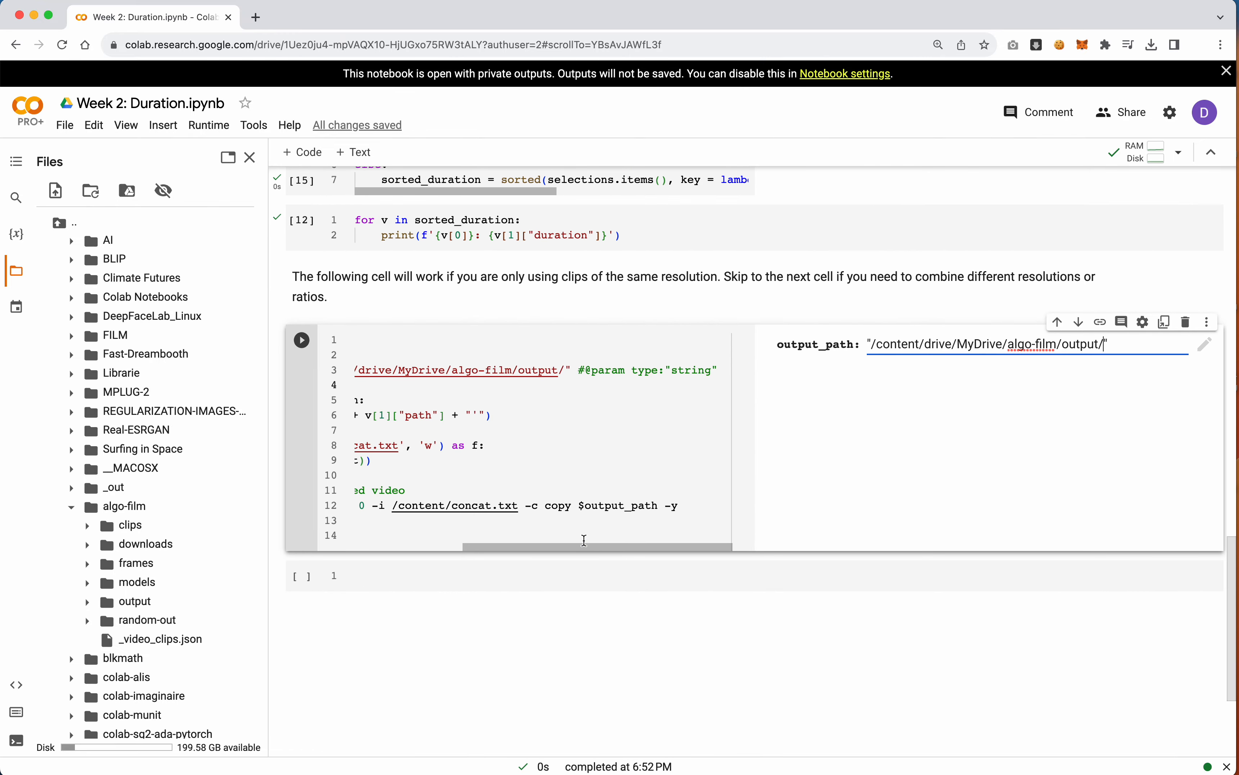